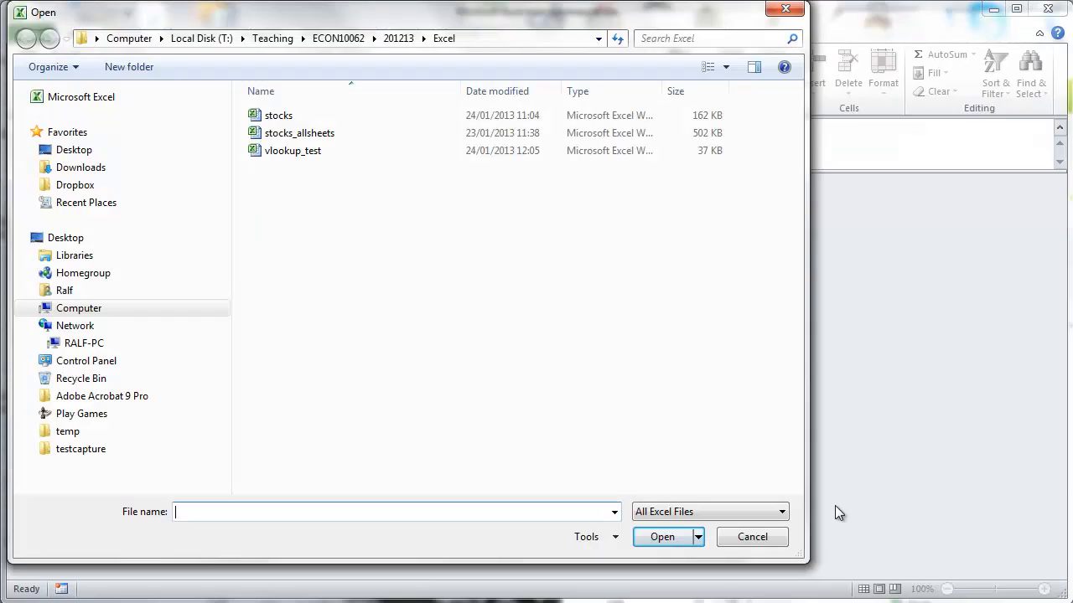
Switch the Open dialog's file type filter to All Files to reveal the stocks workbook.
{"action": "left_click", "coordinate": [781, 512]}
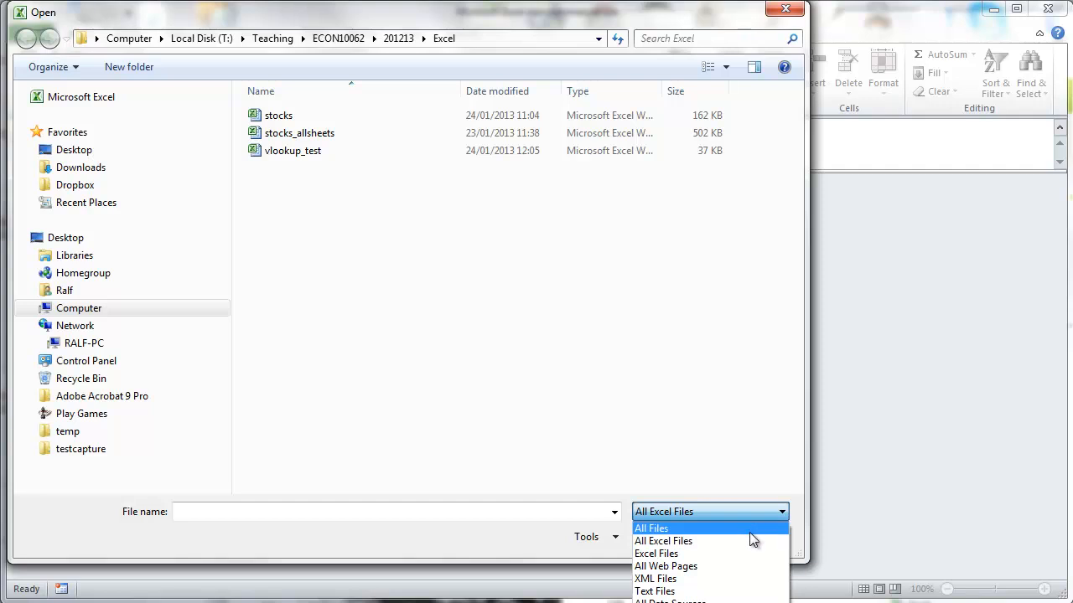
{"action": "left_click", "coordinate": [650, 528]}
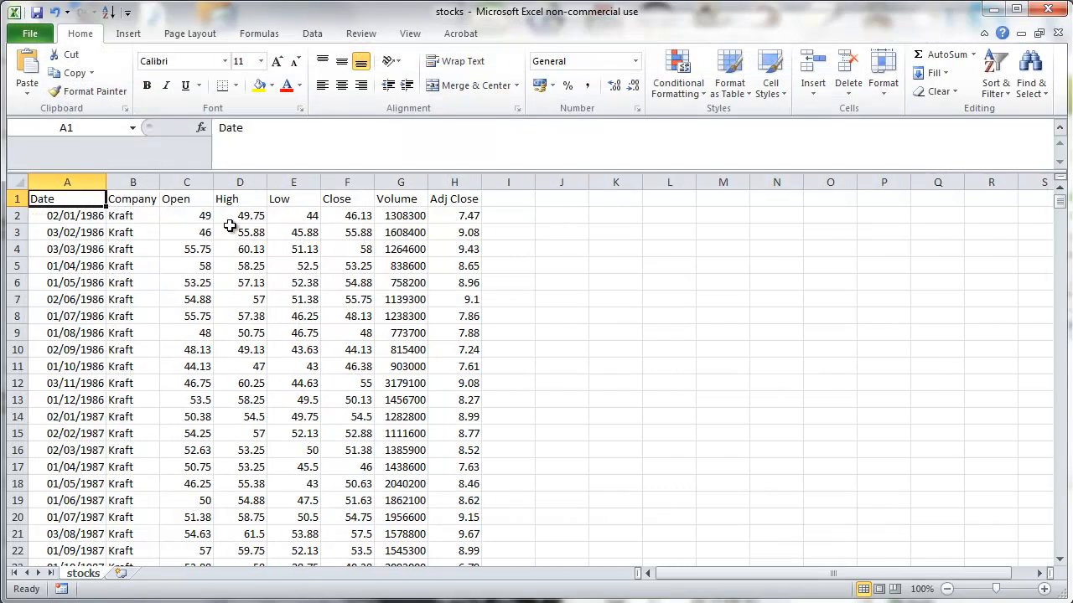
{"action": "mouse_move", "coordinate": [785, 361]}
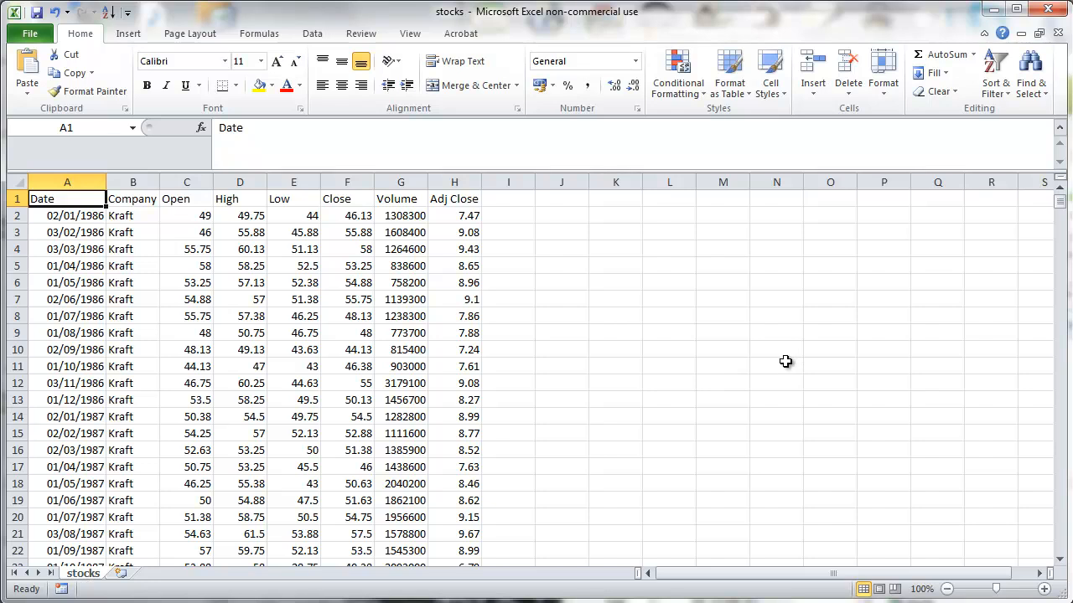
{"action": "mouse_move", "coordinate": [755, 363]}
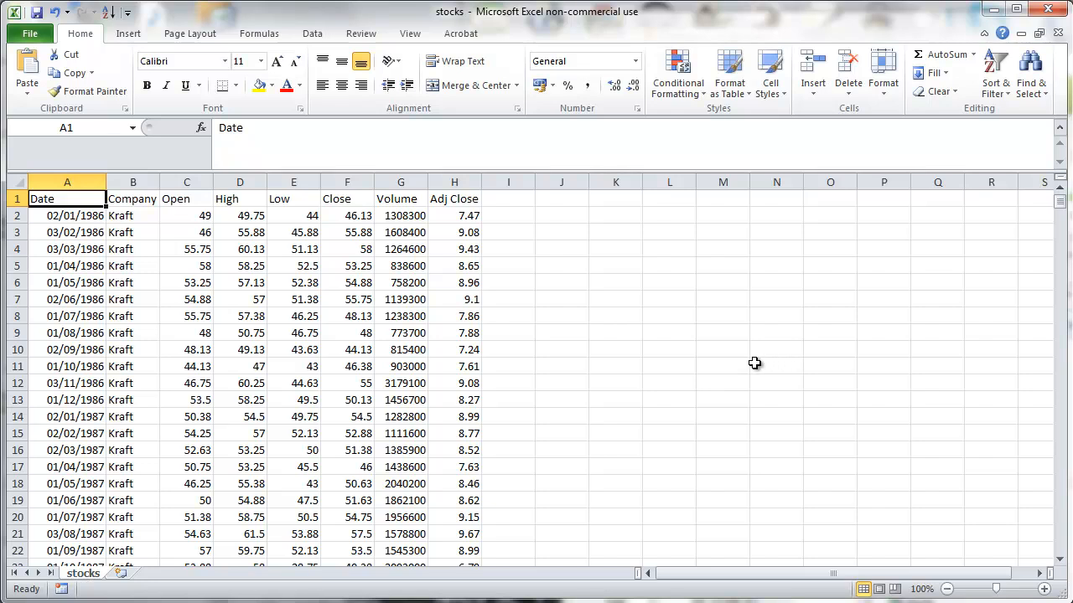
Insert a sheet listing six names and ages under Name and Age, and begin an AVERAGE below.
{"action": "left_click", "coordinate": [132, 573]}
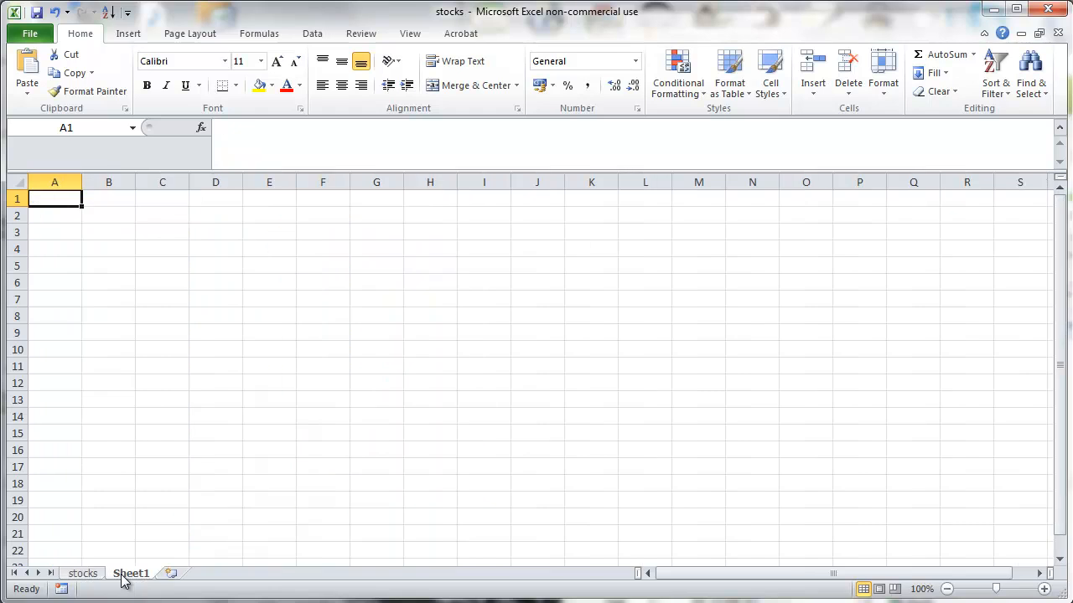
{"action": "mouse_move", "coordinate": [233, 242]}
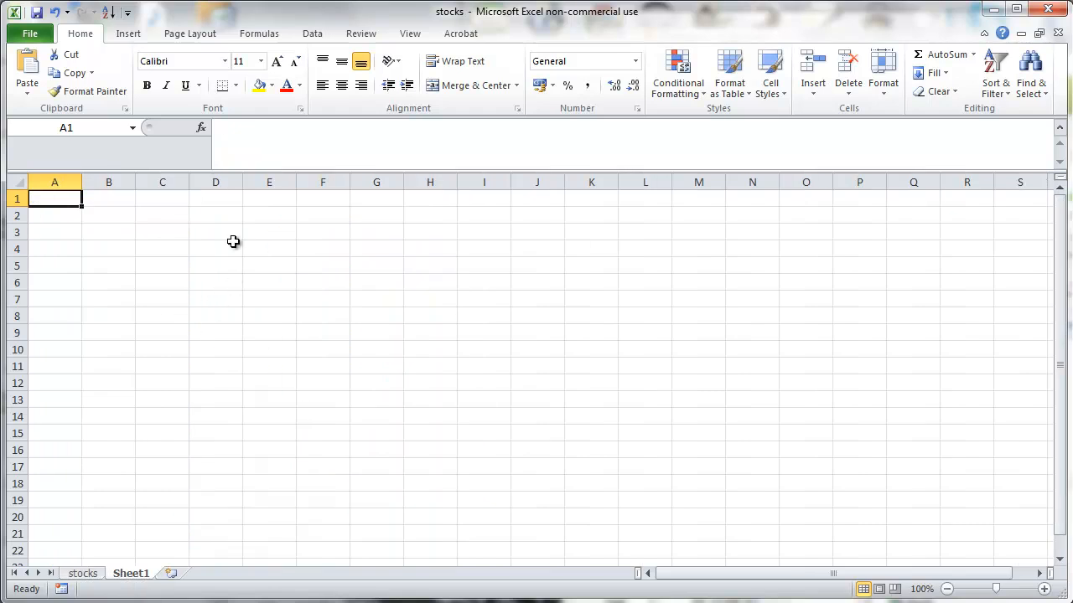
{"action": "mouse_move", "coordinate": [233, 219]}
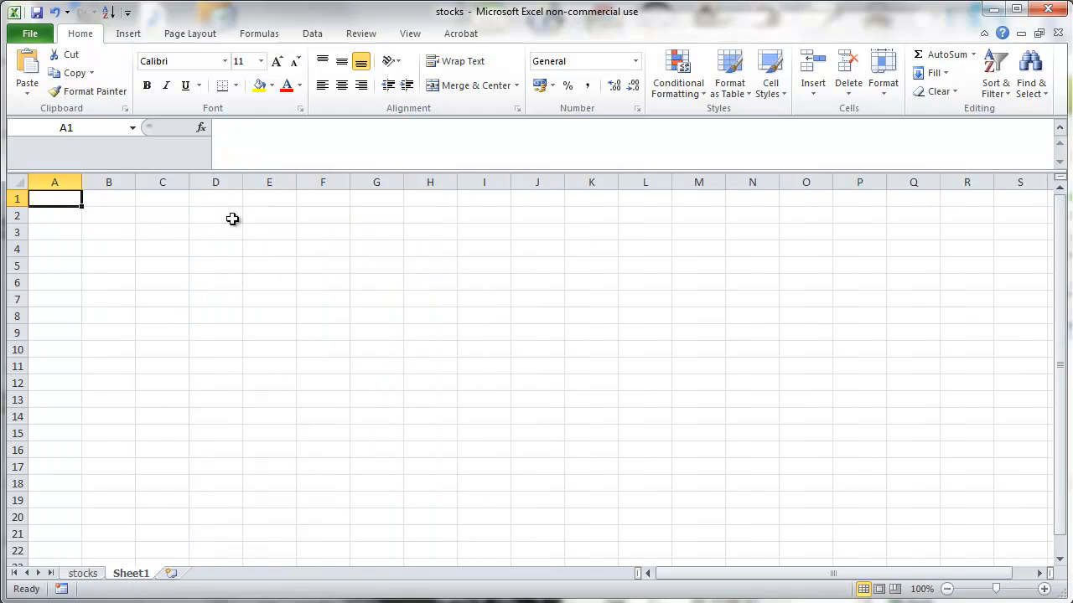
{"action": "type", "text": "Nam"}
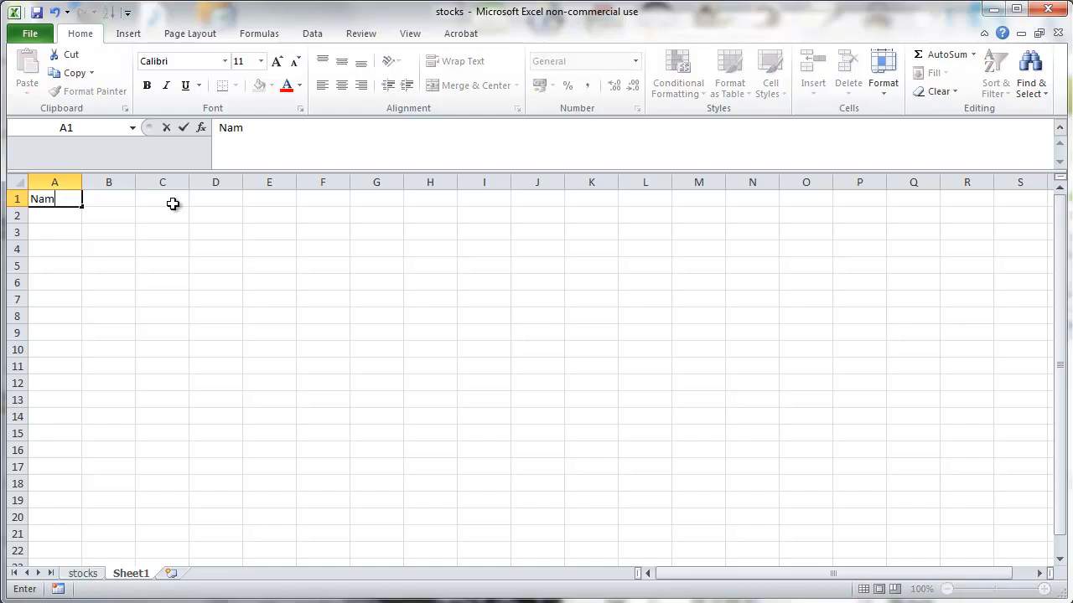
{"action": "type", "text": "Jim"}
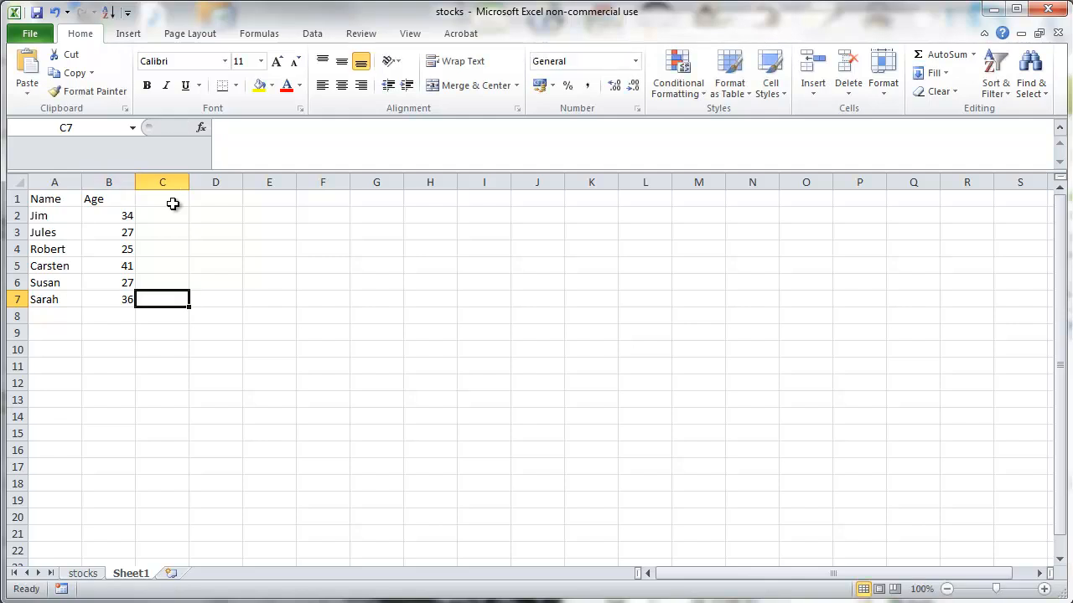
{"action": "left_click", "coordinate": [108, 316]}
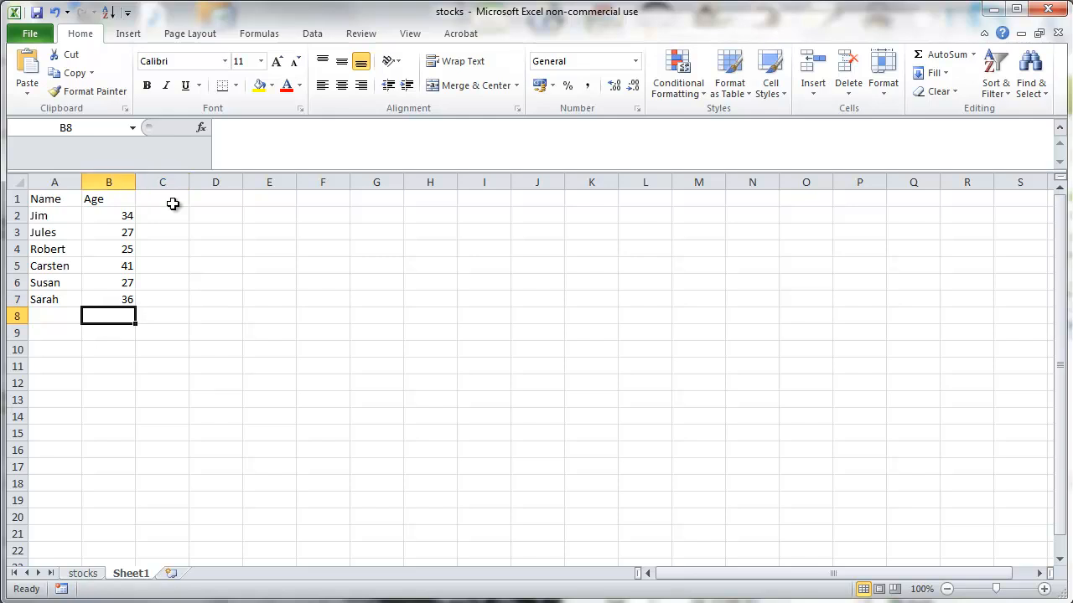
{"action": "type", "text": "=average("}
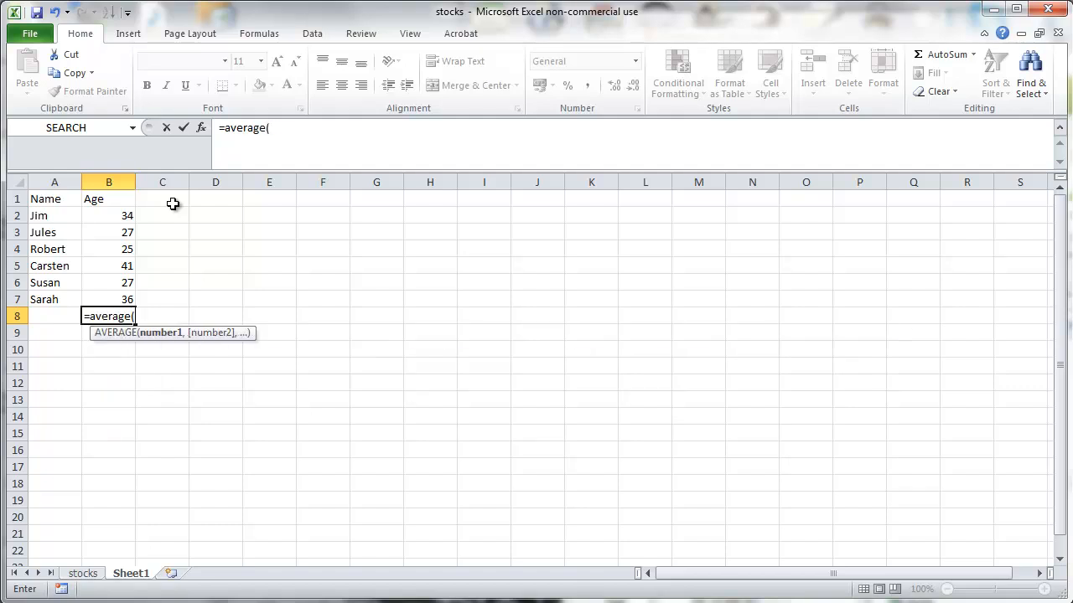
Average the six ages in B8 and total them with SUM in B9 (190).
{"action": "left_click_drag", "start_coordinate": [108, 215], "coordinate": [108, 299]}
{"action": "type", "text": "="}
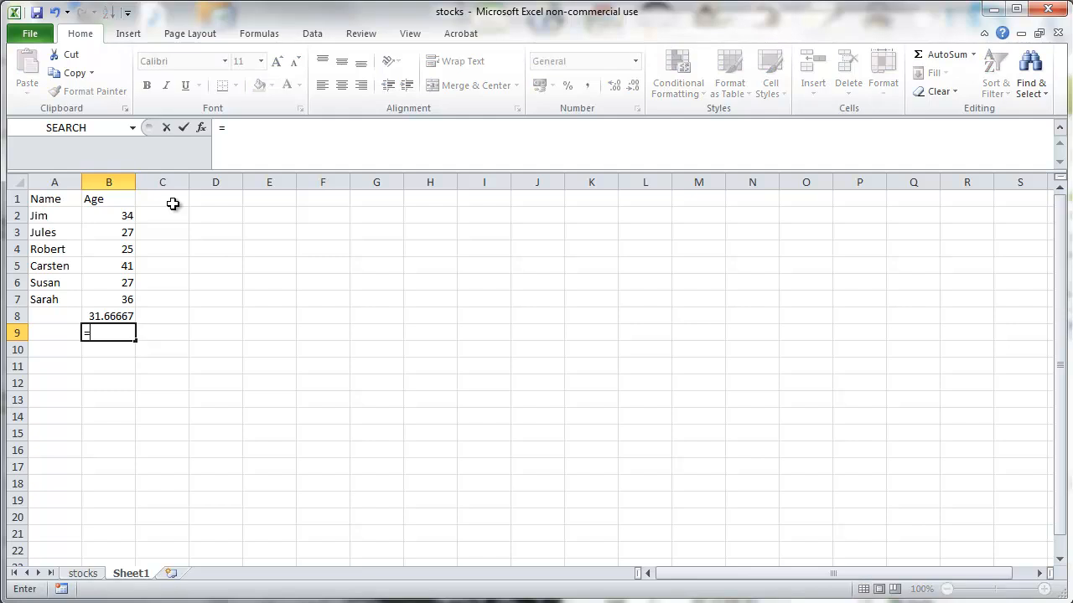
{"action": "type", "text": "sum("}
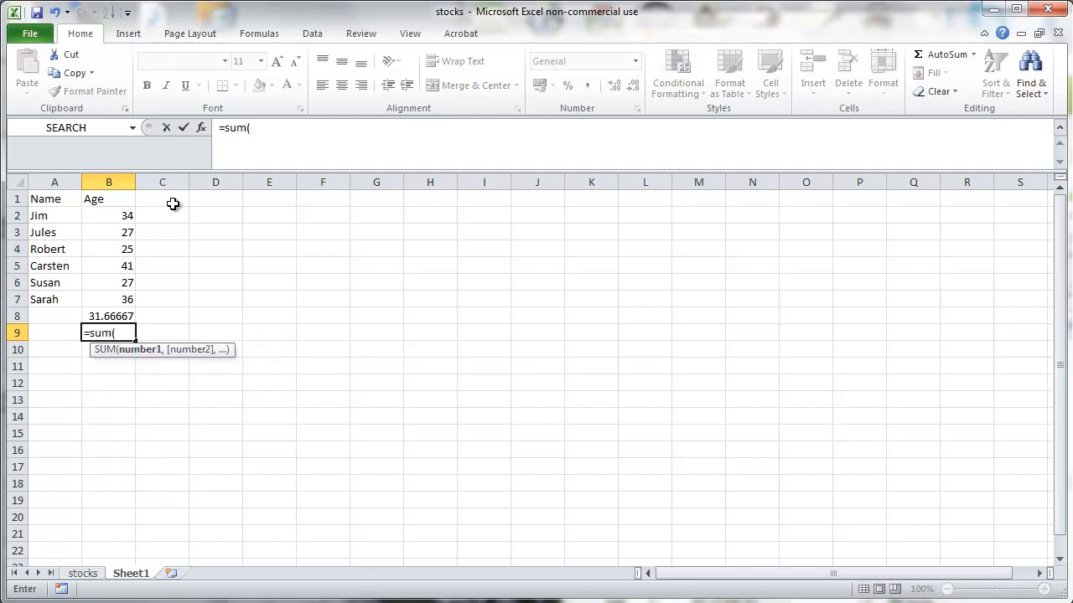
{"action": "left_click_drag", "start_coordinate": [108, 215], "coordinate": [108, 299]}
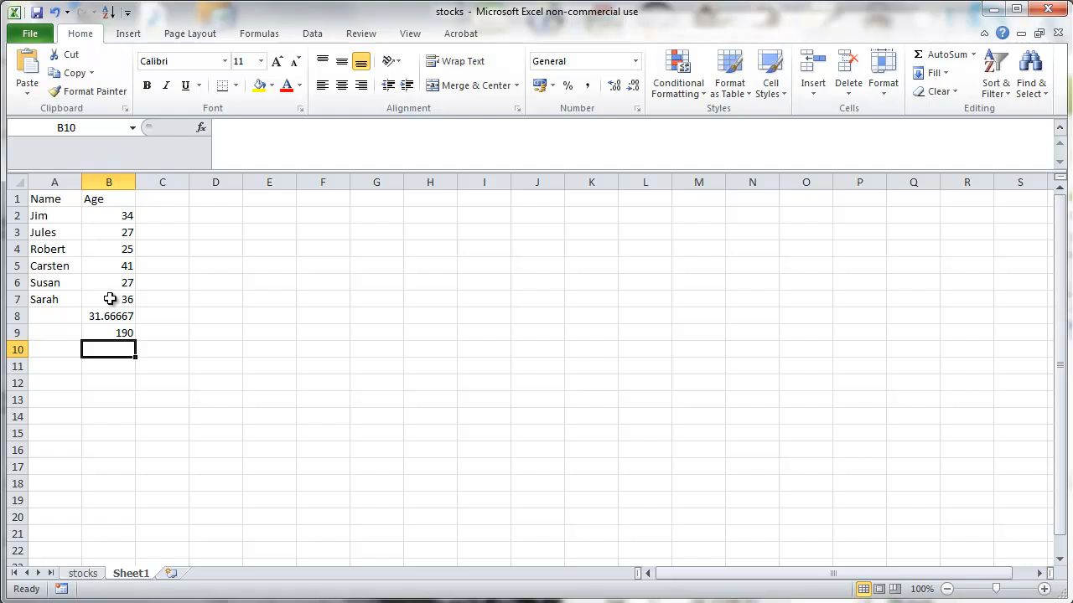
Enter =B9/6 in B10 and check the division formula against the average.
{"action": "type", "text": "=B9"}
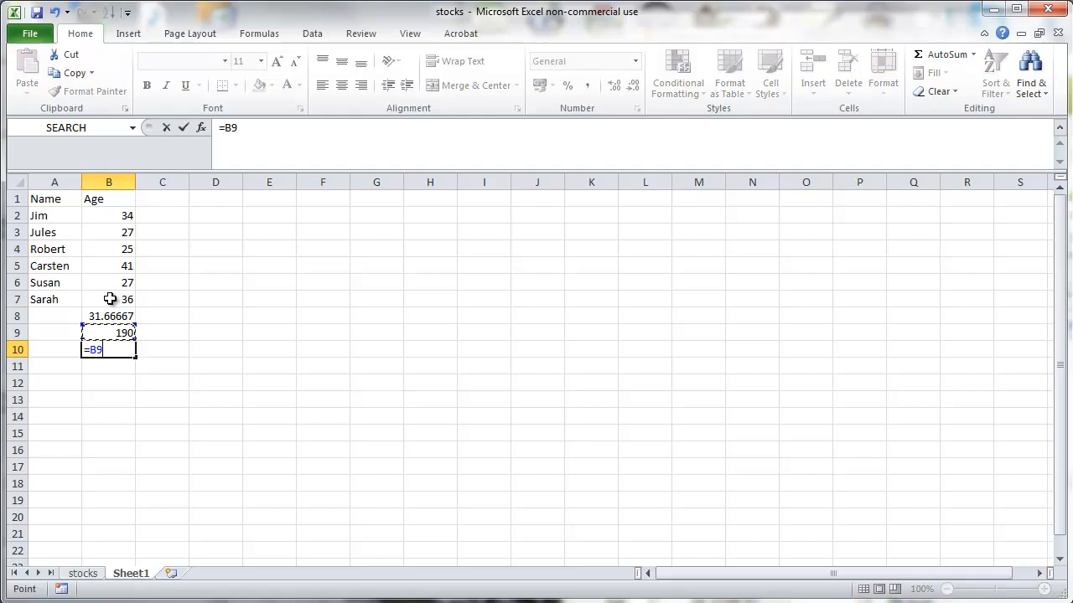
{"action": "type", "text": "/"}
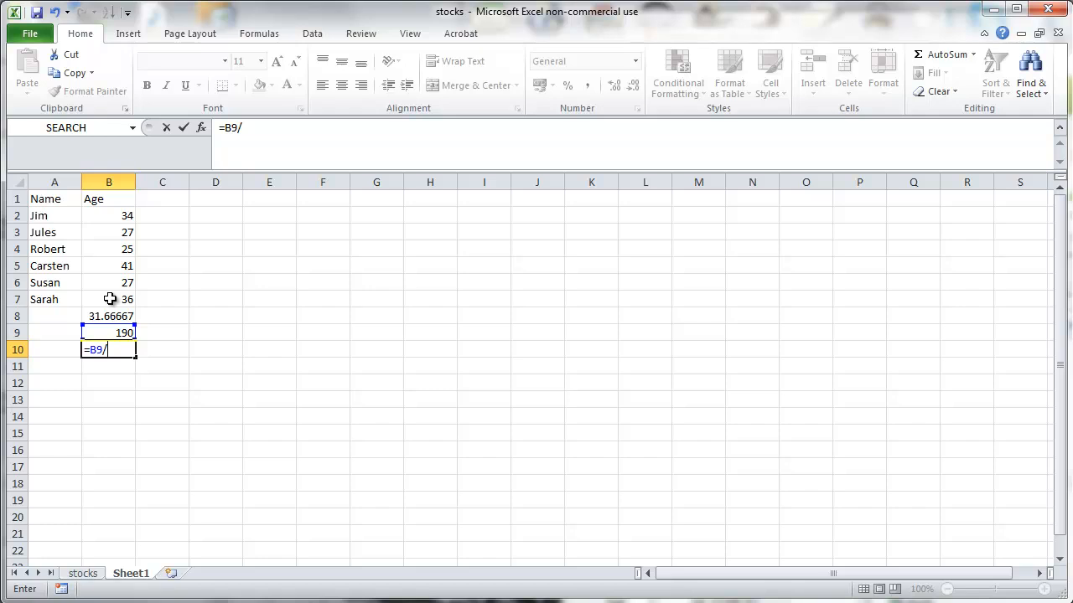
{"action": "key", "text": "Enter"}
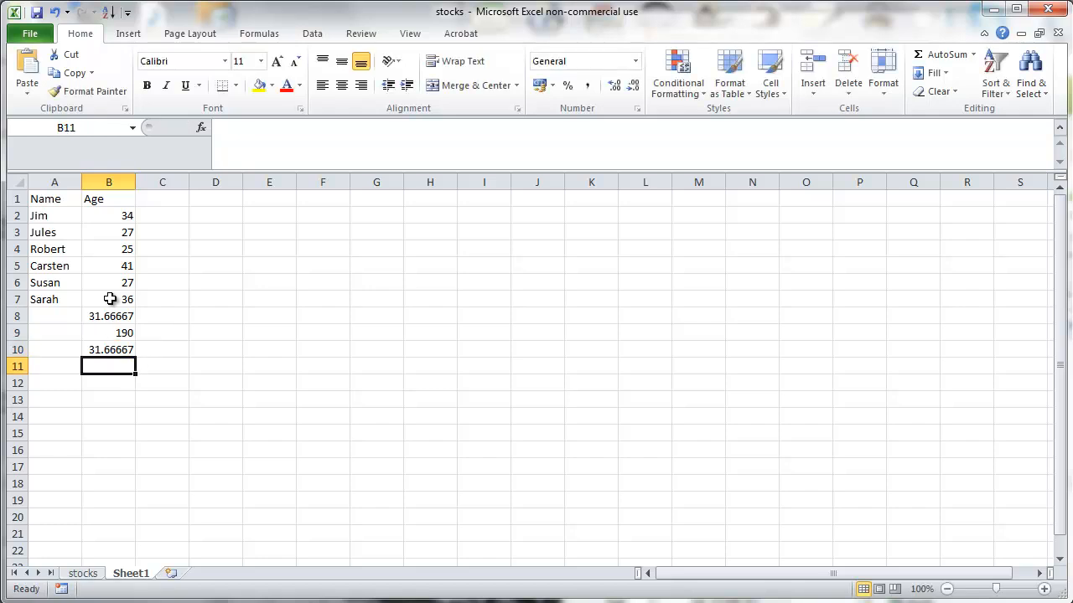
{"action": "left_click", "coordinate": [108, 349]}
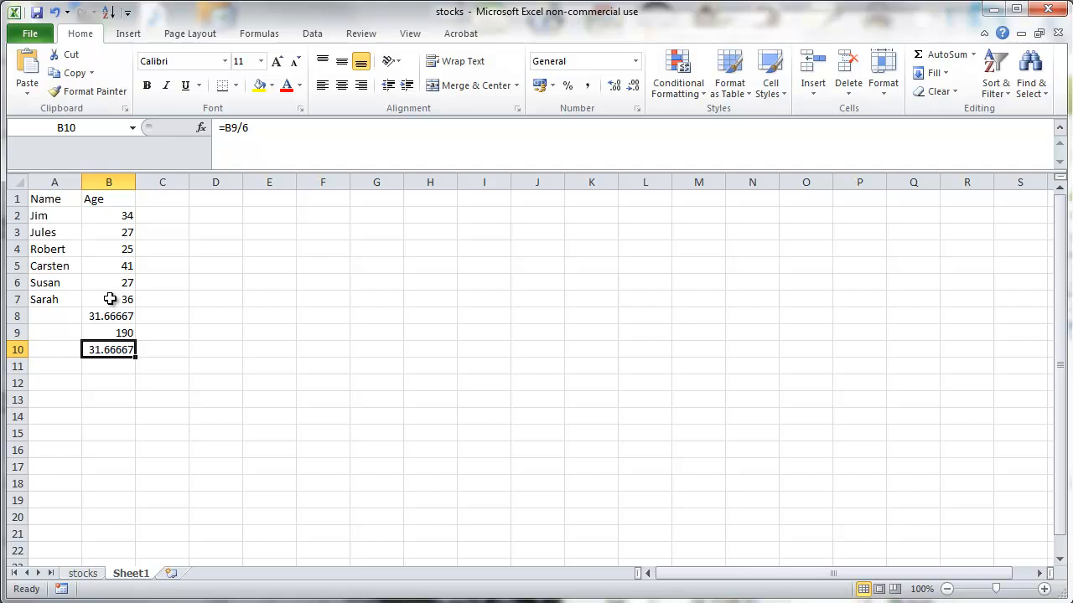
{"action": "left_click", "coordinate": [108, 316]}
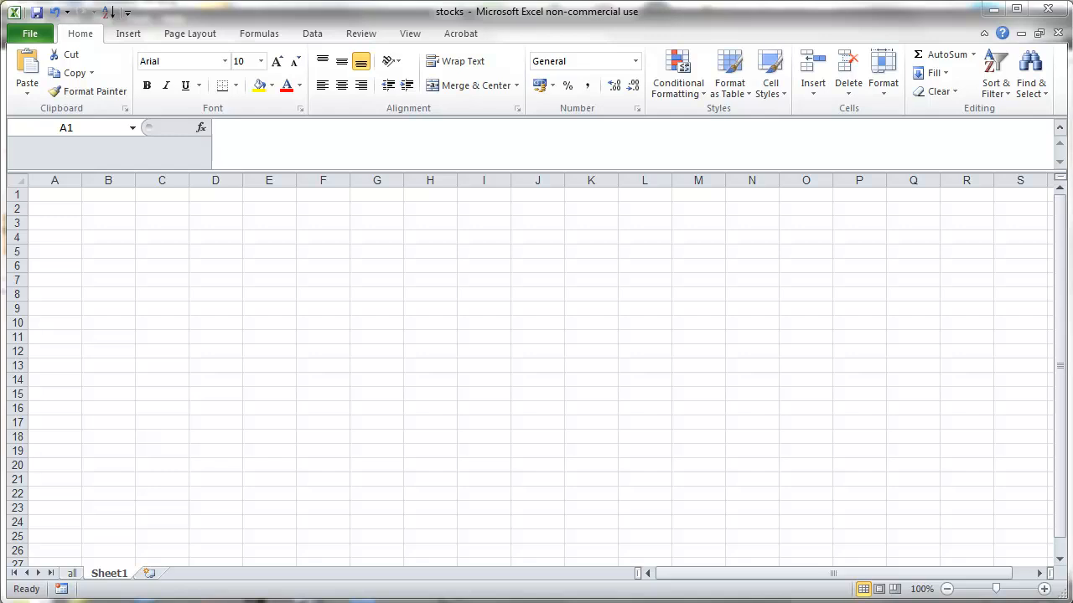
Add a BMI heading in D1 and fill =B2/C2^2 down for all seven people.
{"action": "left_click", "coordinate": [54, 194]}
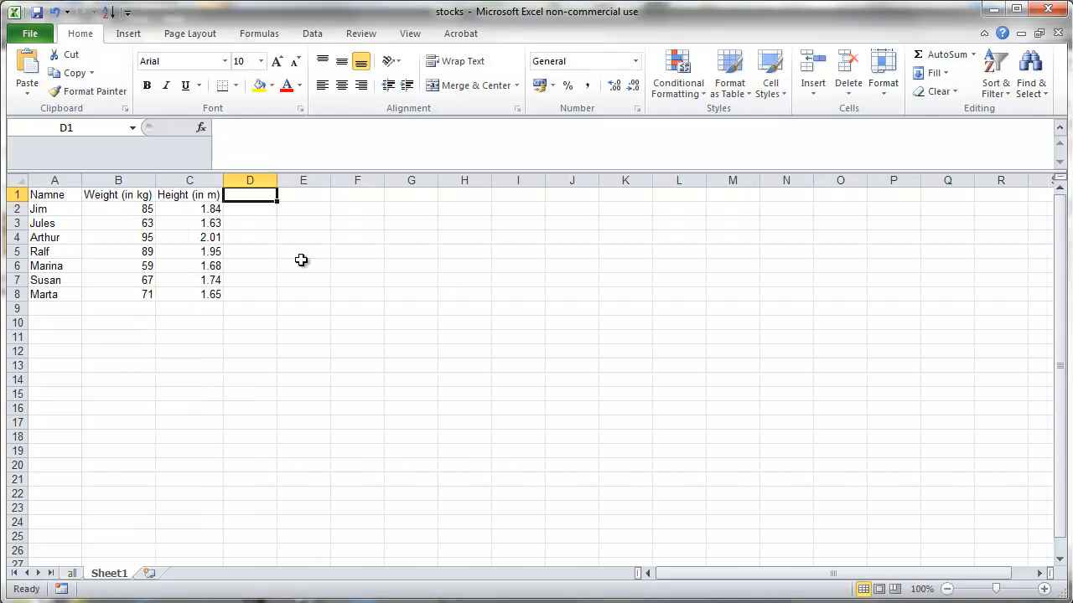
{"action": "type", "text": "BMI"}
{"action": "left_click", "coordinate": [250, 209]}
{"action": "type", "text": "="}
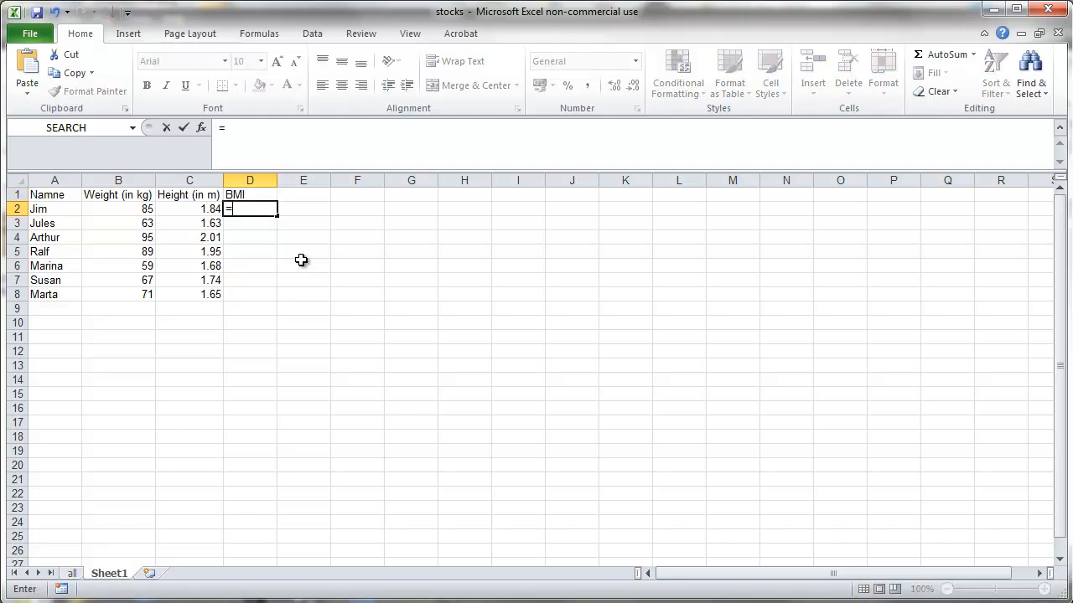
{"action": "left_click", "coordinate": [118, 209]}
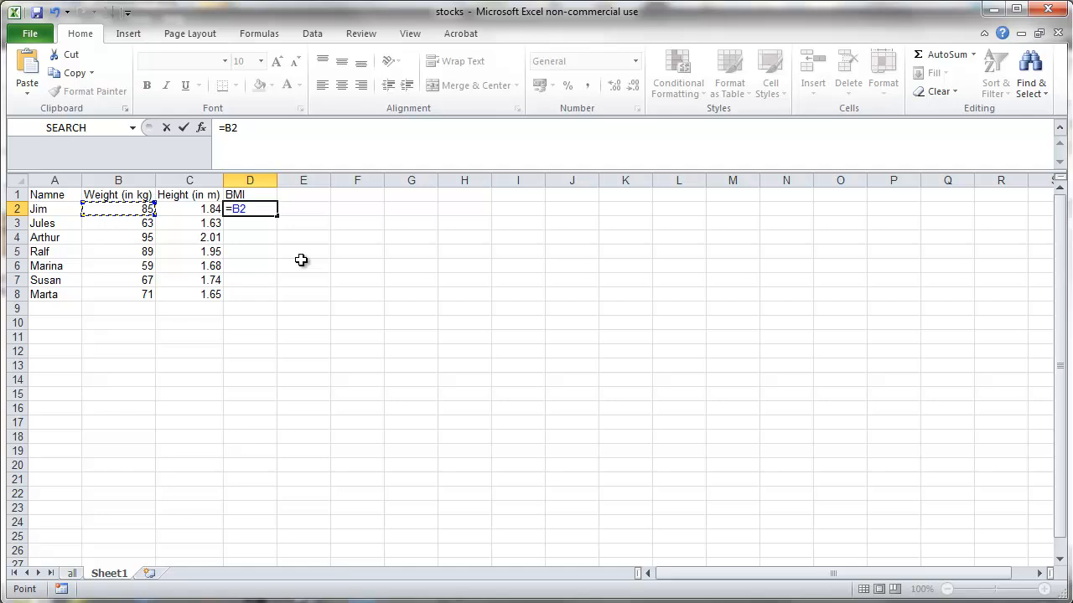
{"action": "type", "text": "/C2^2"}
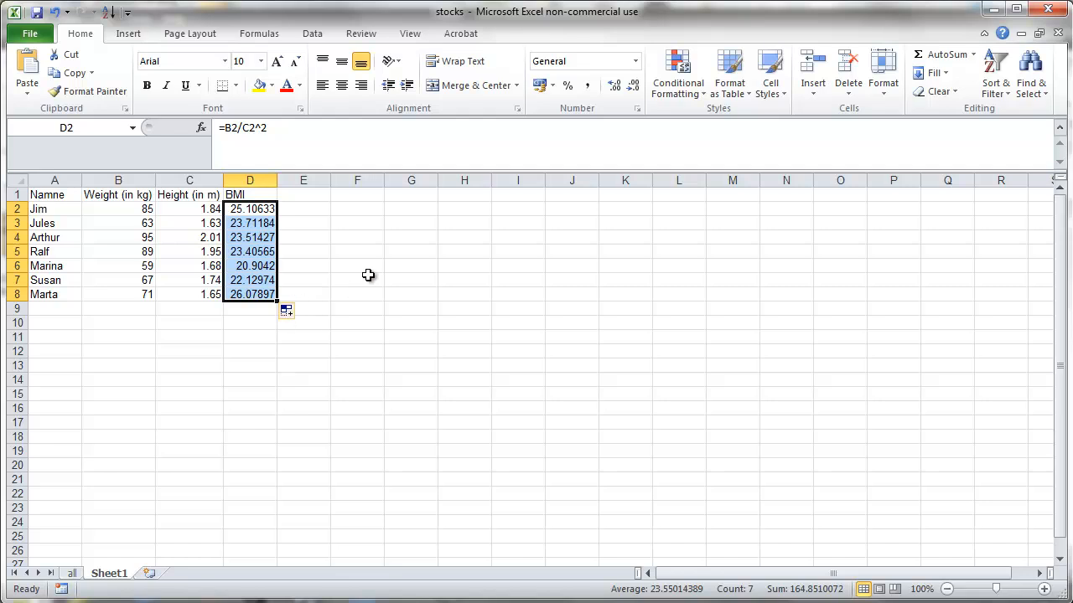
{"action": "mouse_move", "coordinate": [372, 275]}
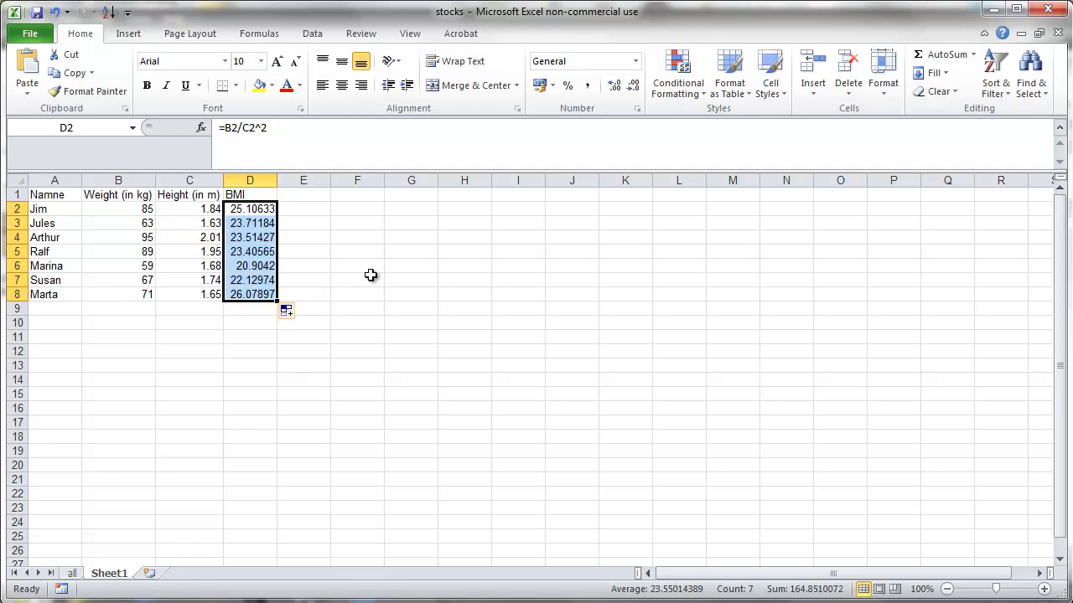
{"action": "left_click", "coordinate": [357, 279]}
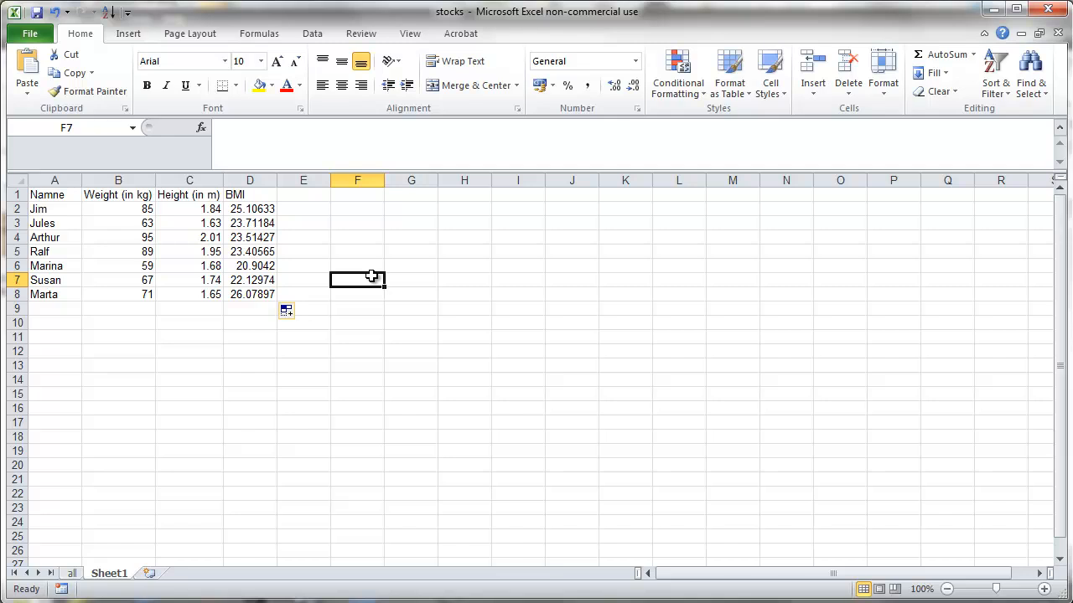
{"action": "mouse_move", "coordinate": [346, 222]}
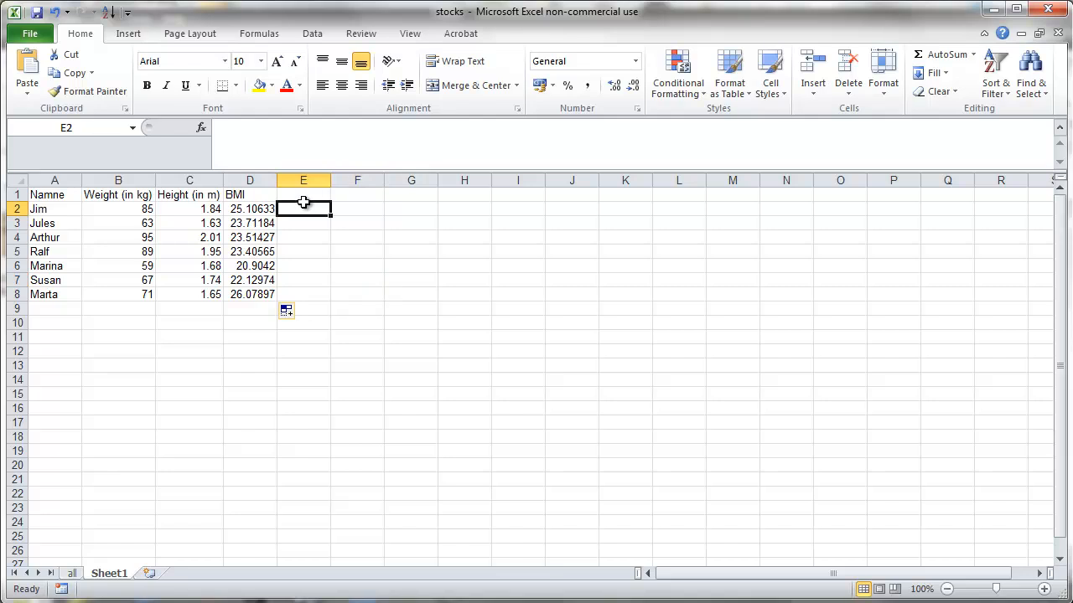
{"action": "left_click", "coordinate": [304, 194]}
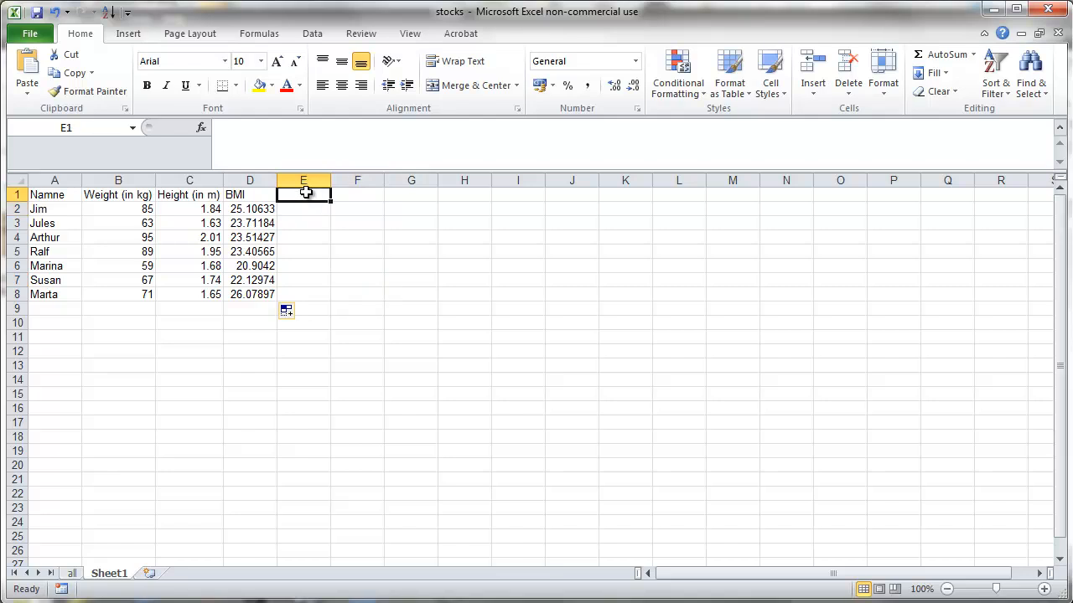
{"action": "type", "text": "BMI"}
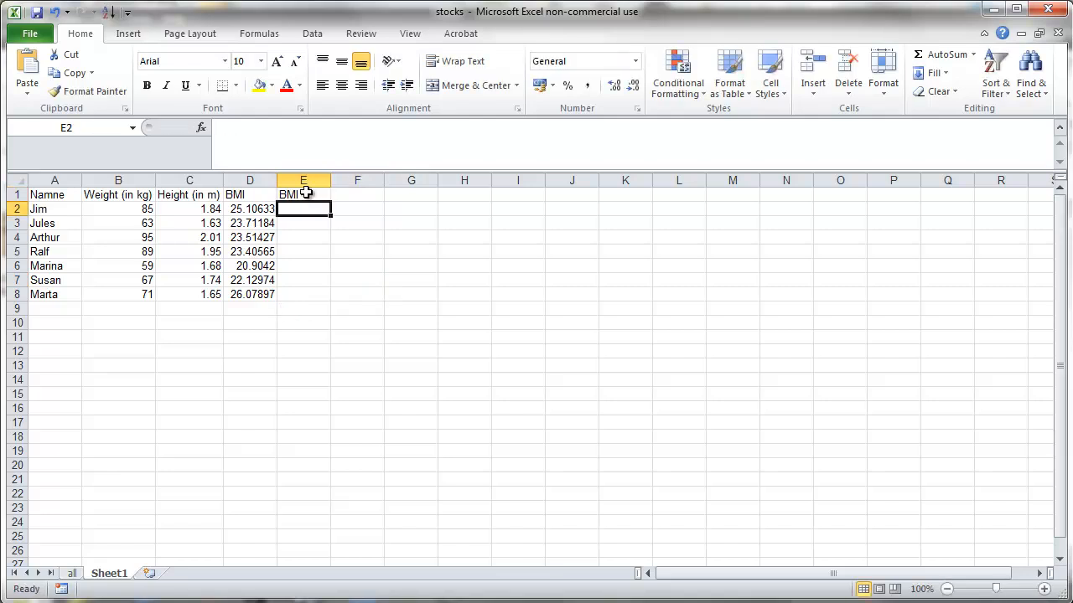
{"action": "left_click", "coordinate": [250, 208]}
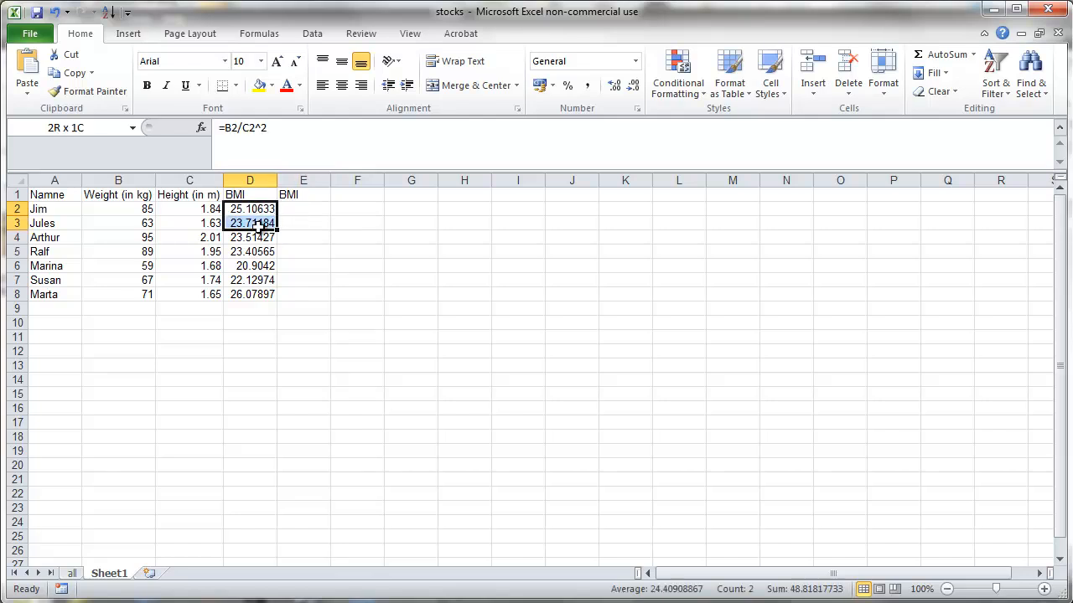
{"action": "left_click", "coordinate": [250, 208]}
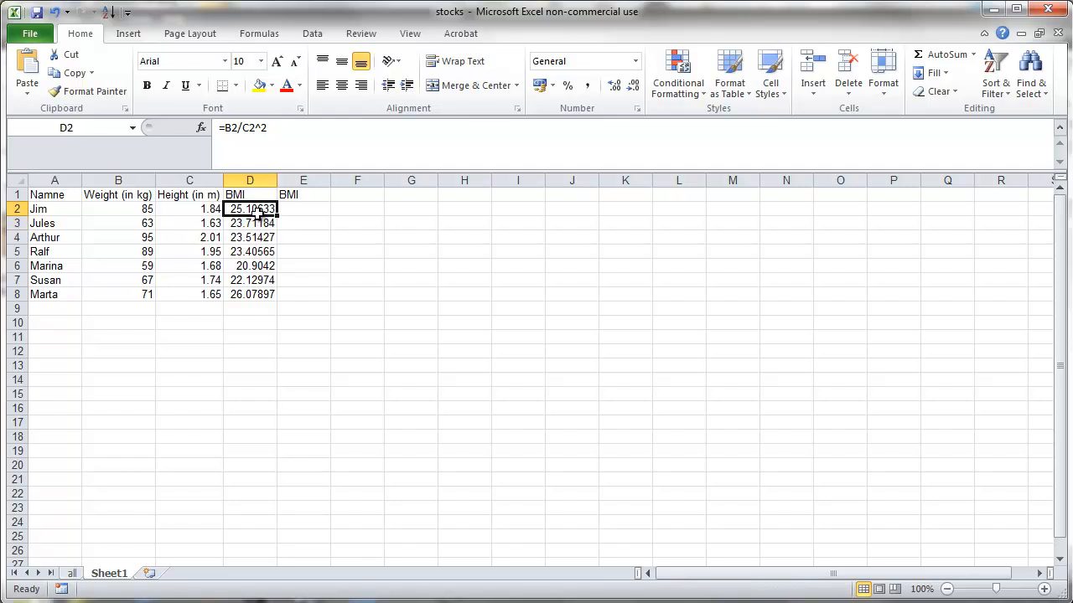
{"action": "mouse_move", "coordinate": [275, 230]}
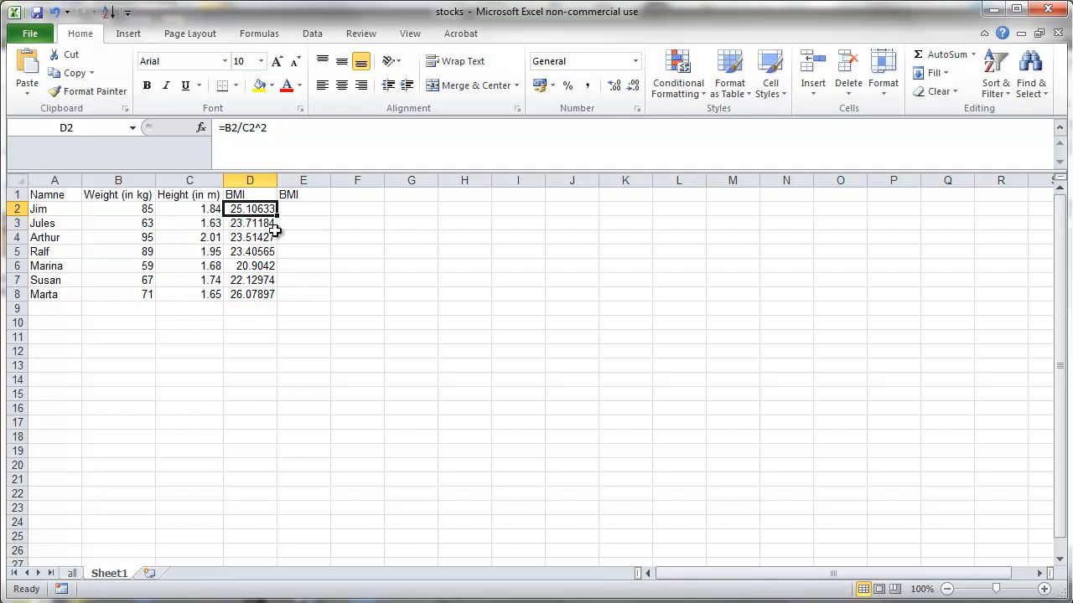
{"action": "mouse_move", "coordinate": [290, 222]}
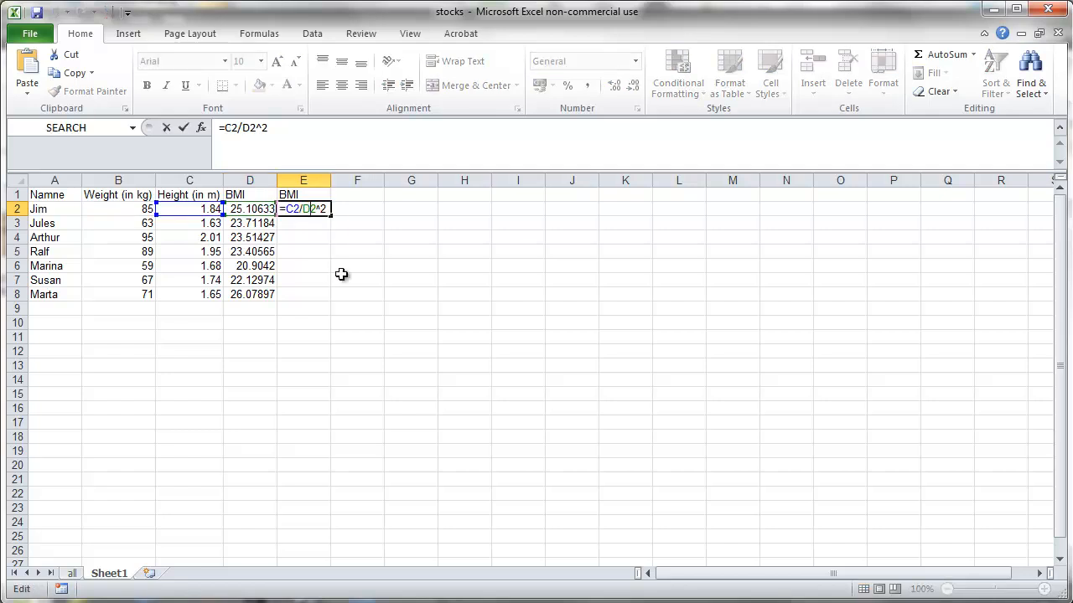
{"action": "mouse_move", "coordinate": [349, 274]}
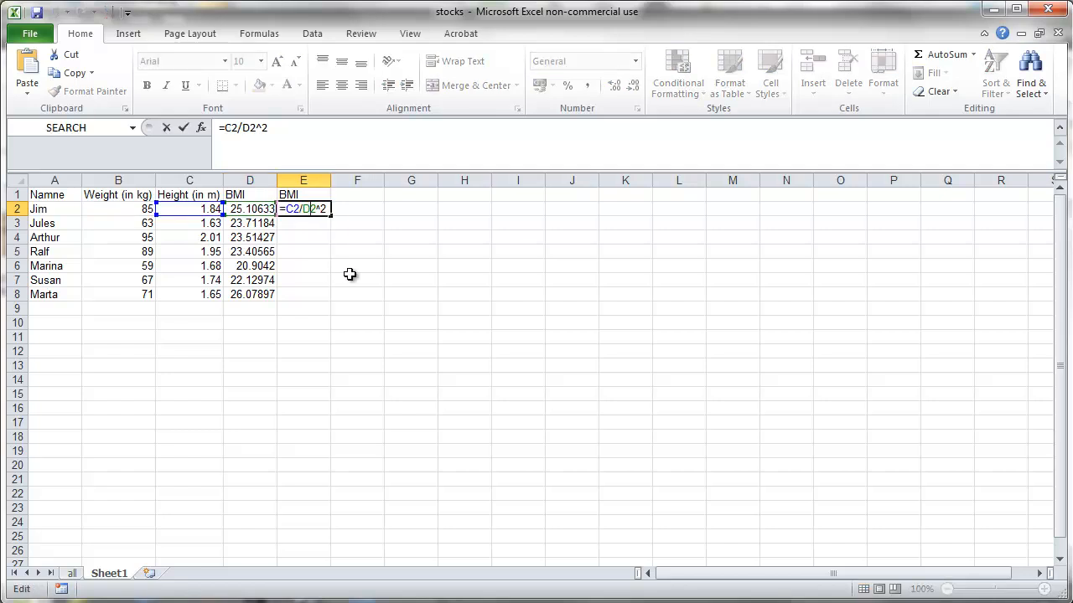
{"action": "key", "text": "Enter"}
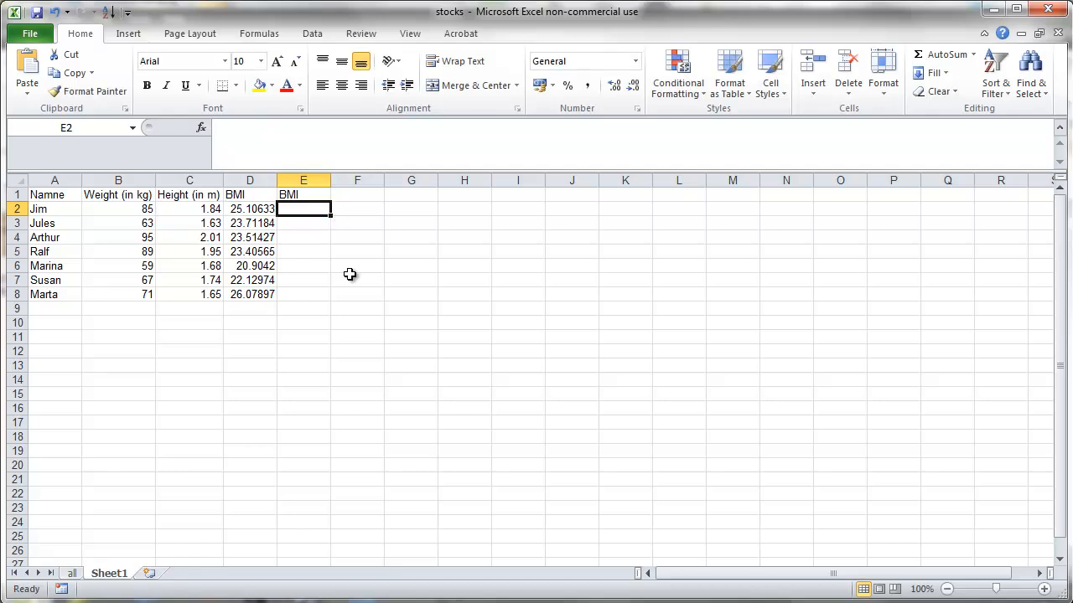
{"action": "left_click", "coordinate": [249, 209]}
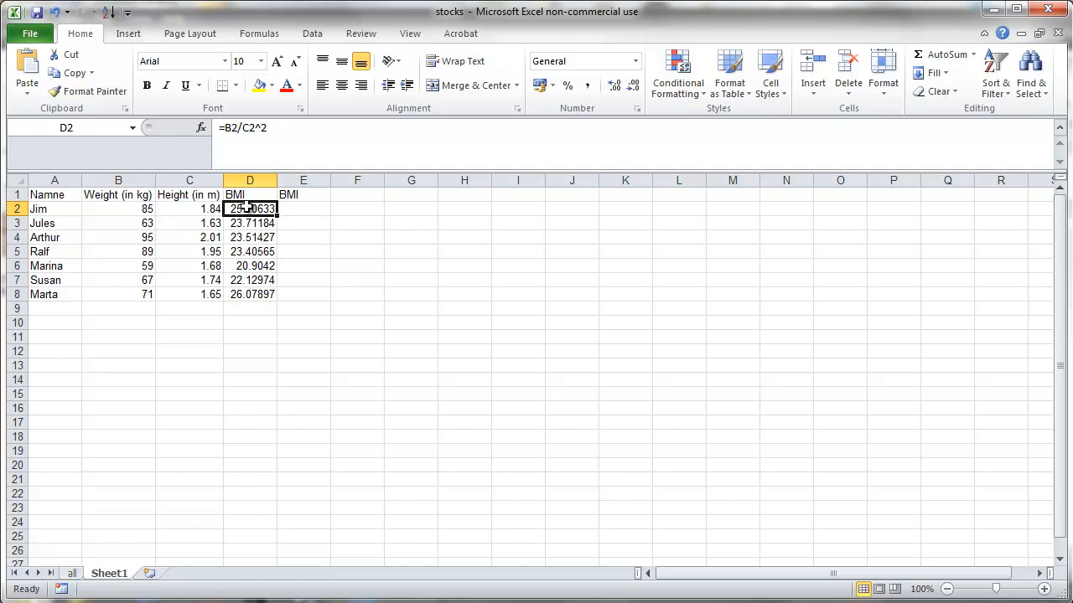
Anchor the BMI formula as =$B2/$C2^2, copy it into E2 and review the results.
{"action": "double_click", "coordinate": [250, 208]}
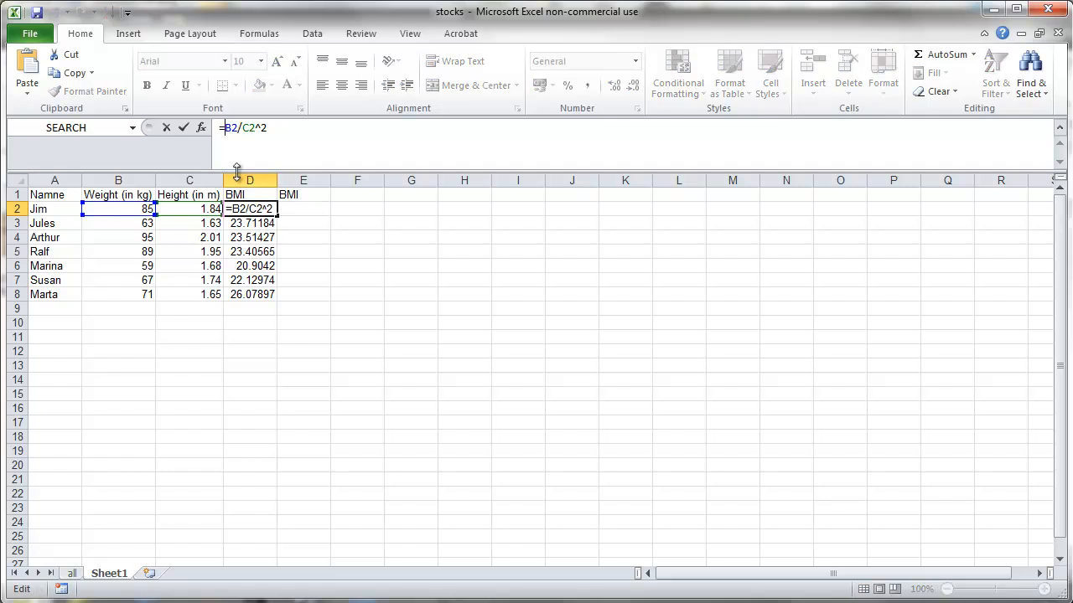
{"action": "mouse_move", "coordinate": [228, 164]}
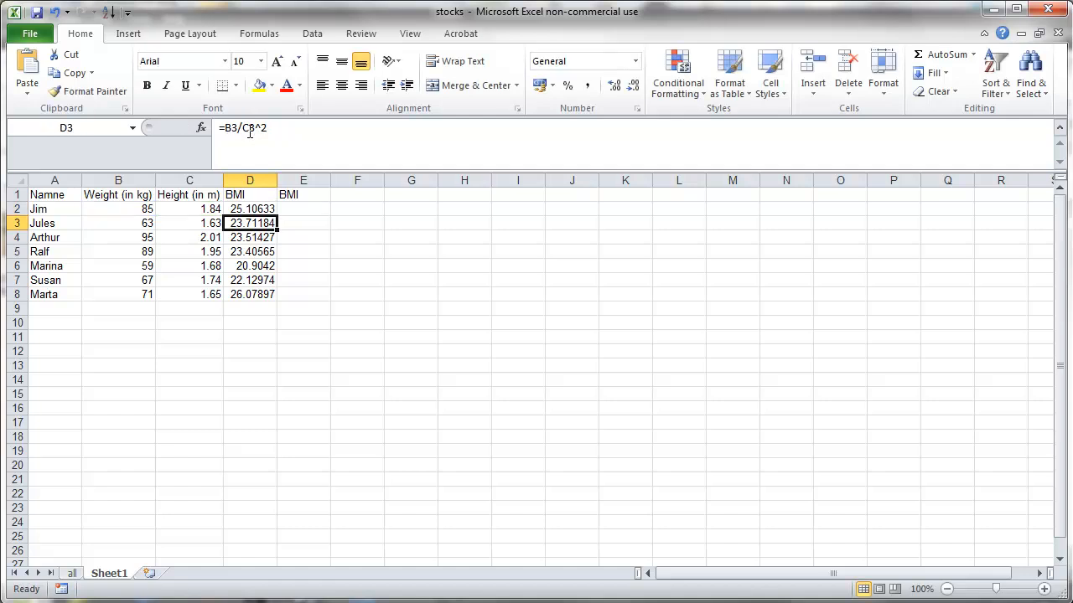
{"action": "left_click", "coordinate": [250, 209]}
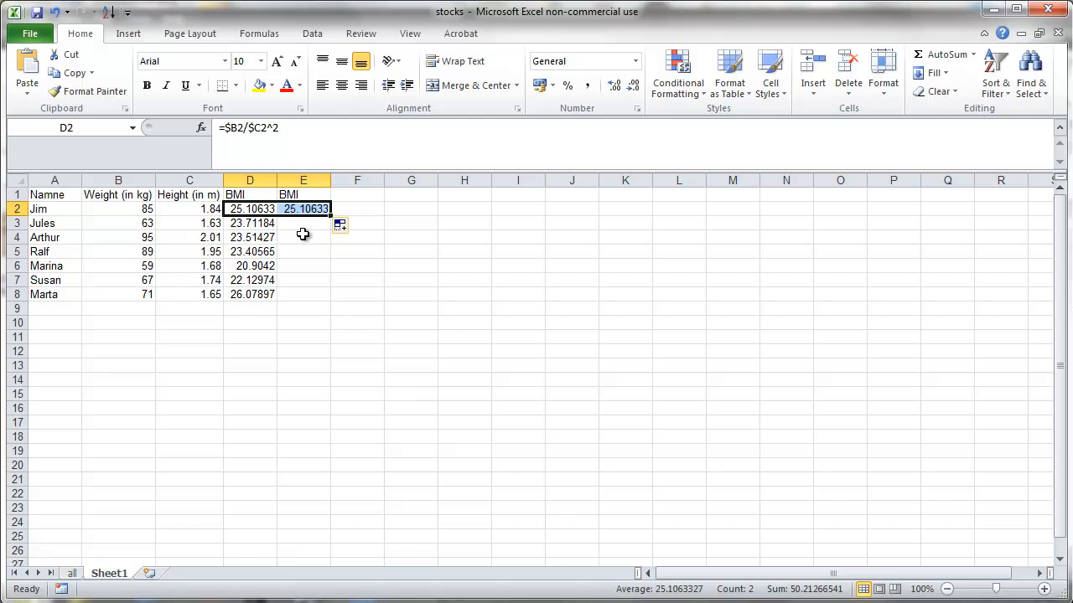
{"action": "double_click", "coordinate": [303, 209]}
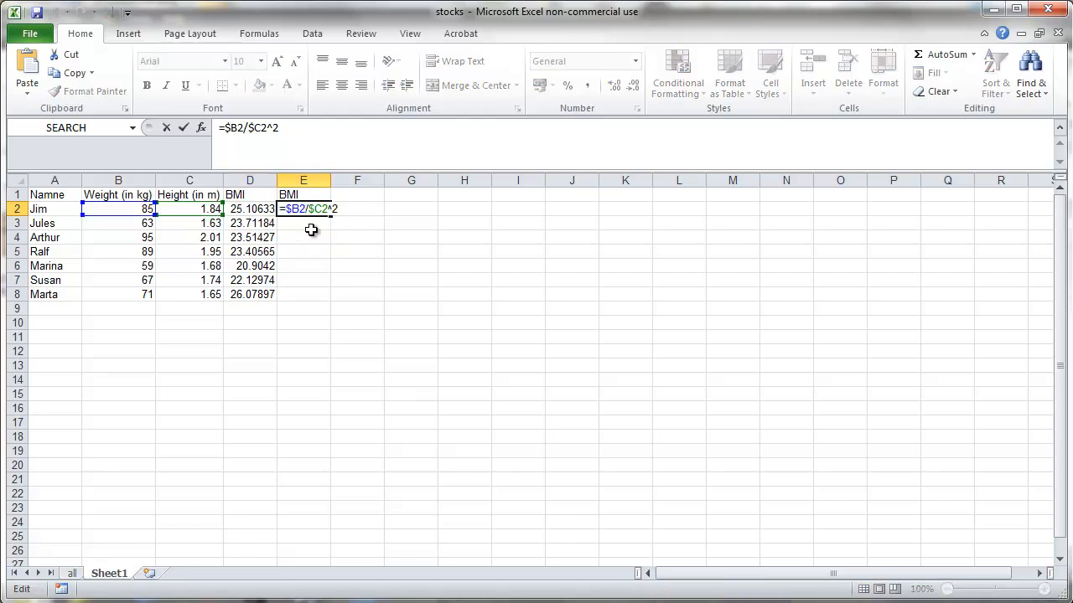
{"action": "key", "text": "Enter"}
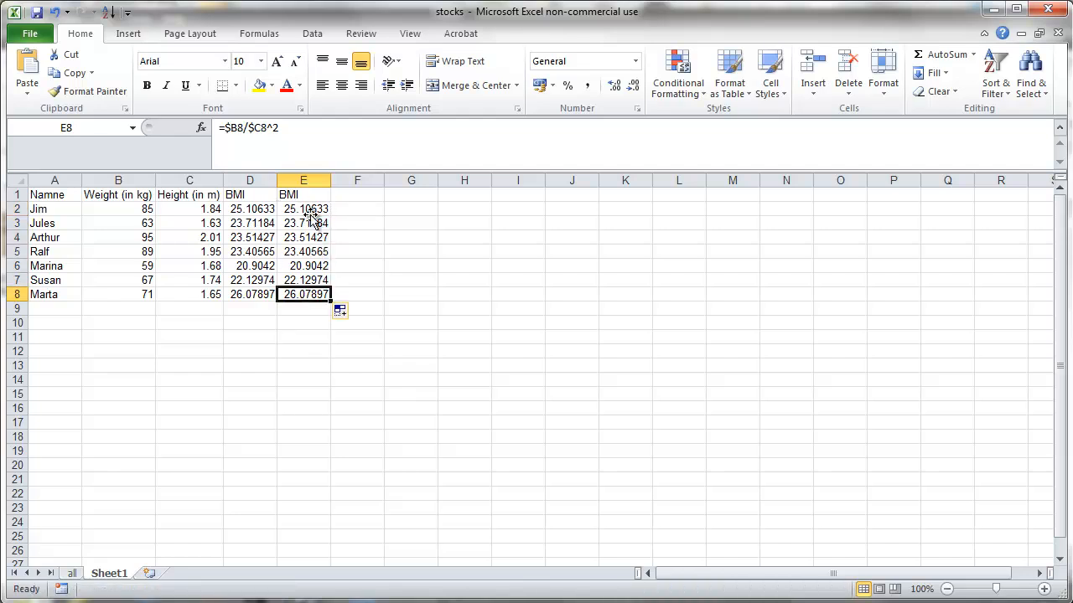
{"action": "double_click", "coordinate": [303, 208]}
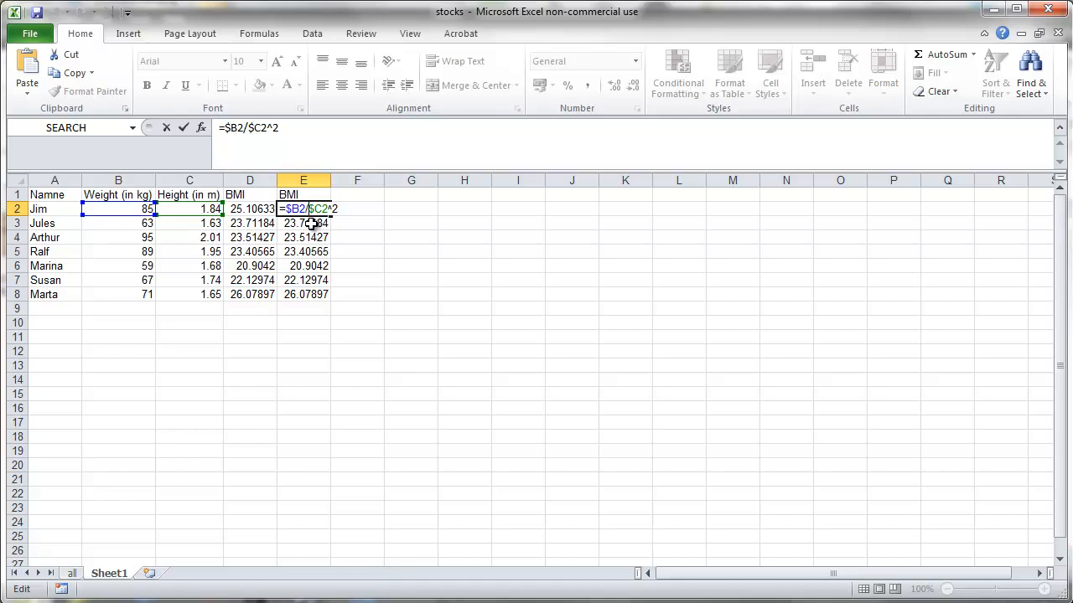
{"action": "key", "text": "Enter"}
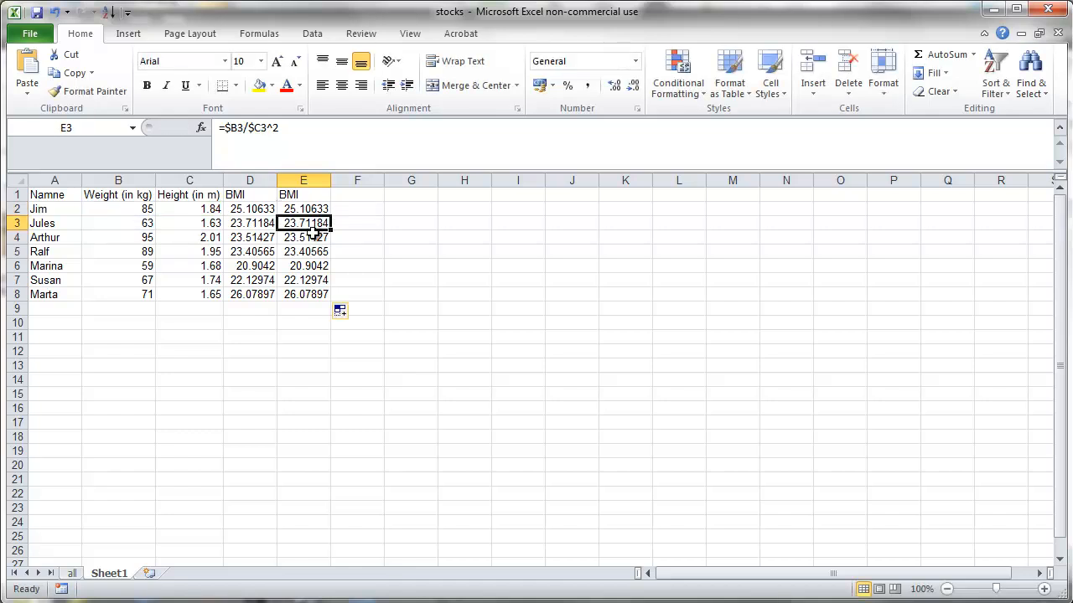
Clear E2:E8 and refill it with =B2/$C$2^2, locked to Jim's height.
{"action": "left_click", "coordinate": [303, 237]}
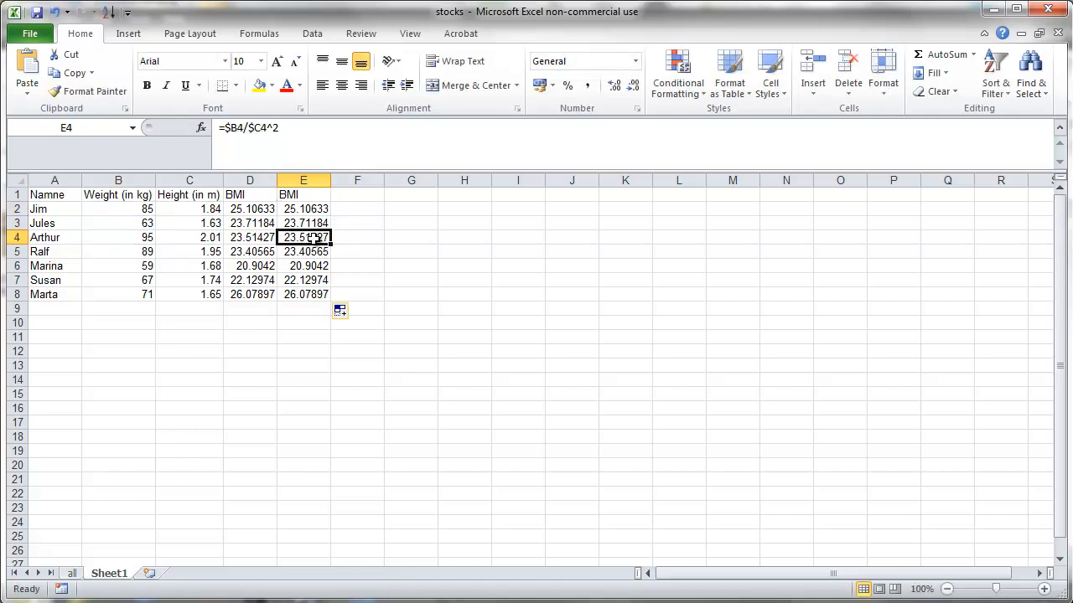
{"action": "left_click_drag", "start_coordinate": [303, 209], "coordinate": [303, 252]}
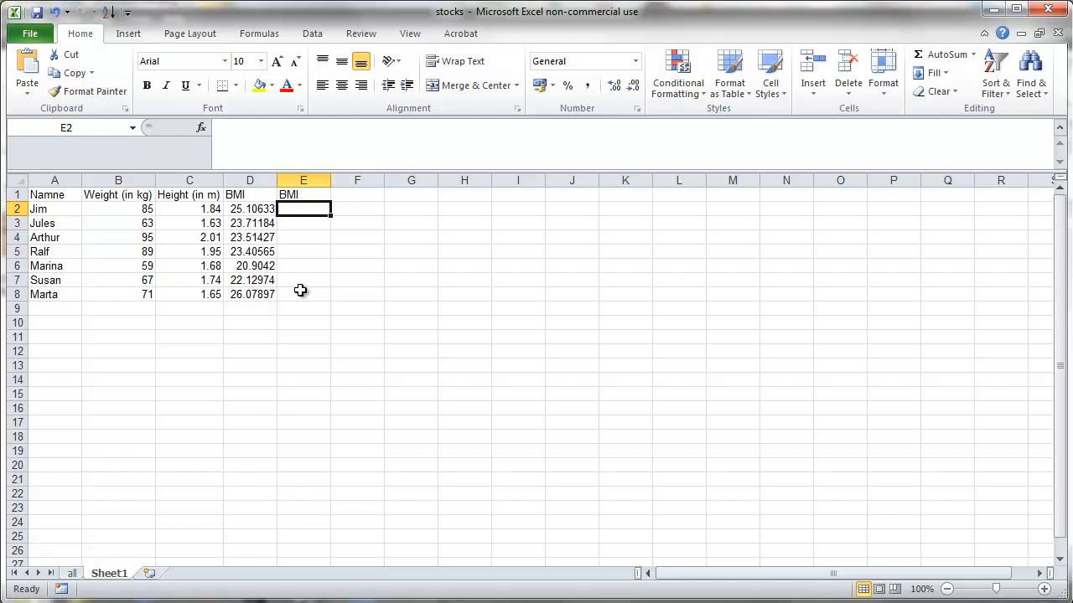
{"action": "type", "text": "=B2/C2"}
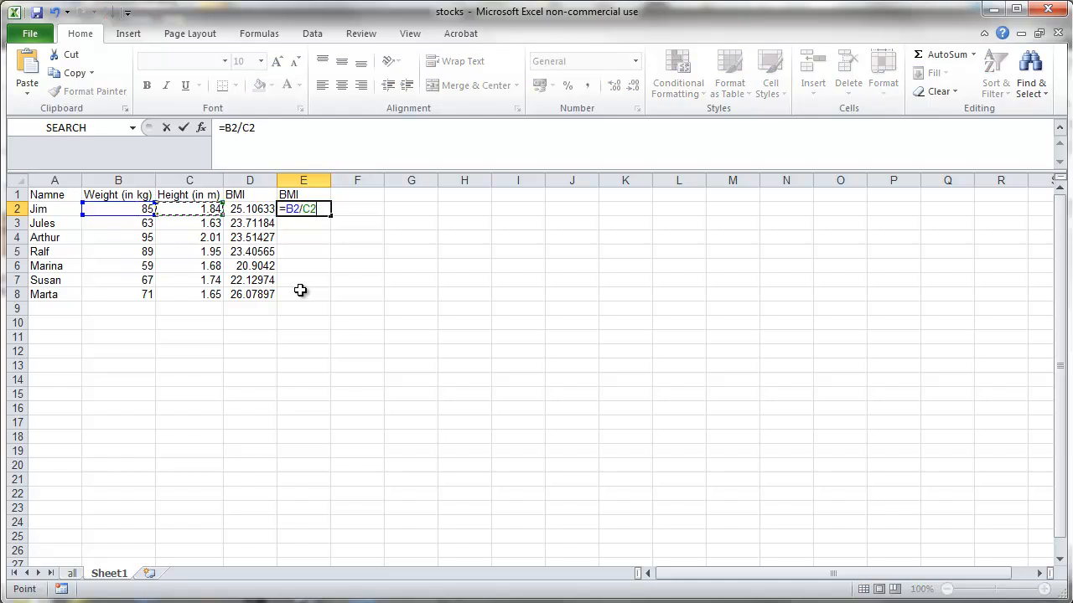
{"action": "type", "text": "^2"}
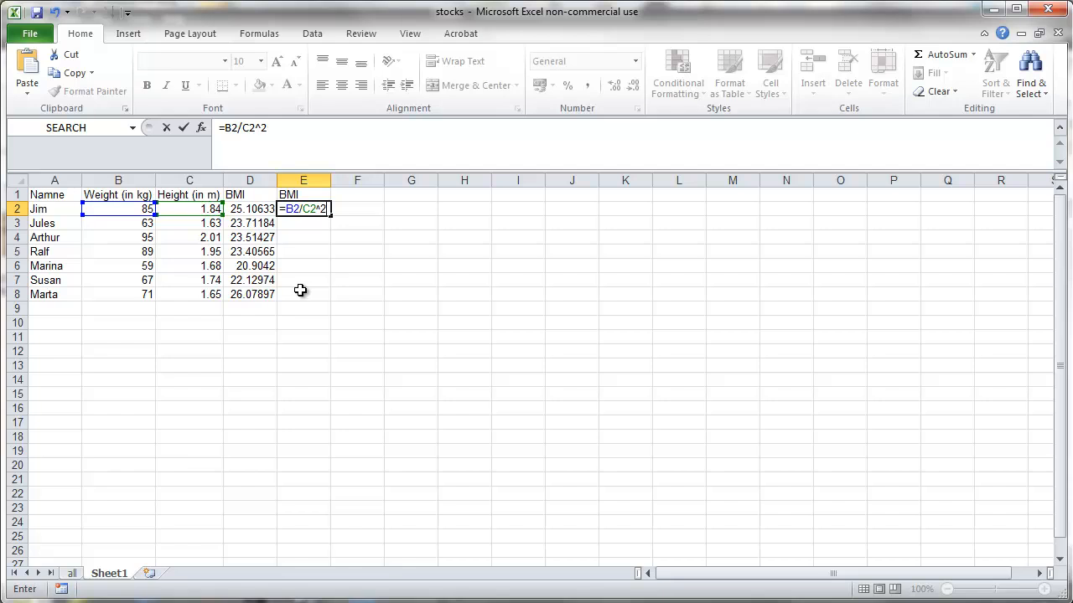
{"action": "mouse_move", "coordinate": [327, 222]}
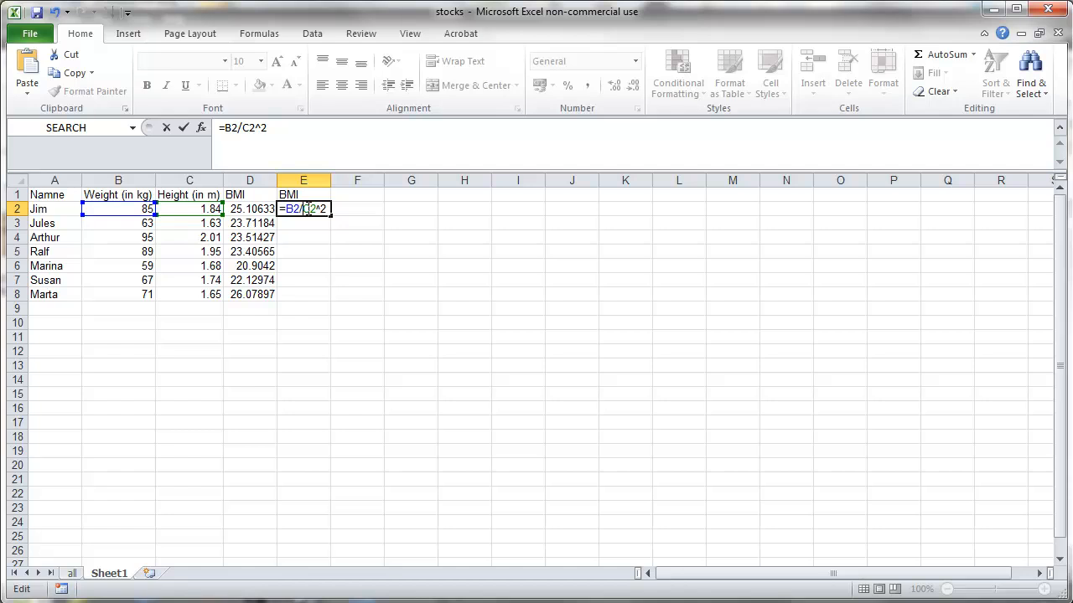
{"action": "key", "text": "f4"}
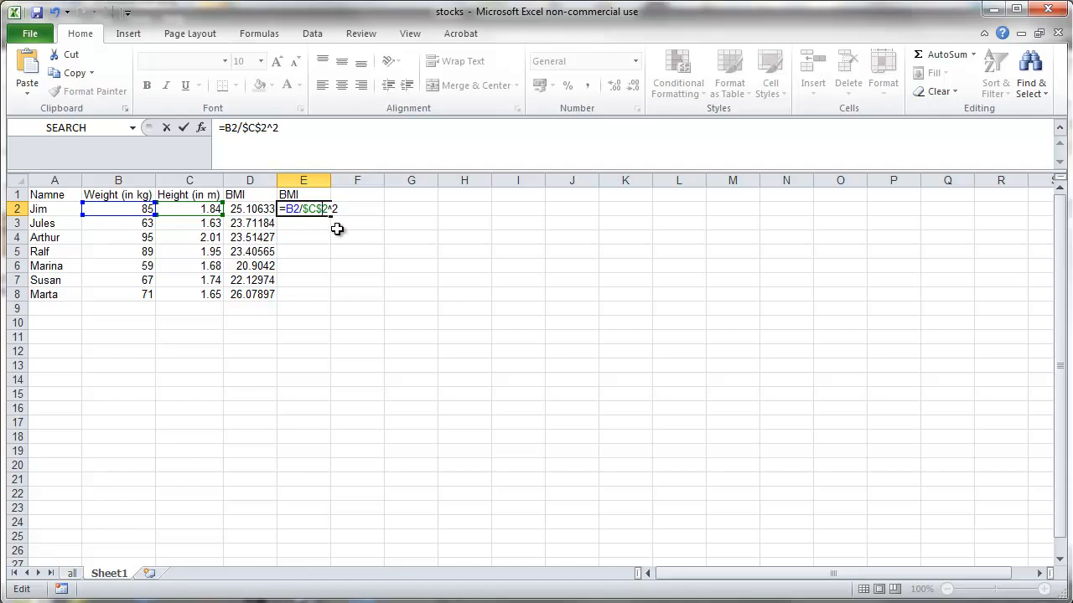
{"action": "key", "text": "Enter"}
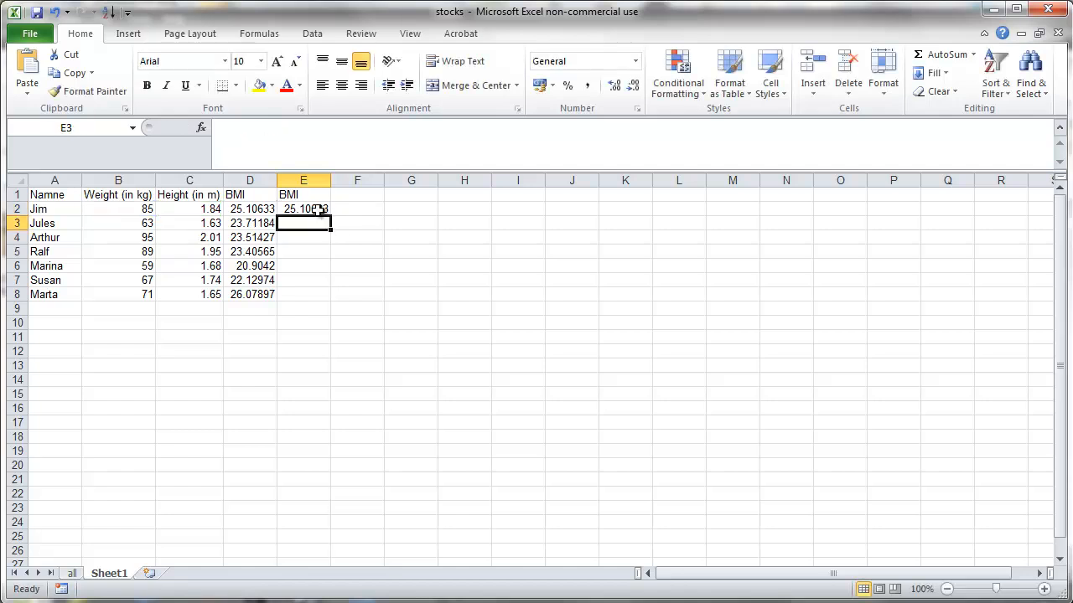
{"action": "left_click_drag", "start_coordinate": [329, 215], "coordinate": [331, 296]}
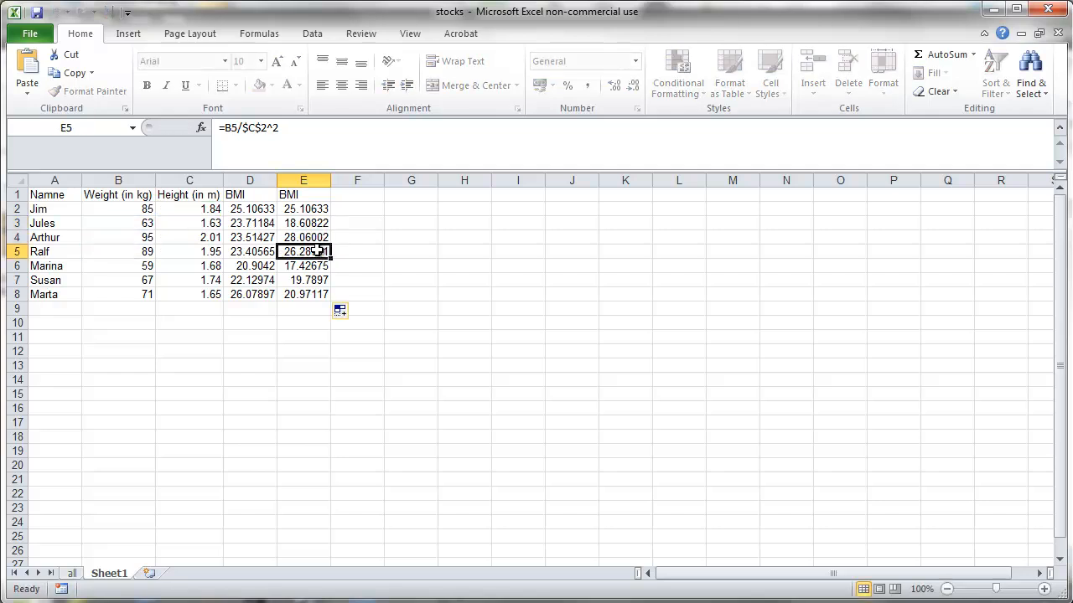
{"action": "left_click", "coordinate": [411, 252]}
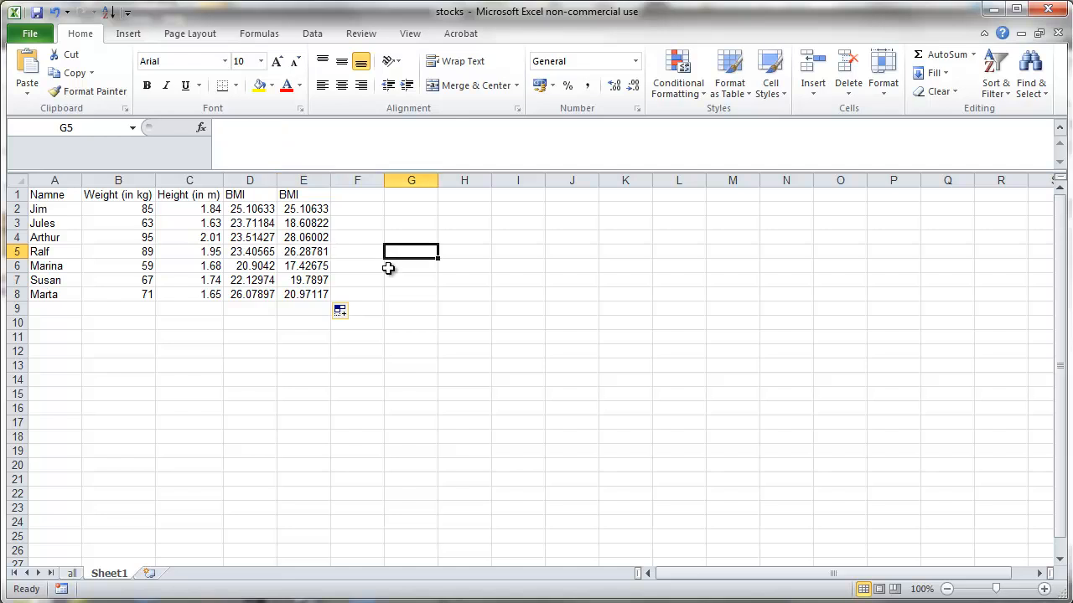
{"action": "mouse_move", "coordinate": [388, 268]}
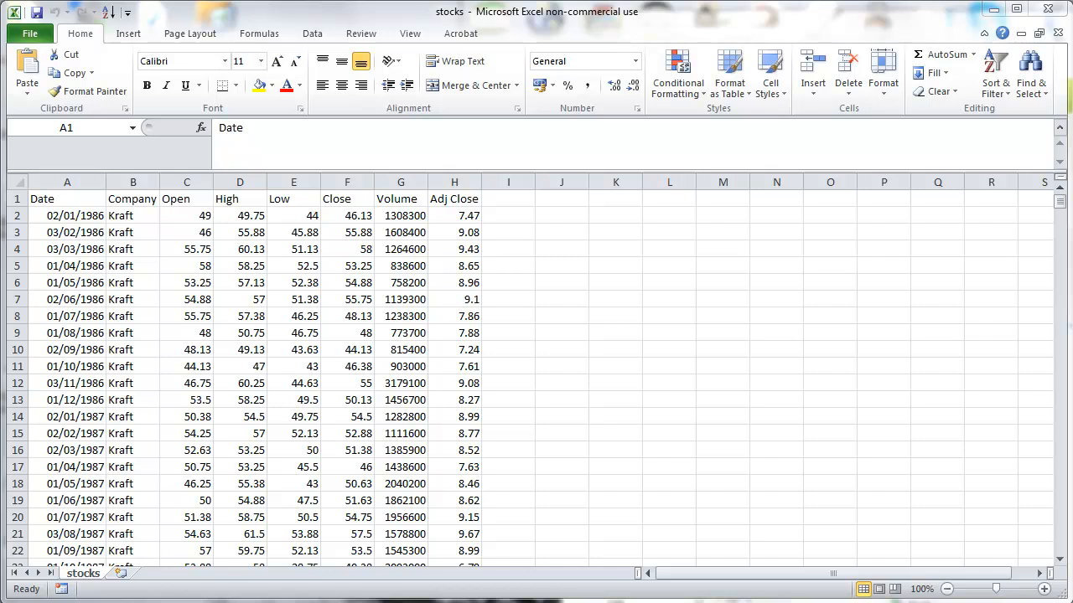
{"action": "mouse_move", "coordinate": [82, 560]}
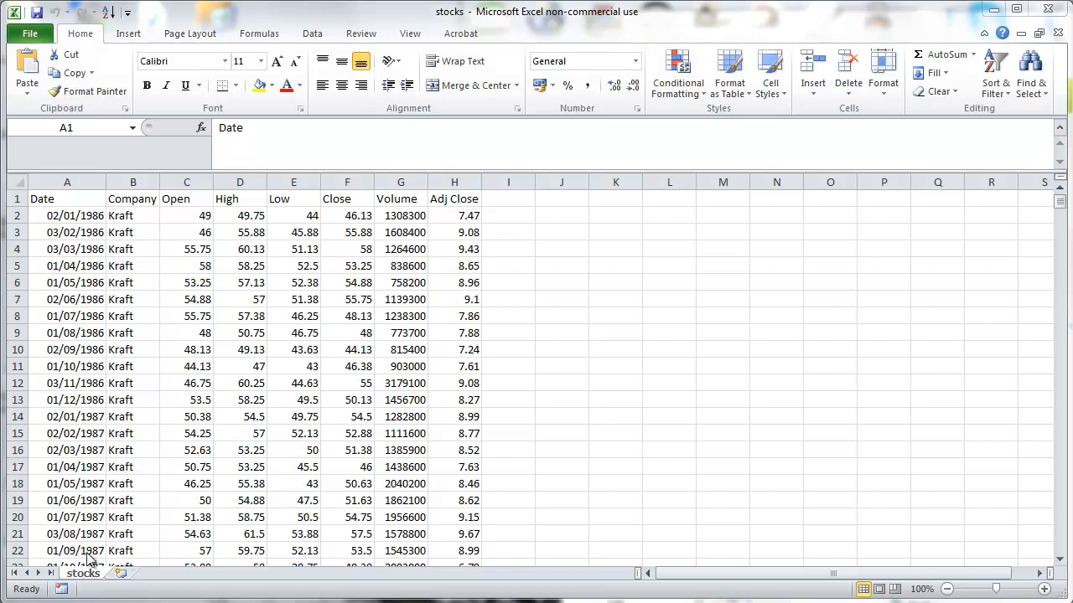
Add a new sheet and paste the Date, Company and Close stock columns into Sheet2.
{"action": "left_click", "coordinate": [67, 198]}
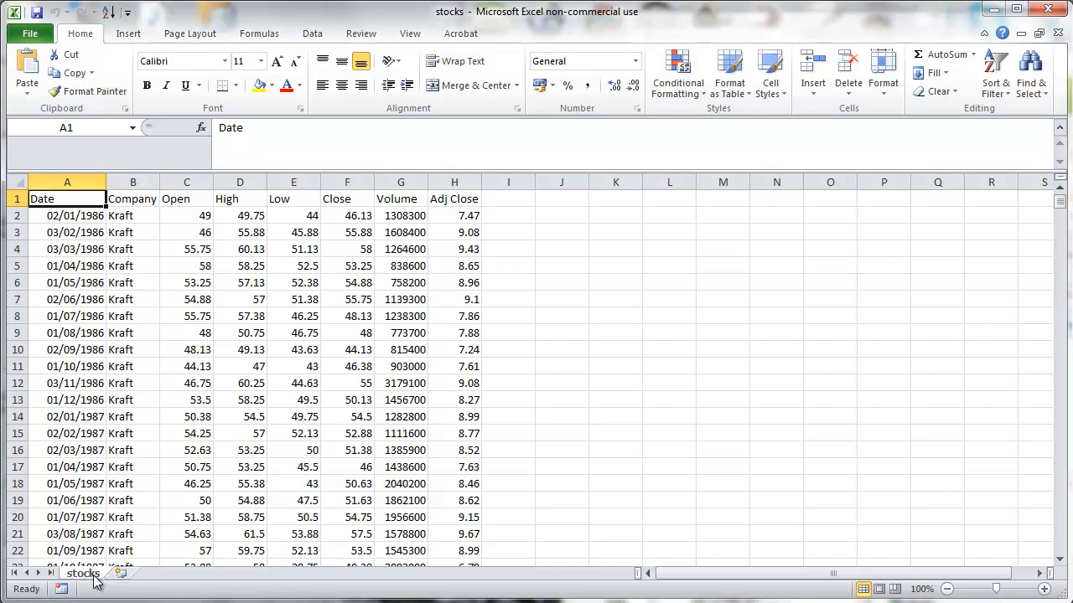
{"action": "left_click", "coordinate": [126, 585]}
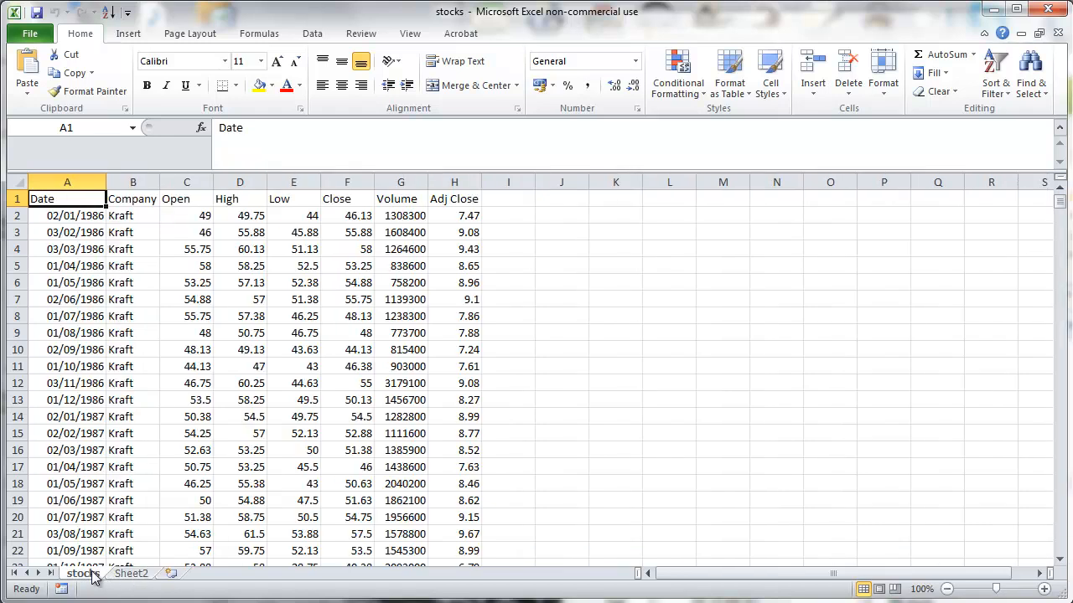
{"action": "left_click", "coordinate": [133, 199]}
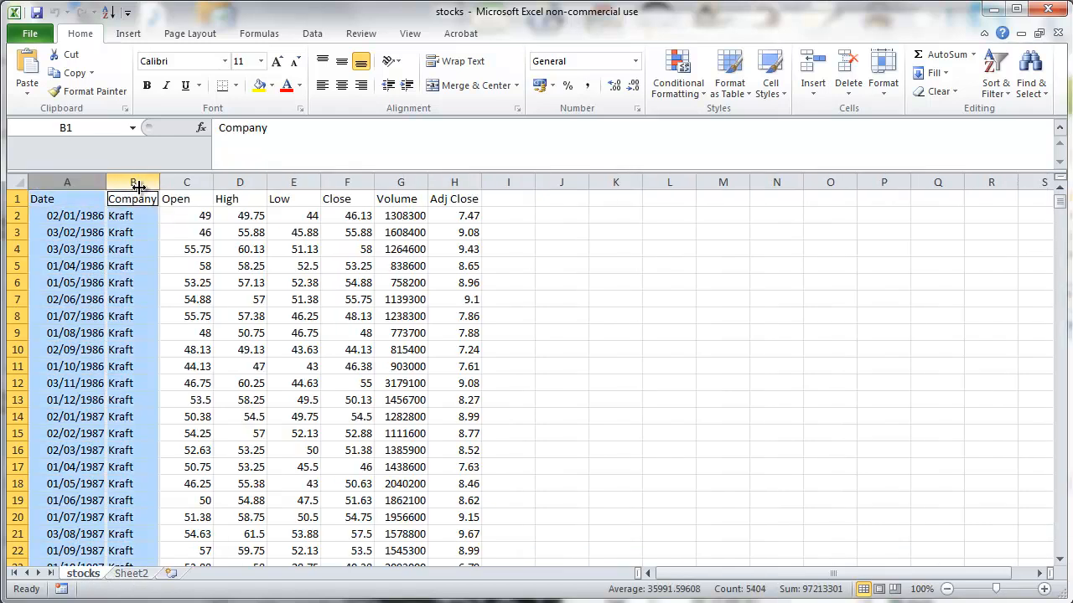
{"action": "left_click", "coordinate": [346, 198]}
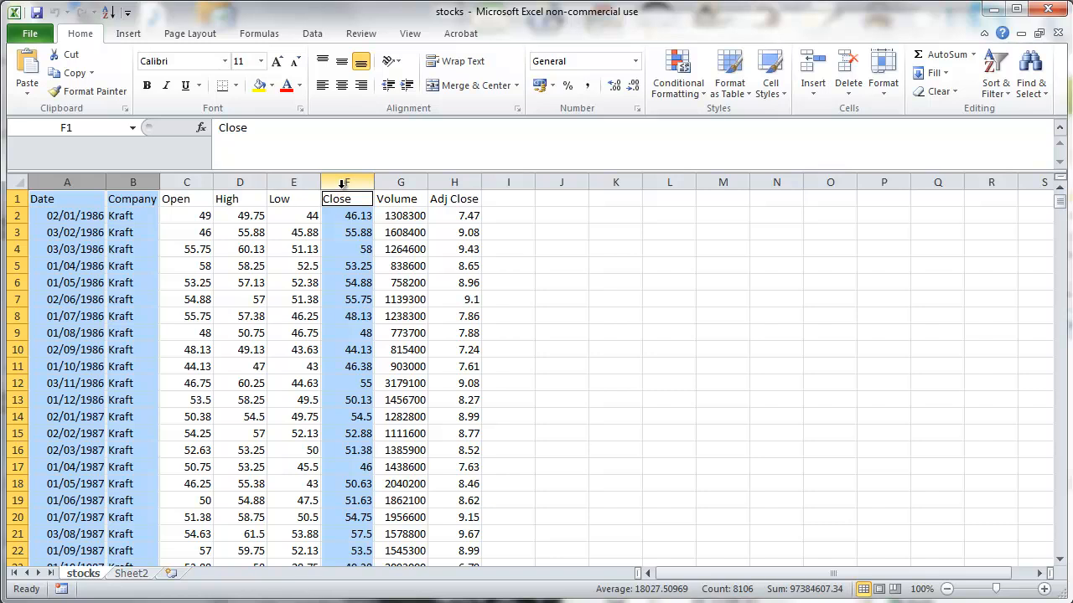
{"action": "left_click", "coordinate": [132, 573]}
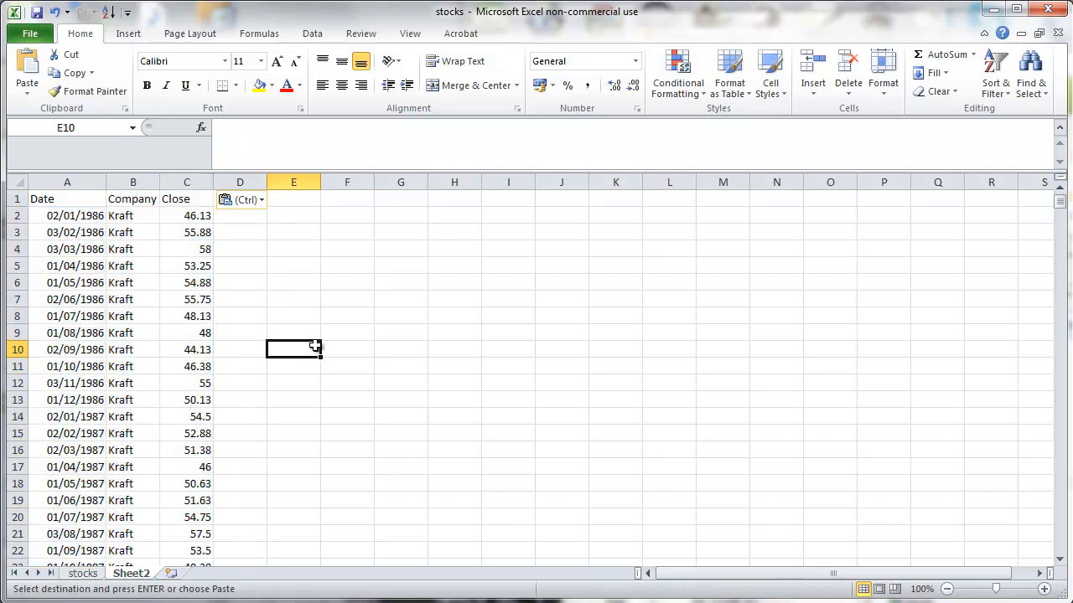
{"action": "scroll", "scroll_direction": "down", "scroll_amount": 3}
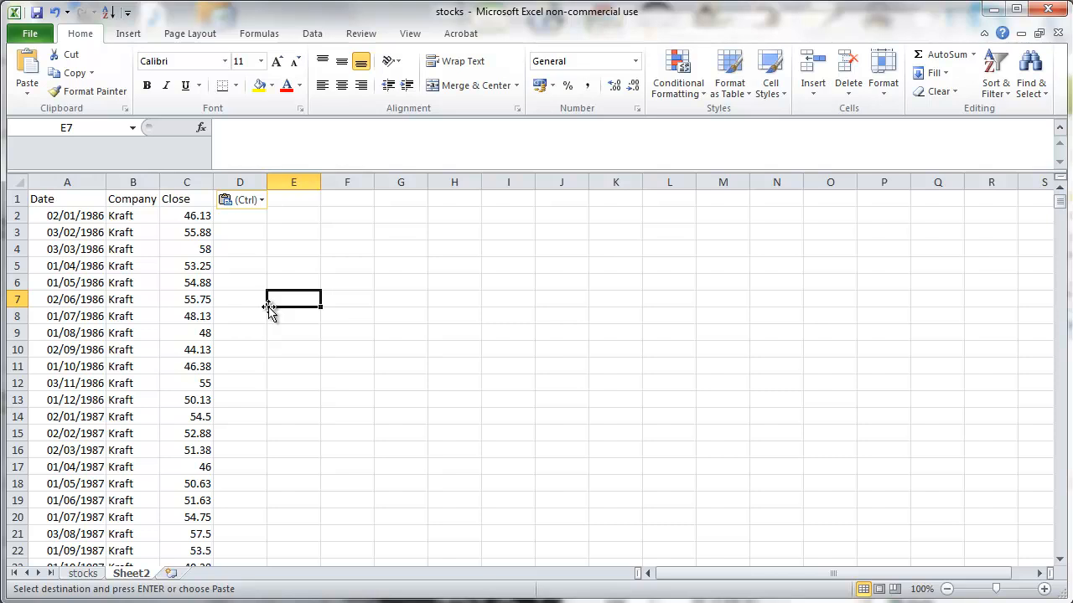
Turn on Data filtering for the Sheet2 stock table.
{"action": "left_click", "coordinate": [312, 34]}
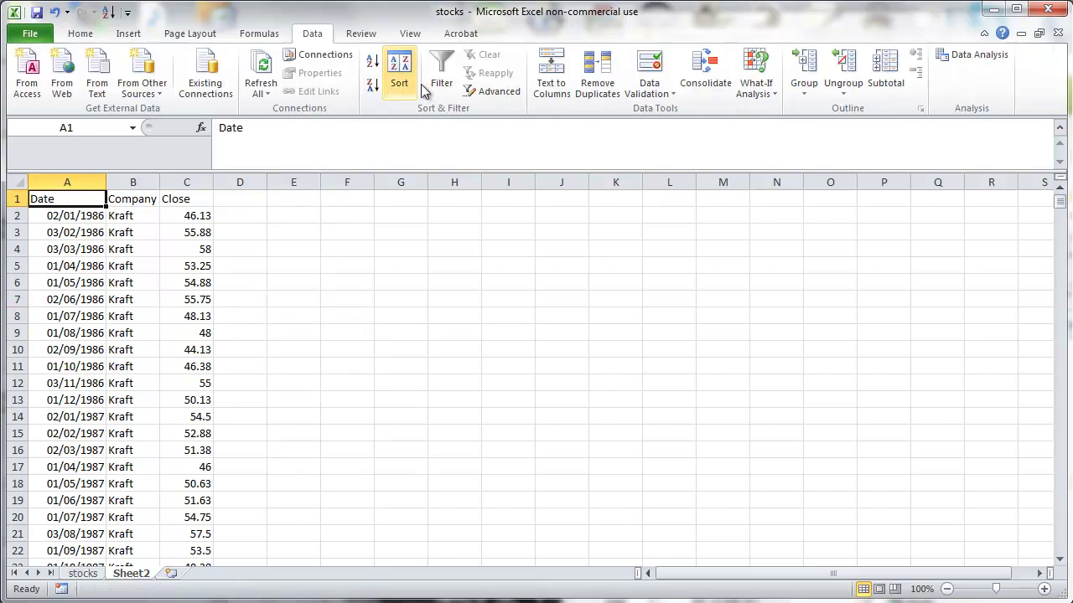
{"action": "left_click", "coordinate": [441, 71]}
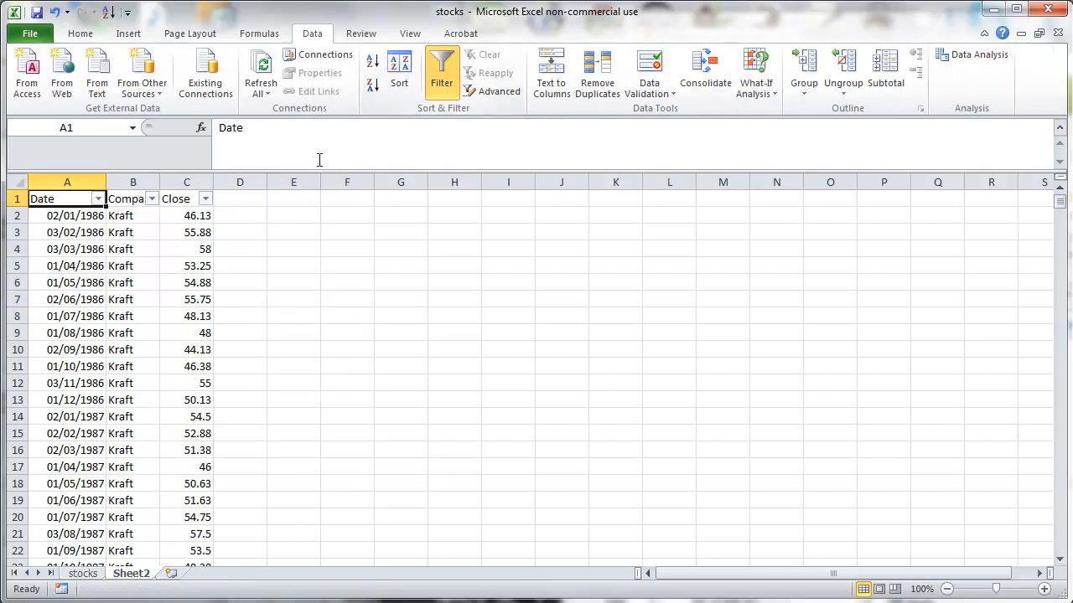
{"action": "mouse_move", "coordinate": [97, 198]}
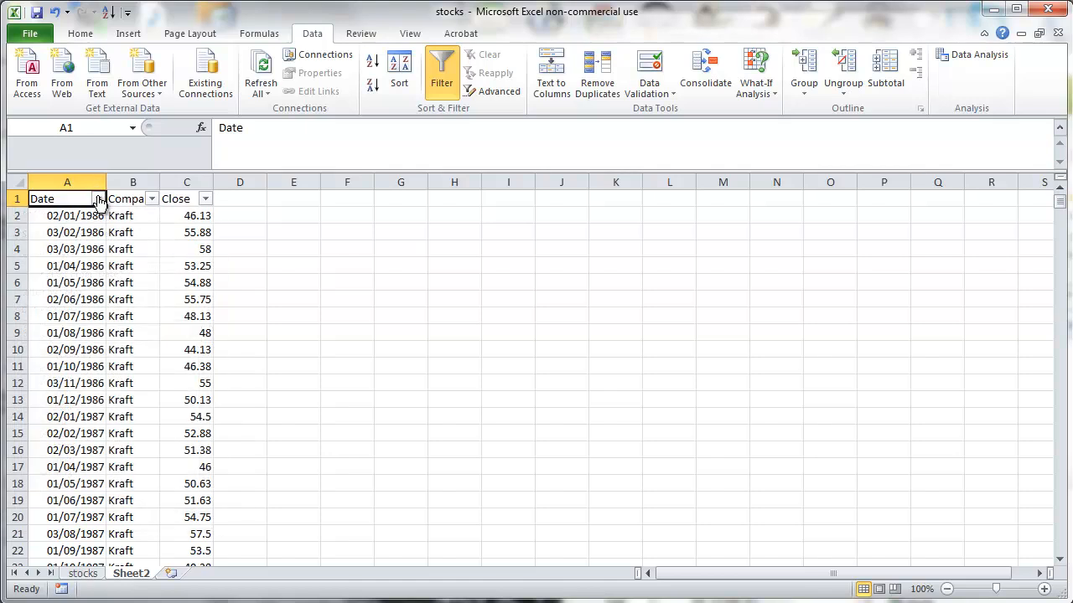
{"action": "left_click", "coordinate": [152, 199]}
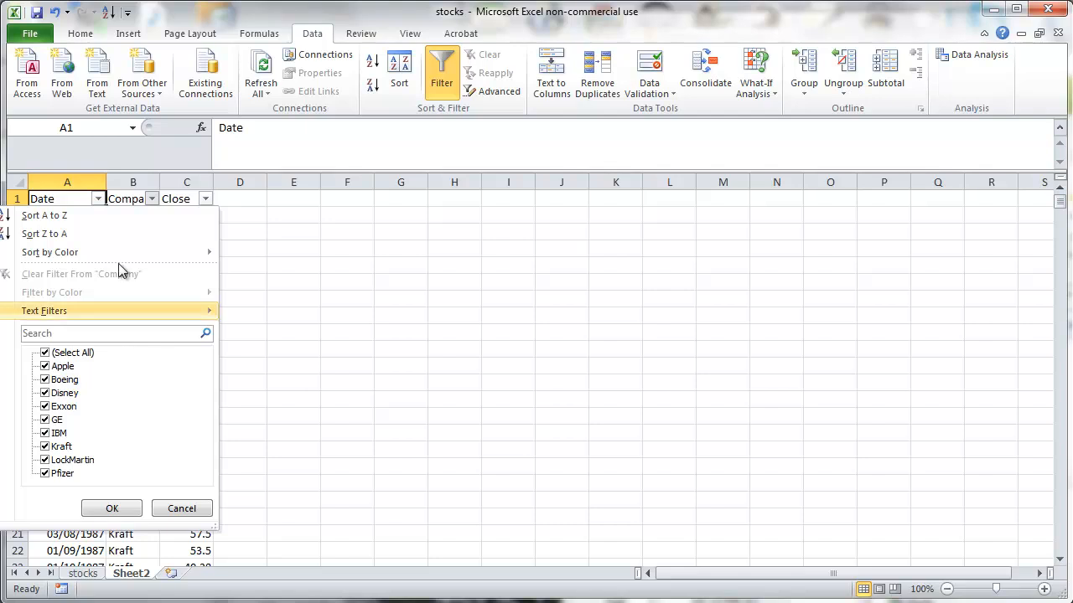
{"action": "left_click", "coordinate": [205, 198]}
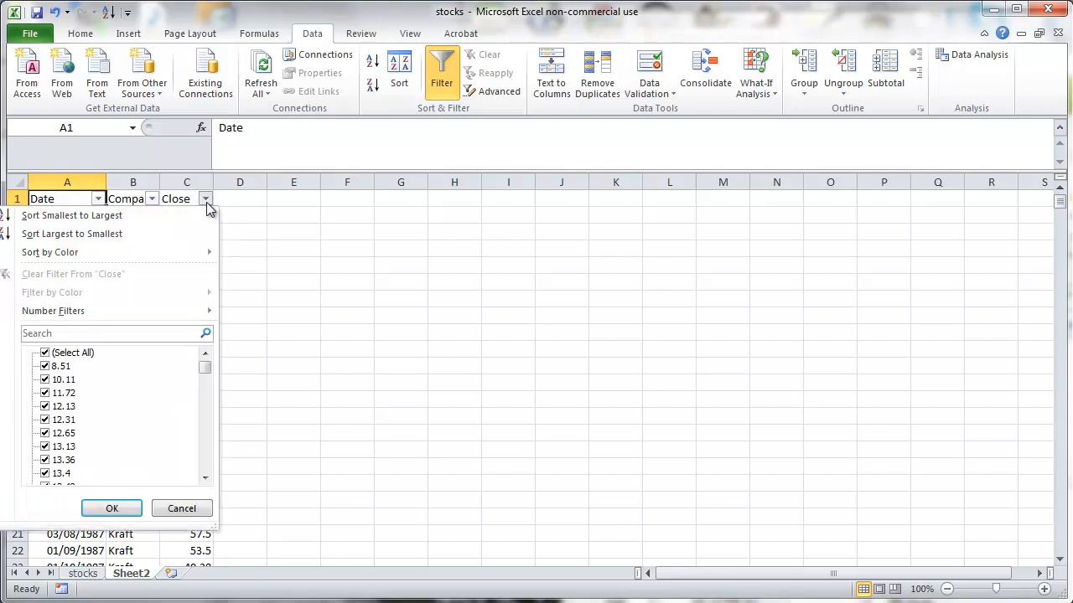
{"action": "left_click", "coordinate": [152, 198]}
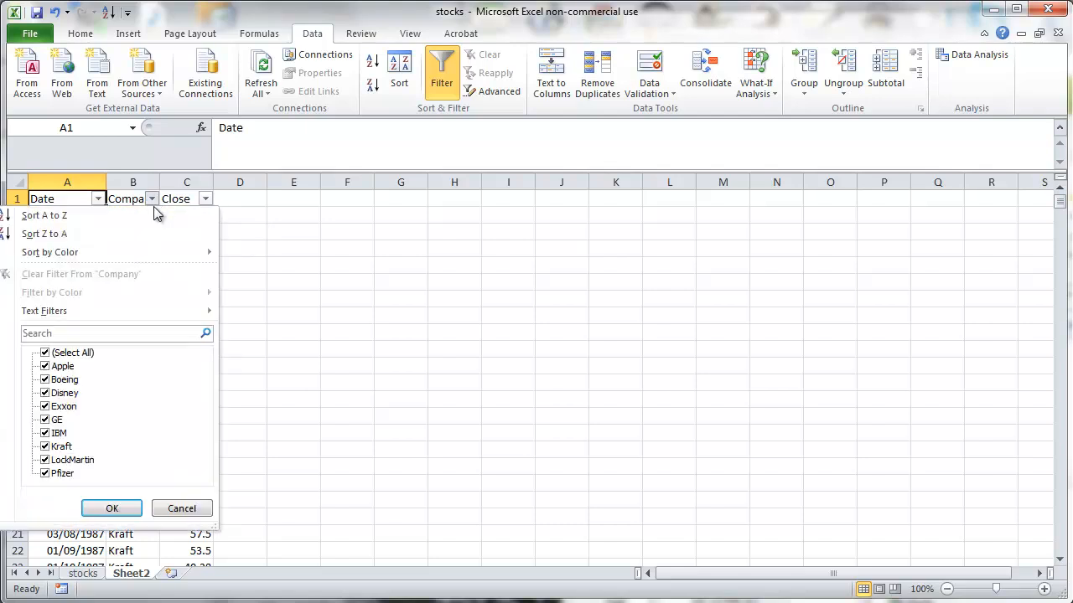
Filter Company to Boeing only and select the Close column.
{"action": "left_click", "coordinate": [45, 352]}
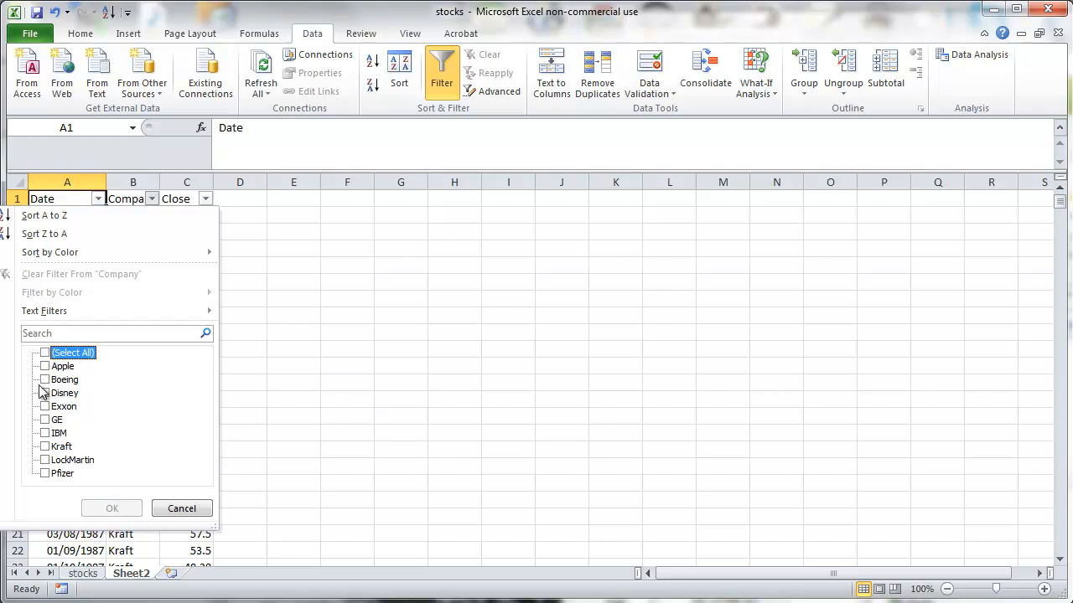
{"action": "left_click", "coordinate": [45, 380]}
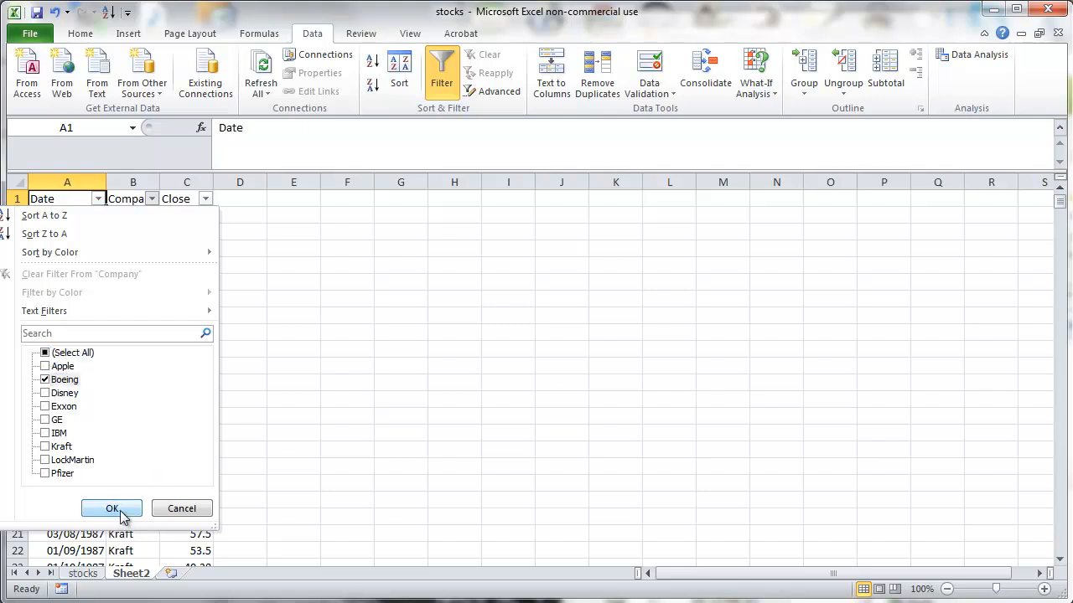
{"action": "left_click", "coordinate": [87, 508]}
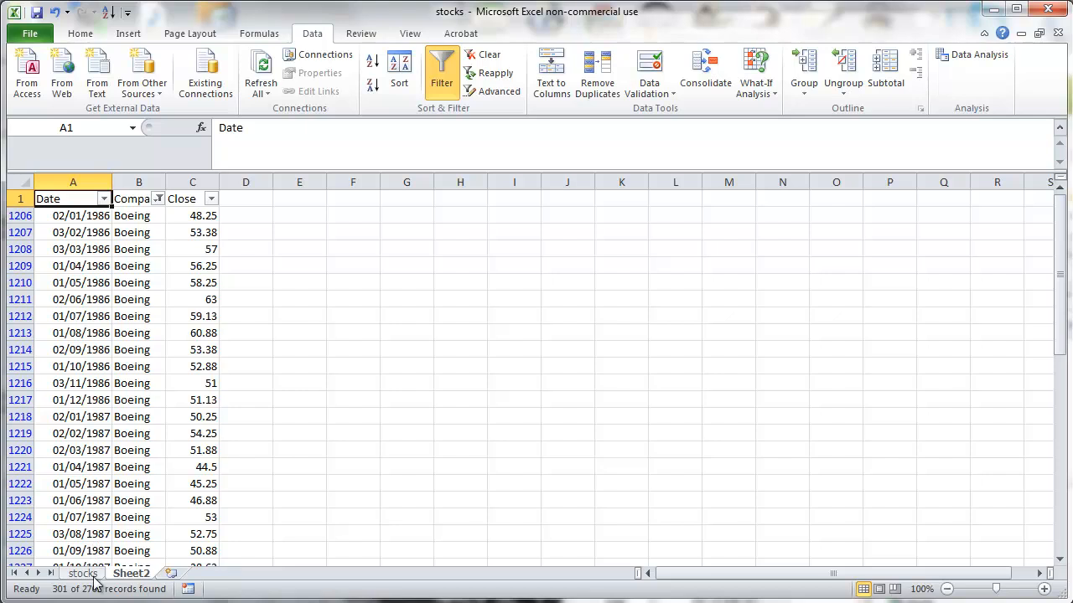
{"action": "left_click", "coordinate": [246, 417]}
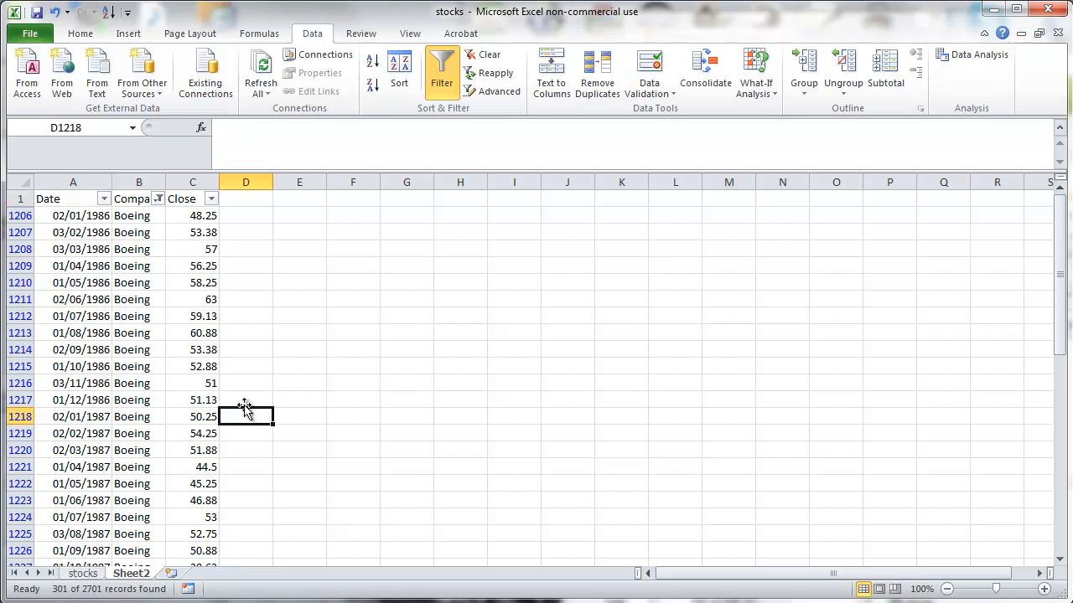
{"action": "scroll", "scroll_direction": "down", "scroll_amount": 3}
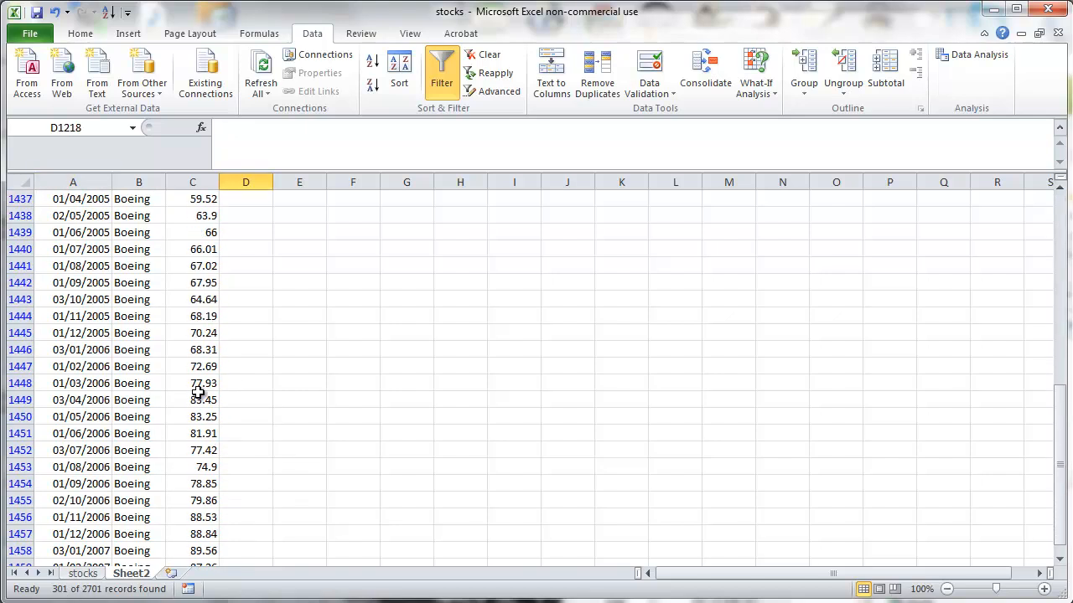
{"action": "scroll", "scroll_direction": "down", "scroll_amount": 3}
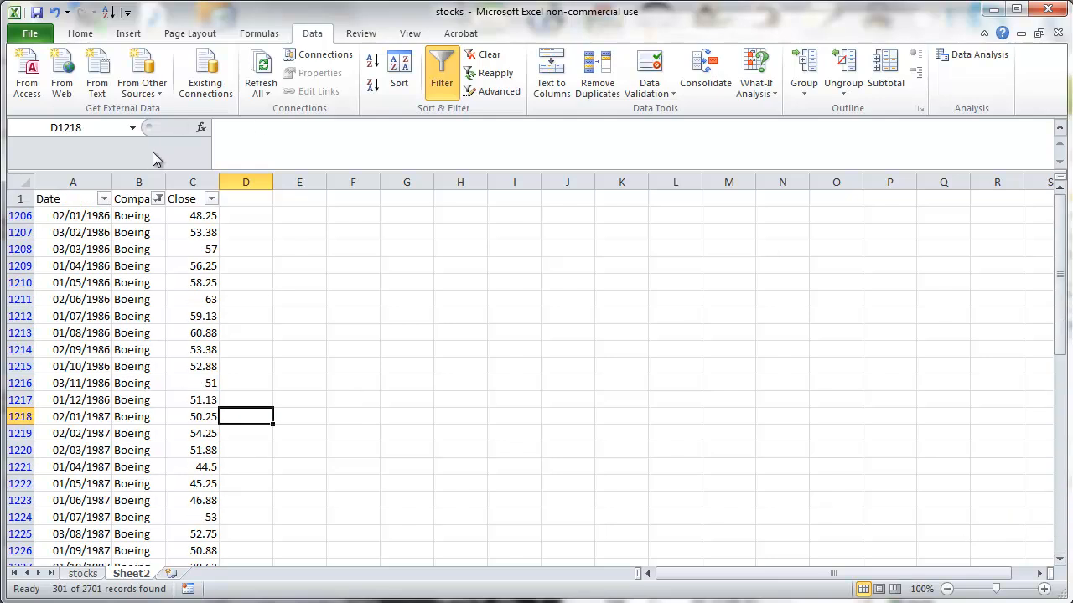
{"action": "left_click", "coordinate": [192, 181]}
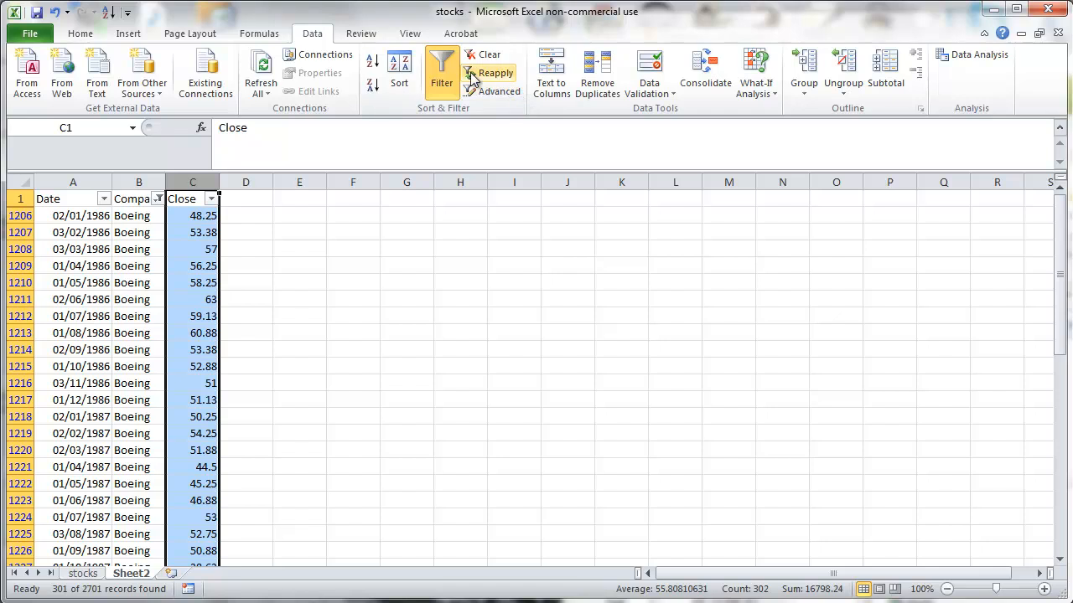
{"action": "left_click", "coordinate": [127, 33]}
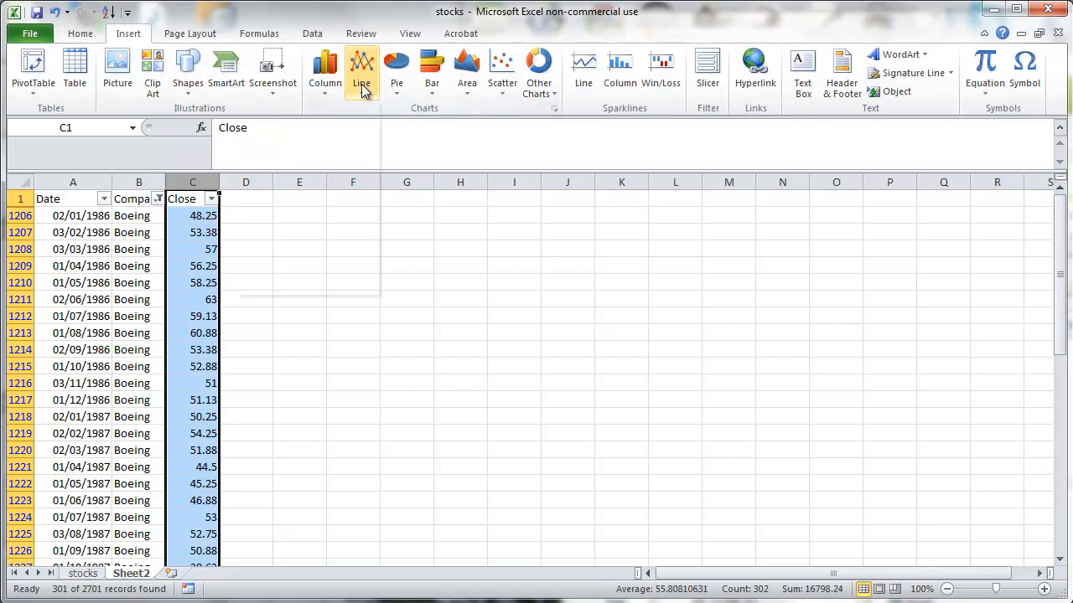
{"action": "left_click", "coordinate": [360, 71]}
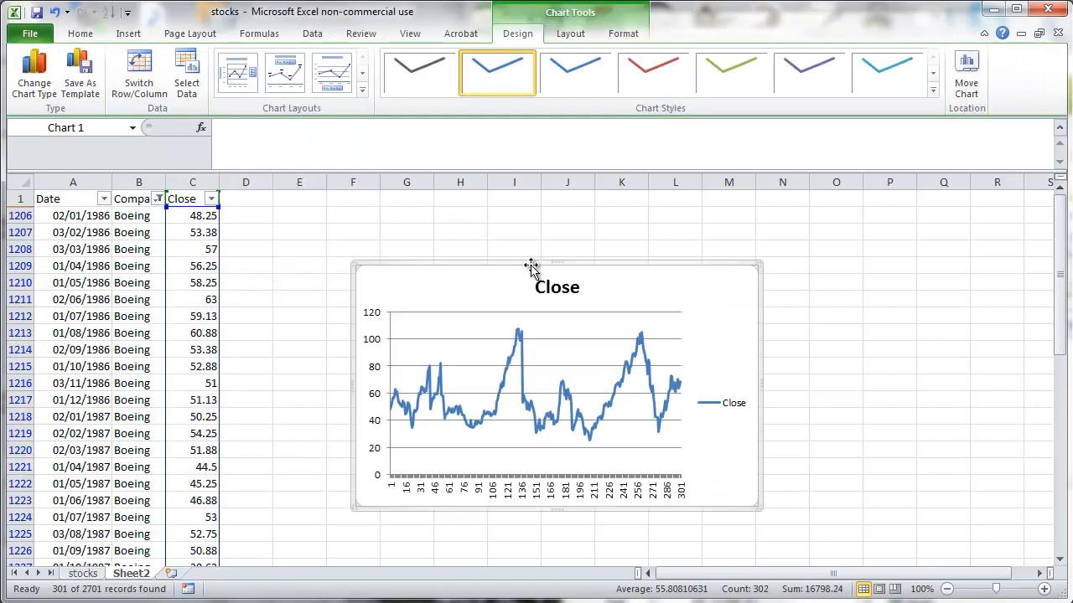
{"action": "mouse_move", "coordinate": [740, 314]}
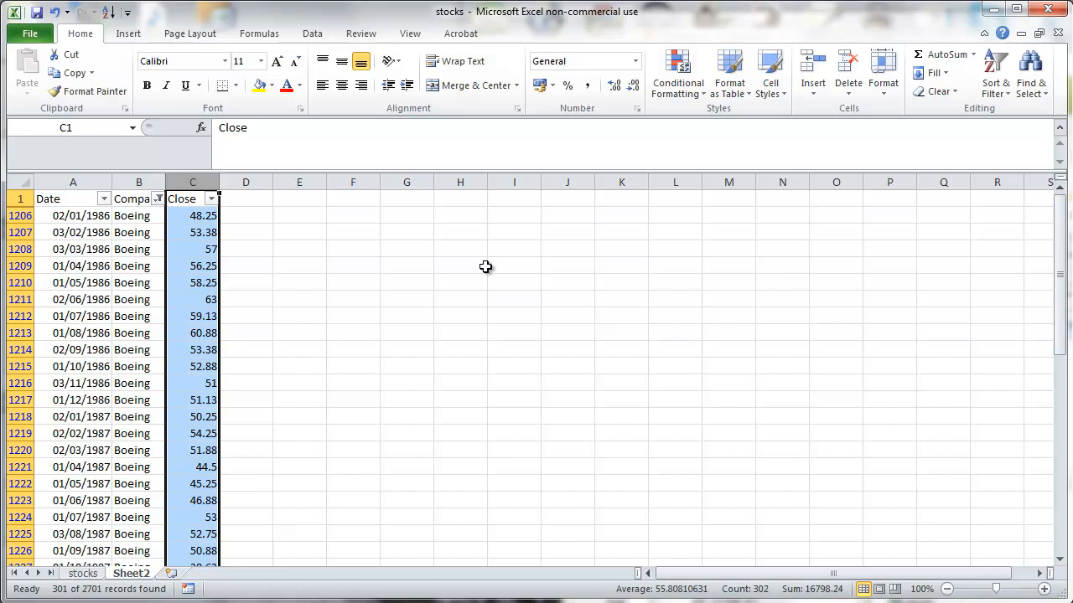
{"action": "left_click", "coordinate": [460, 266]}
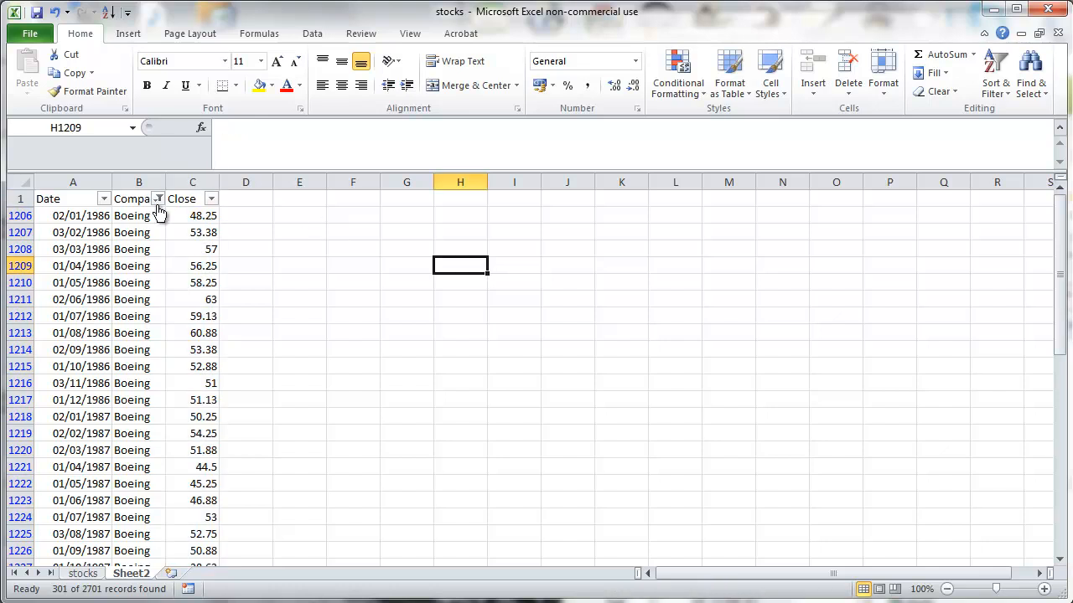
Change the Company filter from Boeing to GE and IBM, showing 602 of 2701 records.
{"action": "left_click", "coordinate": [159, 199]}
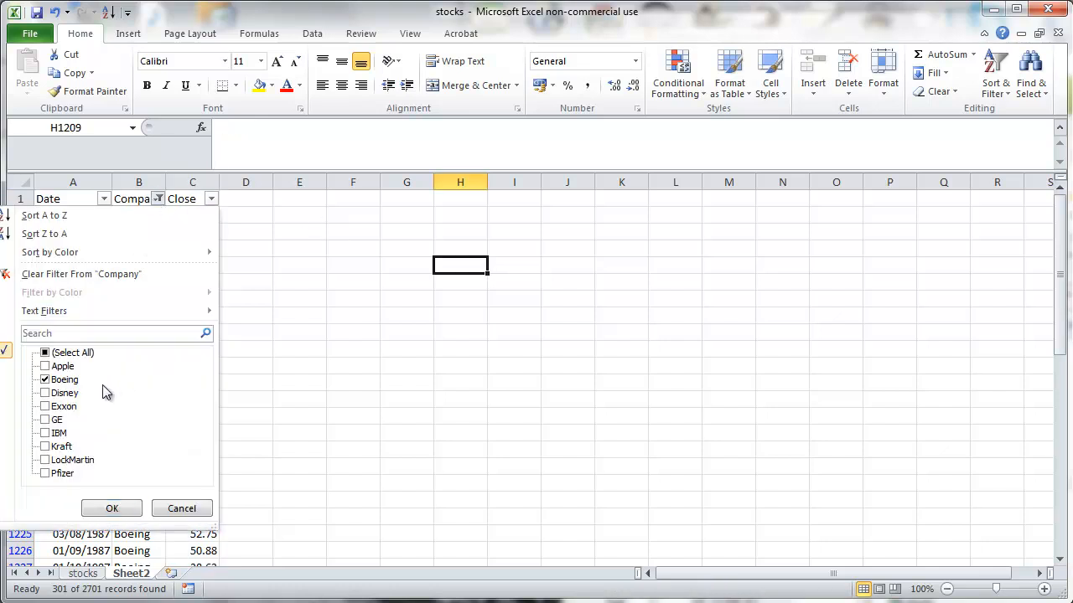
{"action": "left_click", "coordinate": [45, 379]}
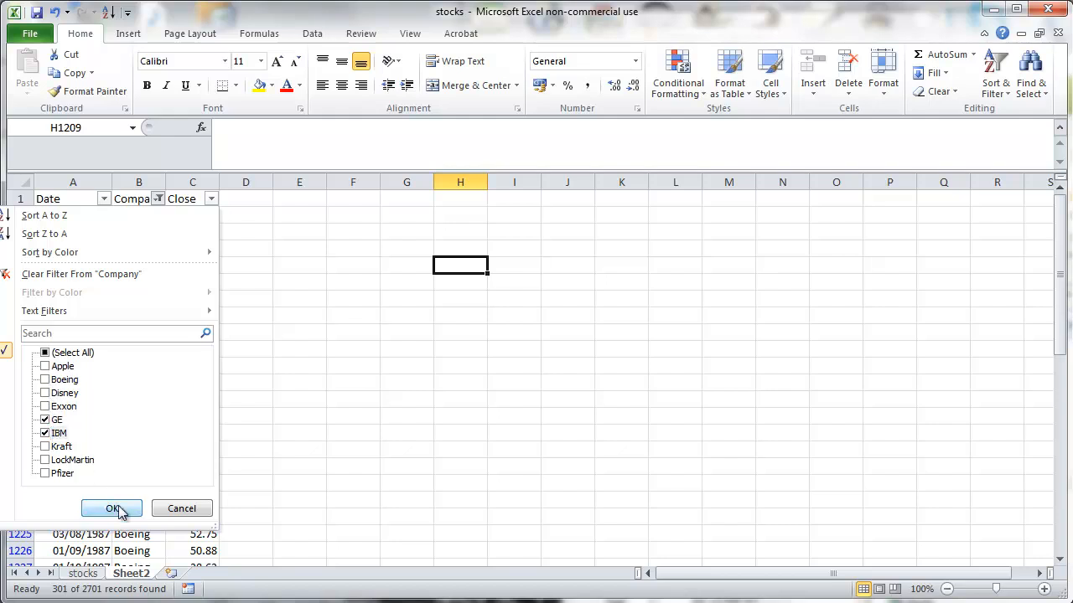
{"action": "left_click", "coordinate": [111, 508]}
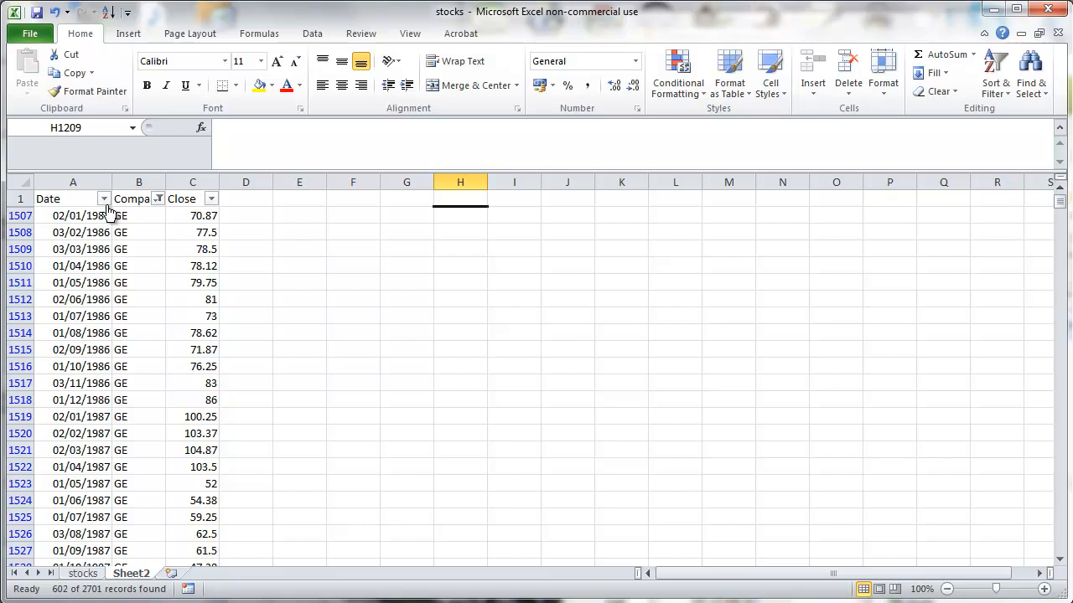
{"action": "left_click", "coordinate": [104, 198]}
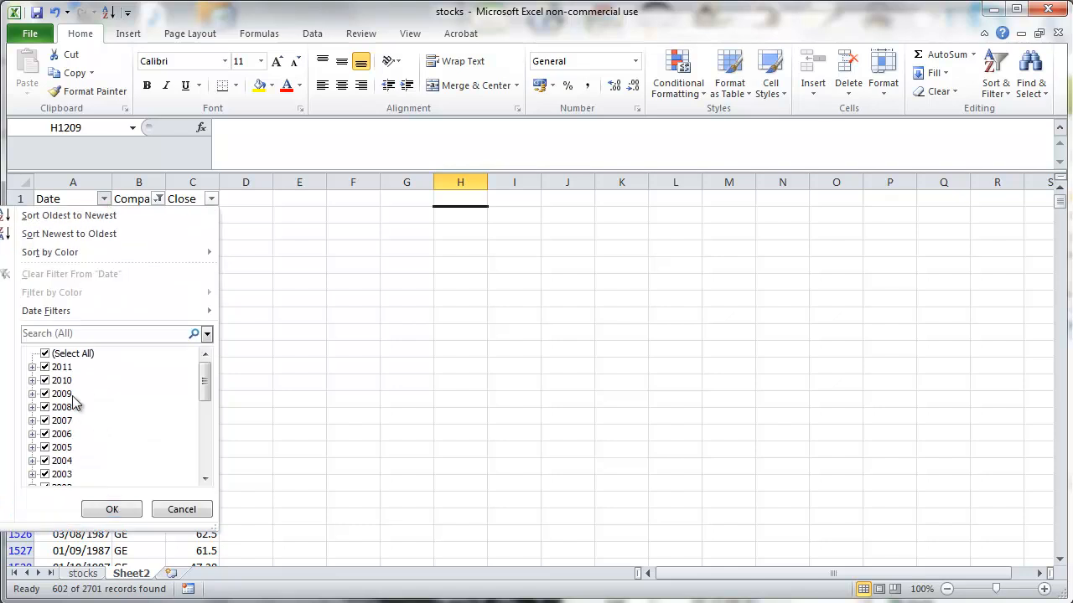
Start a between-dates Date filter with 02/01/1991 as the start date.
{"action": "left_click", "coordinate": [44, 354]}
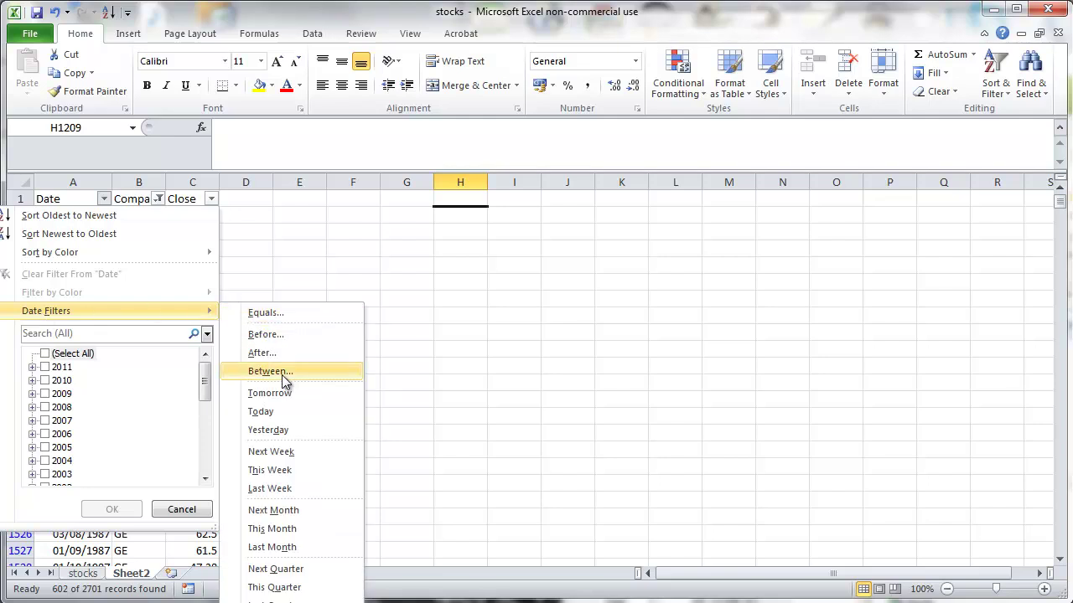
{"action": "left_click", "coordinate": [268, 371]}
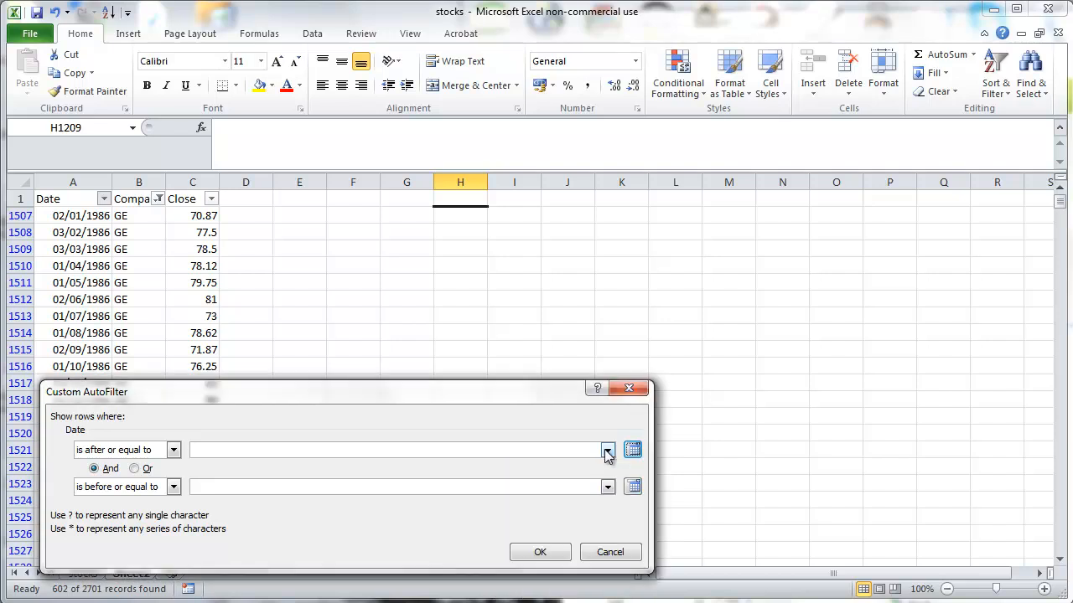
{"action": "left_click", "coordinate": [606, 450]}
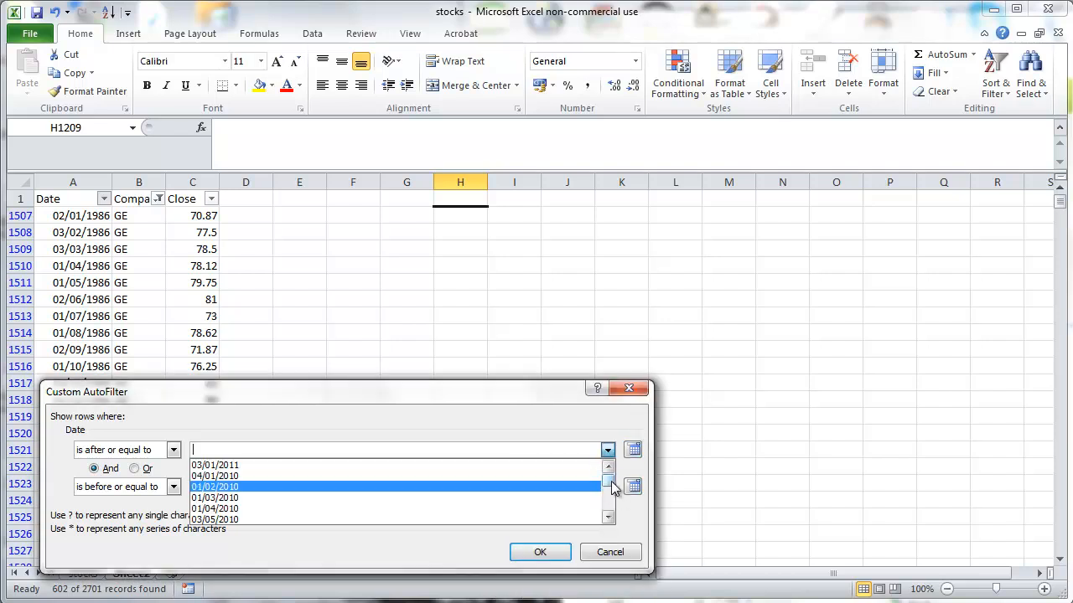
{"action": "left_click", "coordinate": [607, 520]}
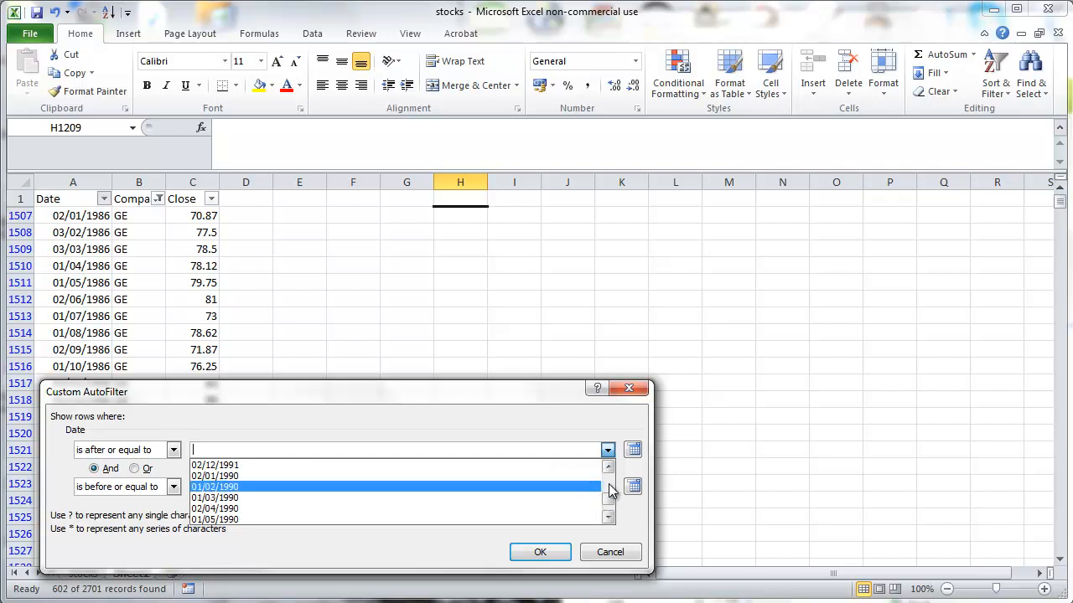
{"action": "scroll", "scroll_direction": "down", "scroll_amount": 3}
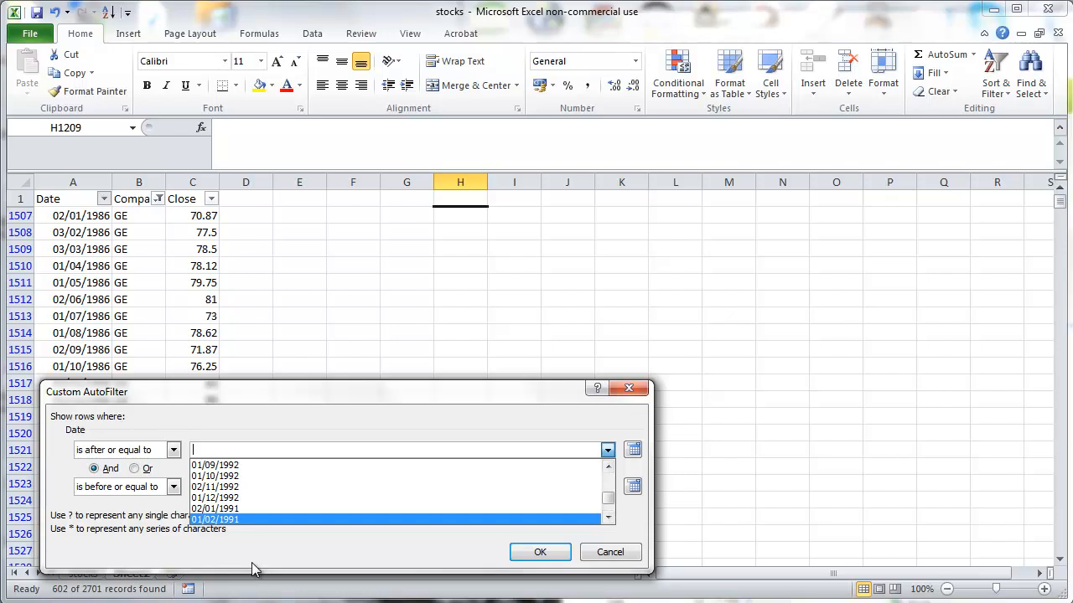
{"action": "left_click", "coordinate": [215, 507]}
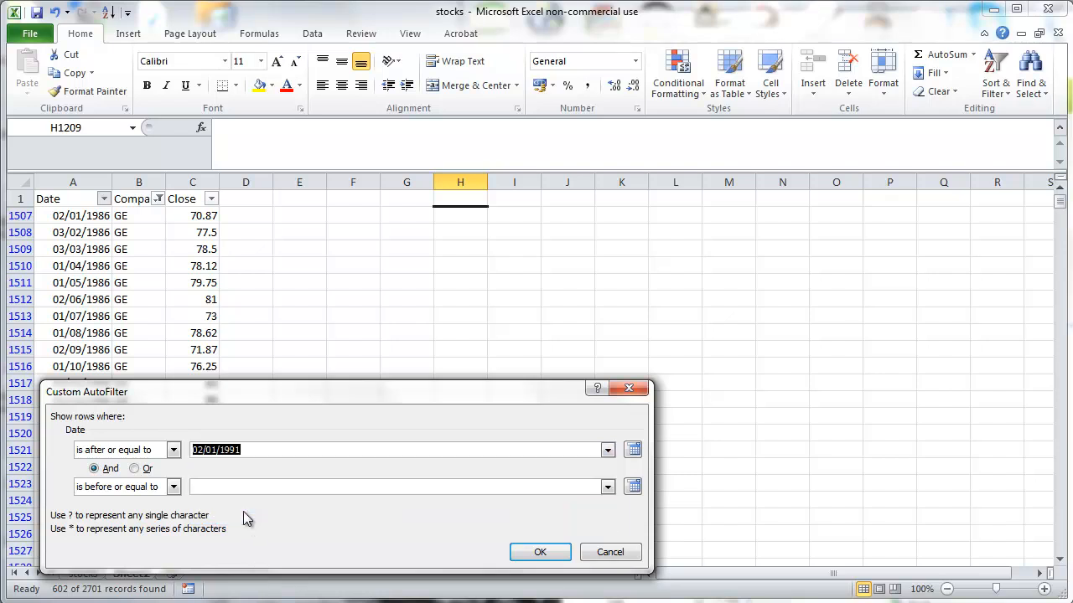
Set the end date to 01/12/2000 and apply, leaving 240 GE and IBM records.
{"action": "left_click", "coordinate": [394, 487]}
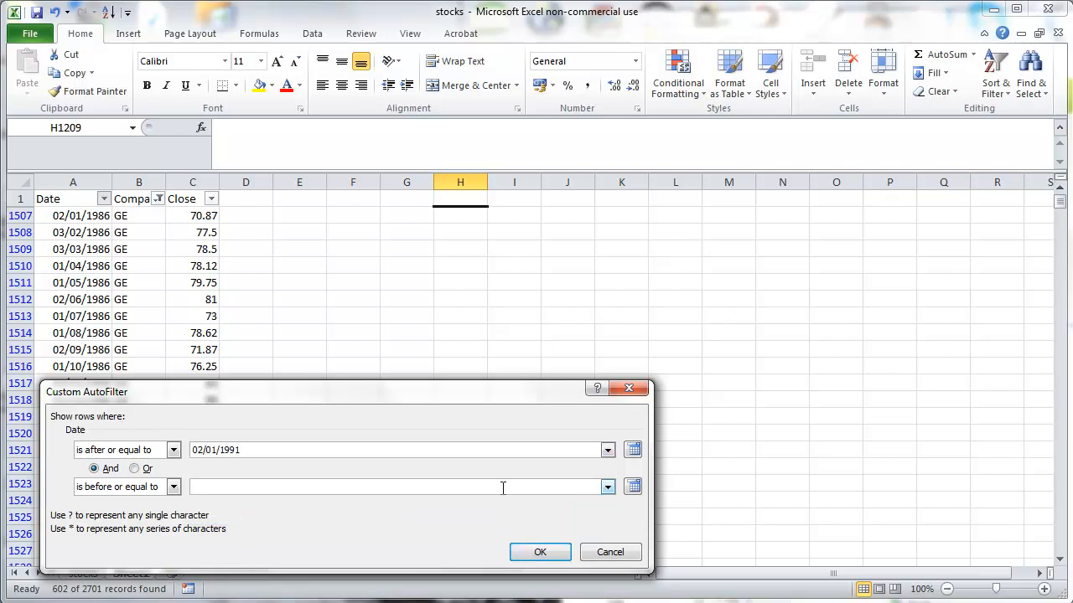
{"action": "left_click", "coordinate": [606, 486]}
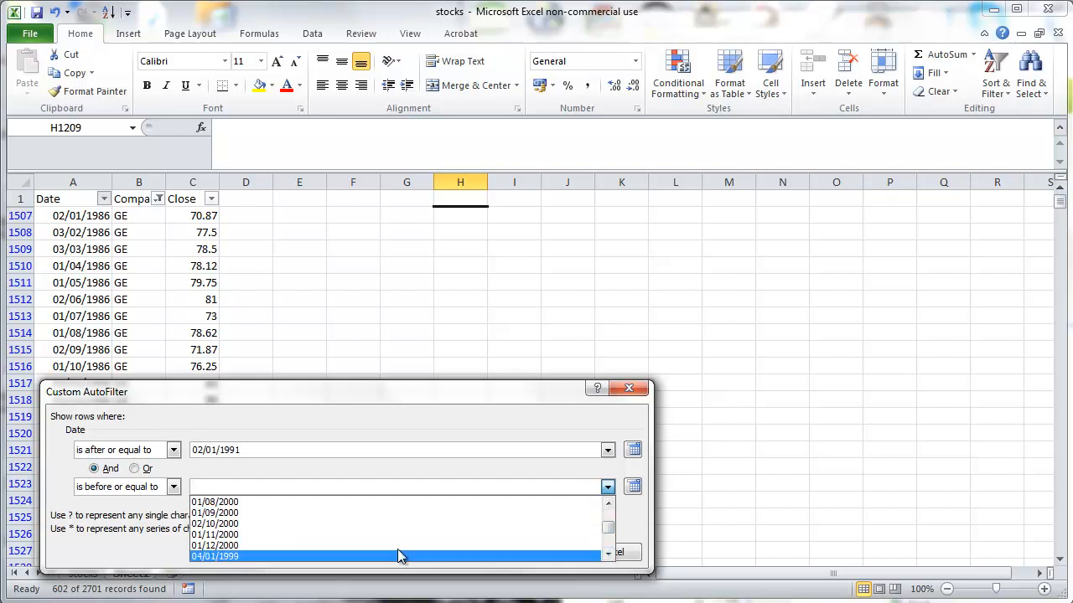
{"action": "left_click", "coordinate": [235, 543]}
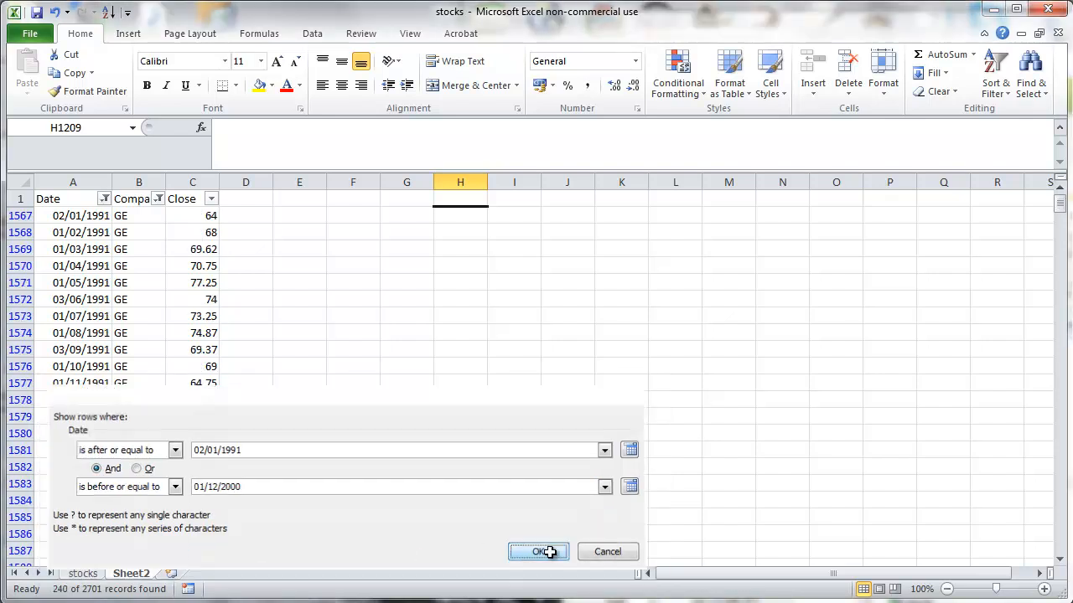
{"action": "left_click", "coordinate": [539, 551]}
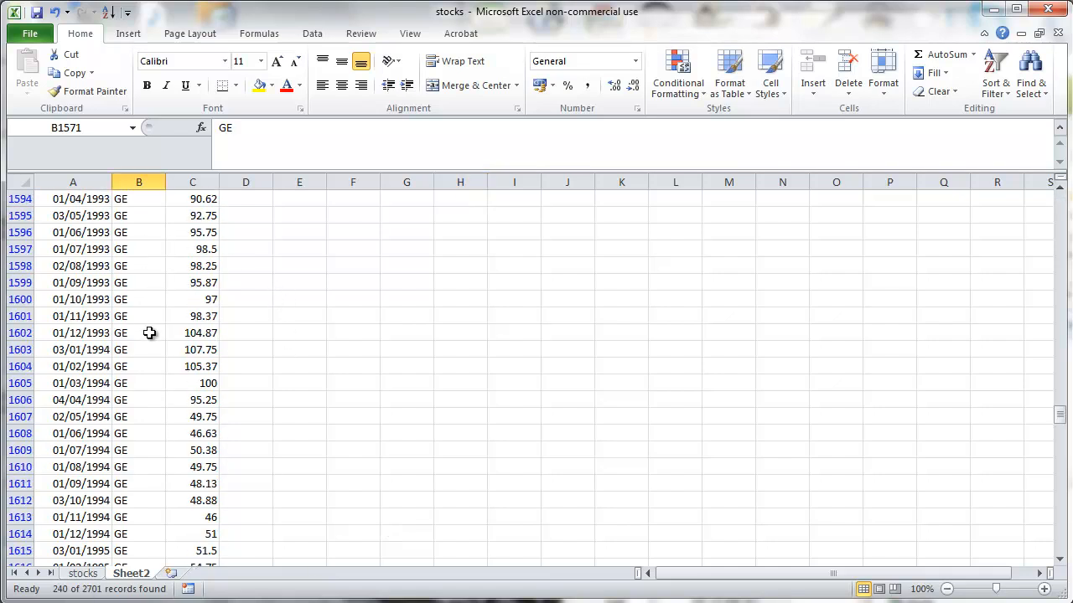
{"action": "scroll", "scroll_direction": "down", "scroll_amount": 3}
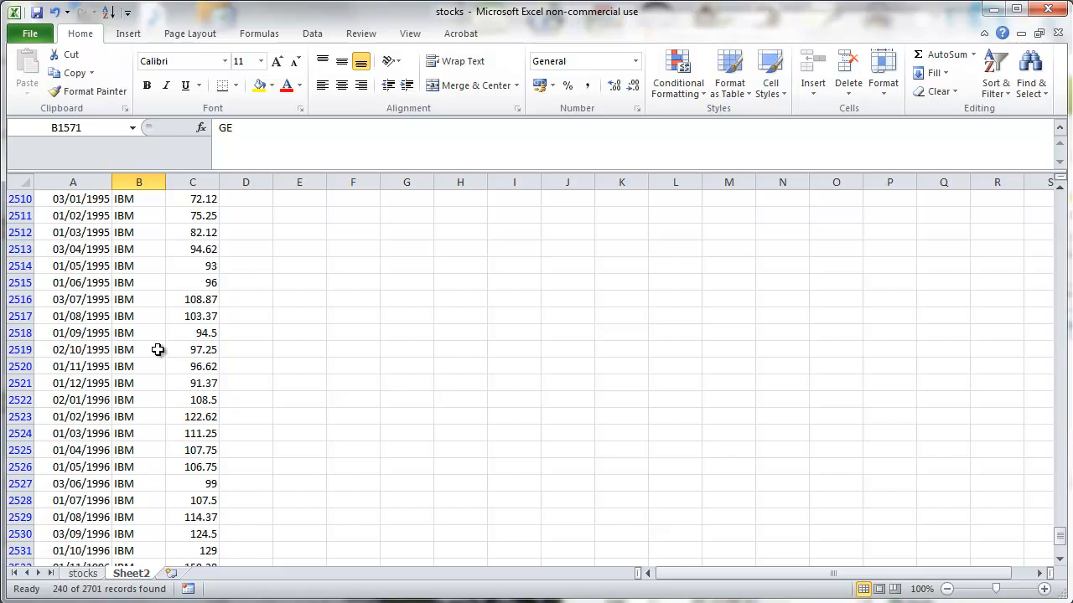
{"action": "scroll", "scroll_direction": "down", "scroll_amount": 3}
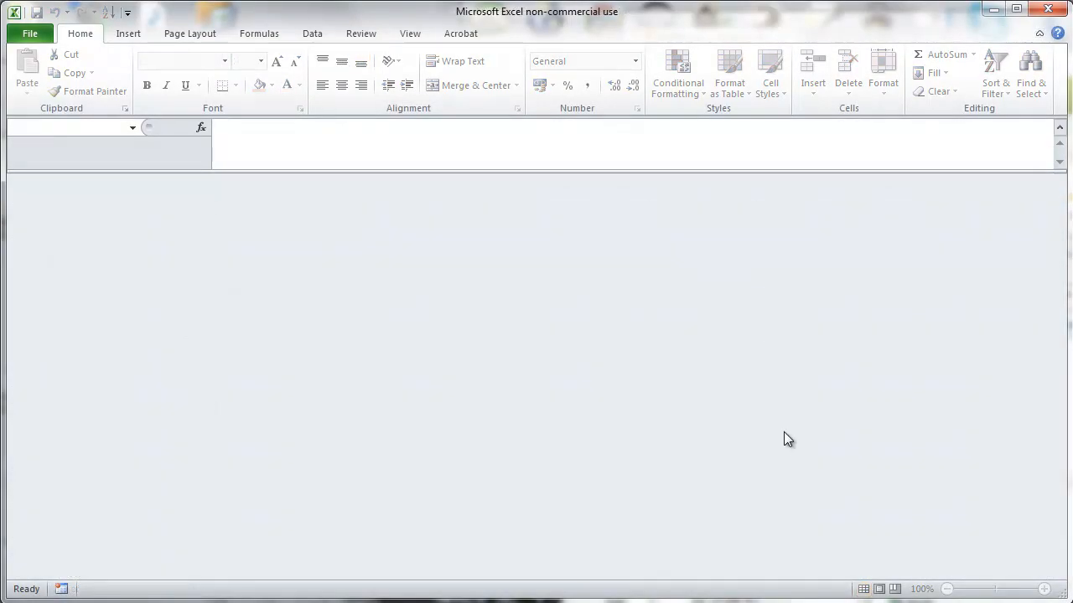
Open vlookup_test from Recent and glance at its Smoking and Crime sheets.
{"action": "left_click", "coordinate": [34, 35]}
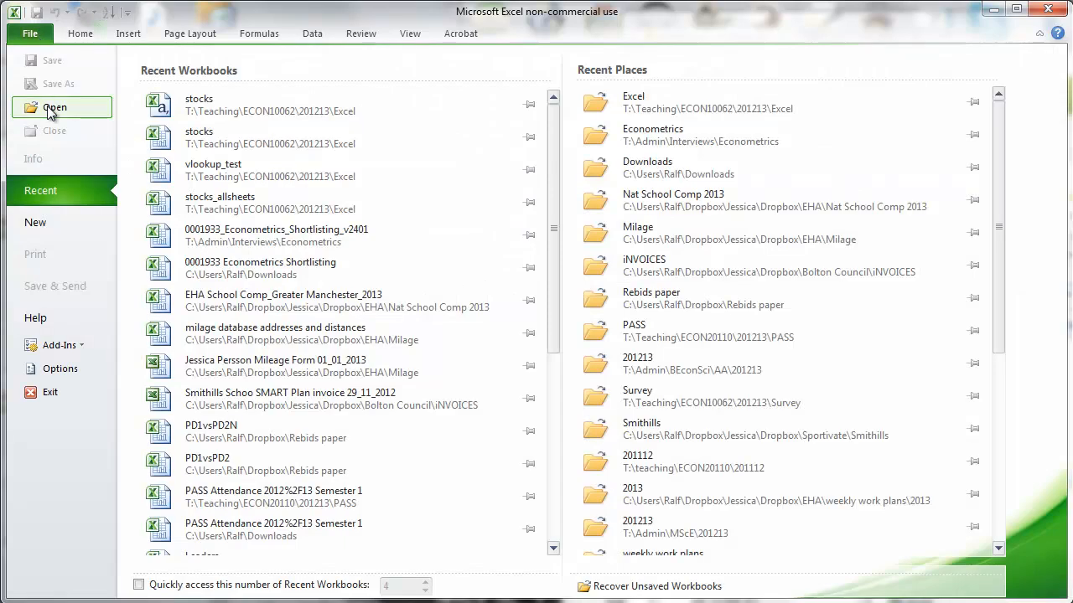
{"action": "left_click", "coordinate": [213, 163]}
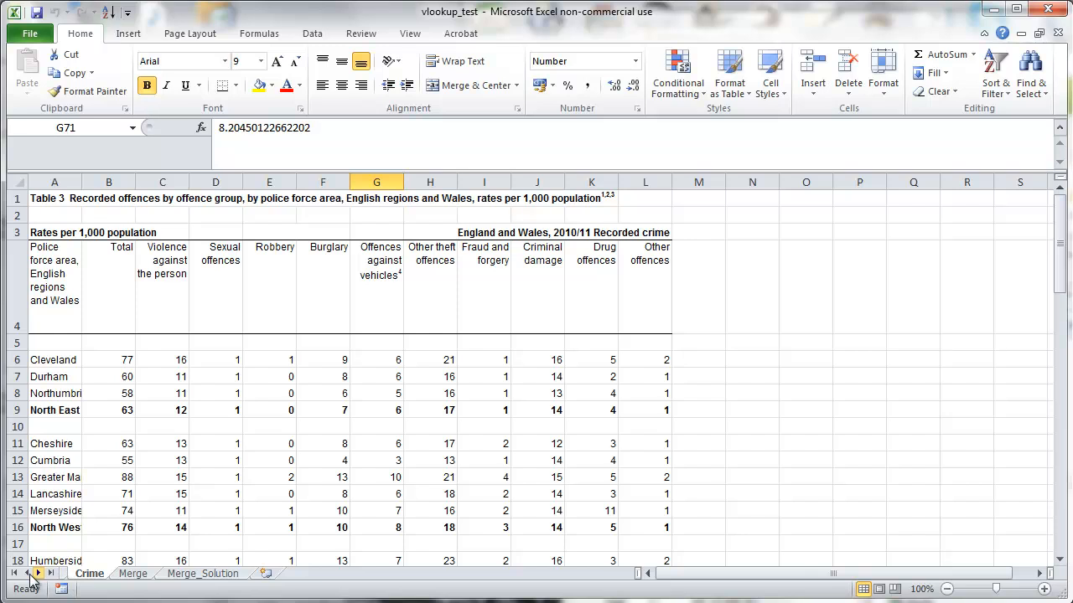
{"action": "left_click", "coordinate": [92, 573]}
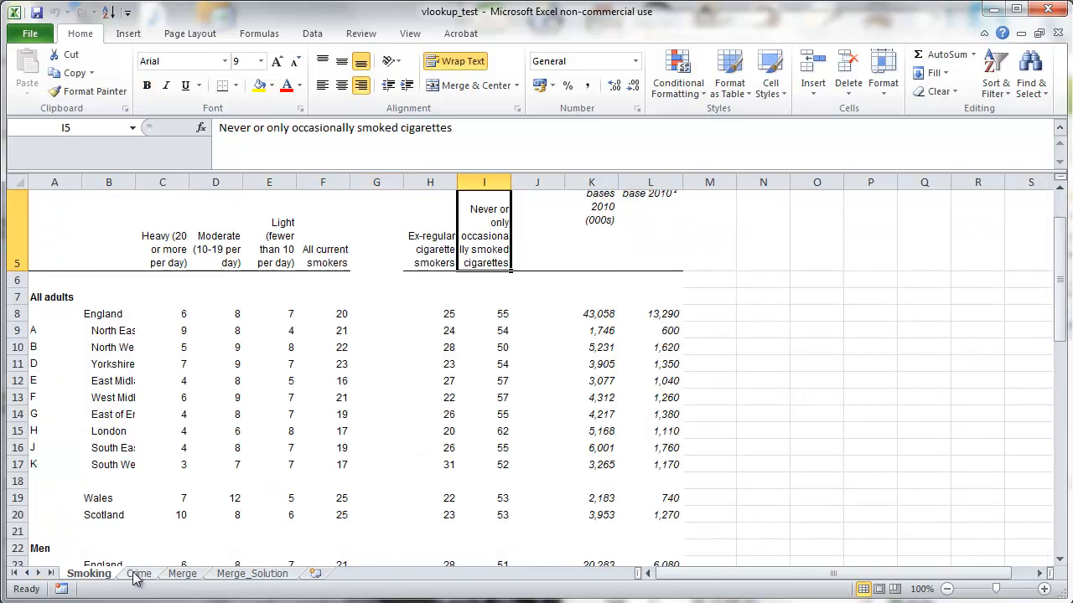
{"action": "left_click", "coordinate": [138, 574]}
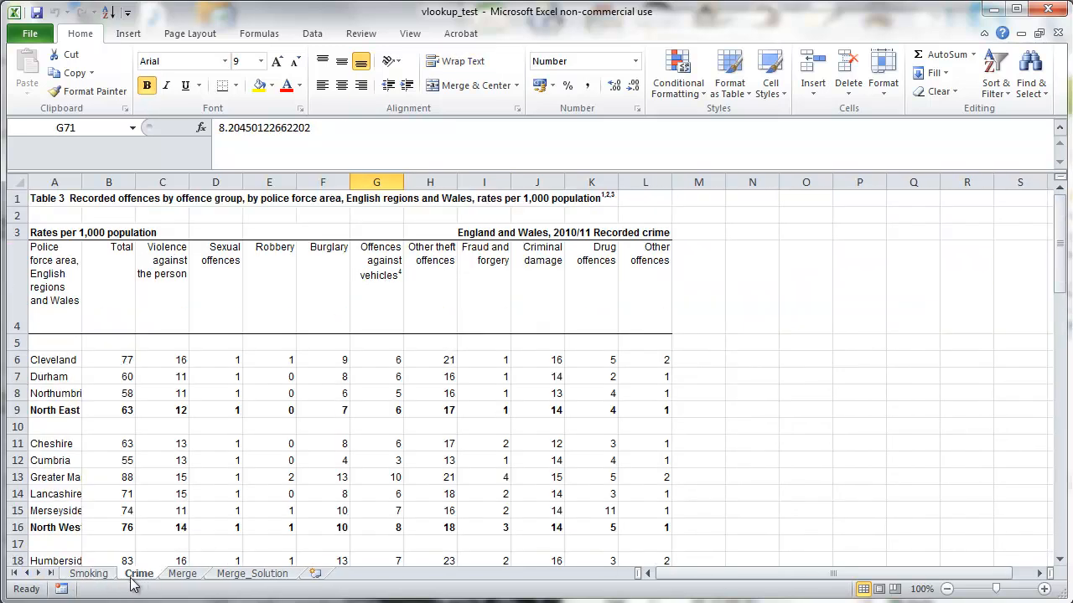
Check the South West entry on Smoking, revisit Crime, then switch to Merge.
{"action": "left_click", "coordinate": [84, 574]}
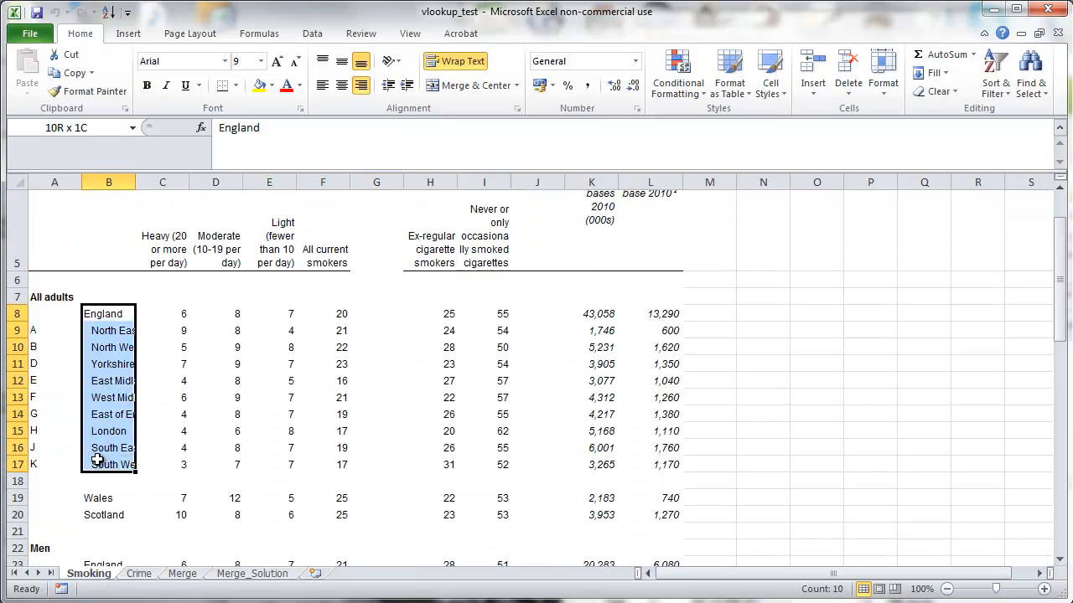
{"action": "left_click", "coordinate": [108, 464]}
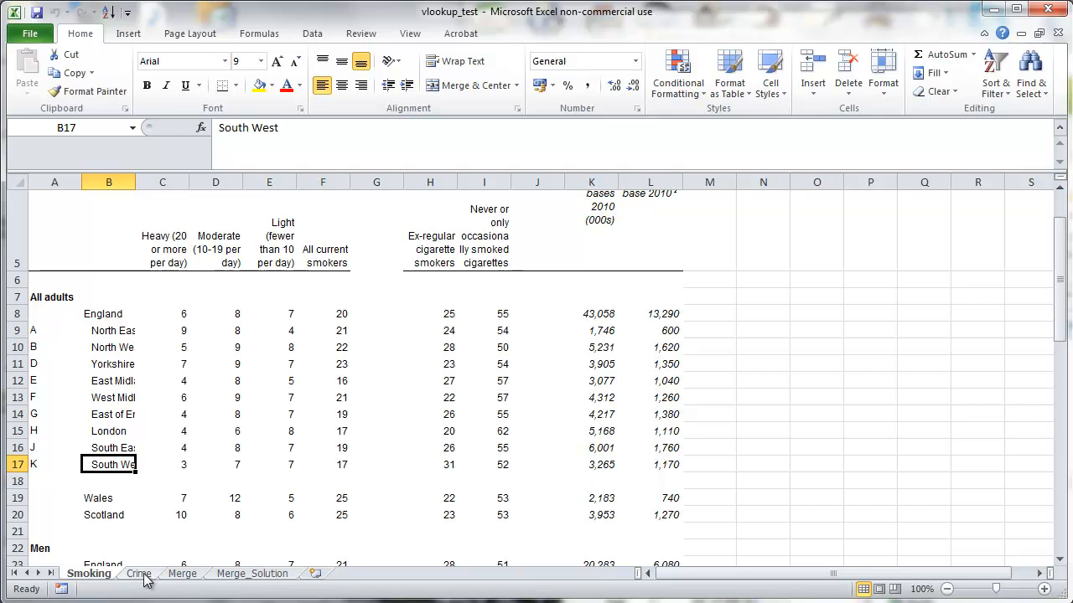
{"action": "left_click", "coordinate": [137, 574]}
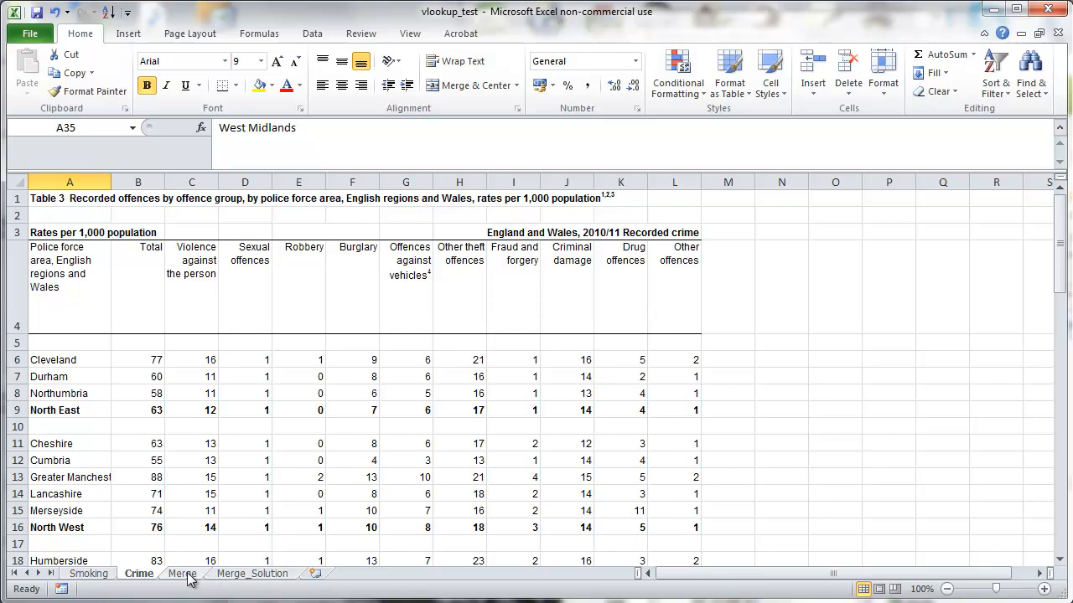
{"action": "left_click", "coordinate": [172, 574]}
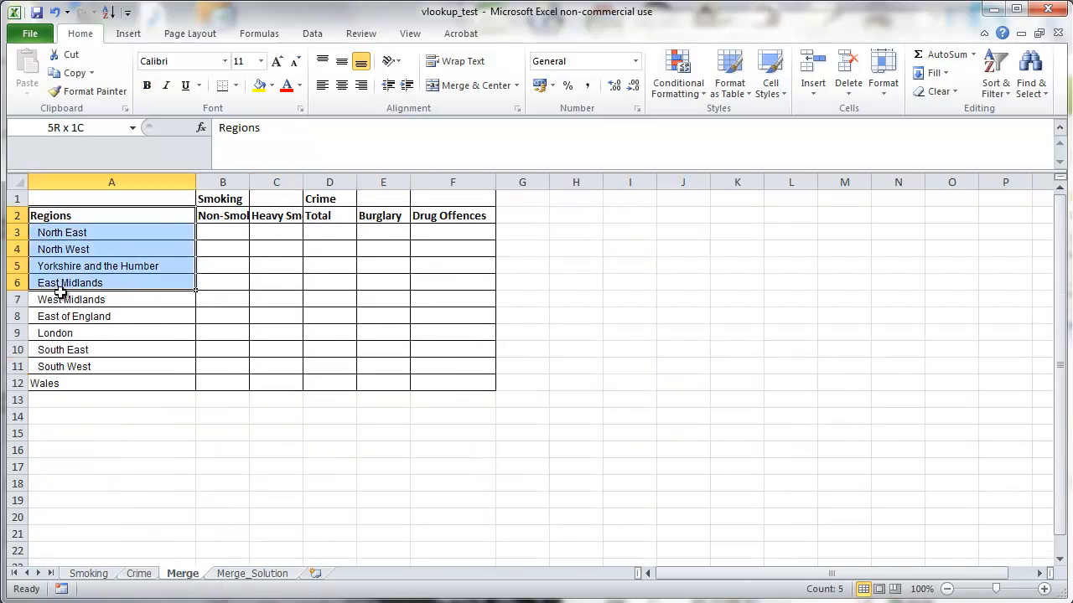
{"action": "left_click", "coordinate": [277, 282]}
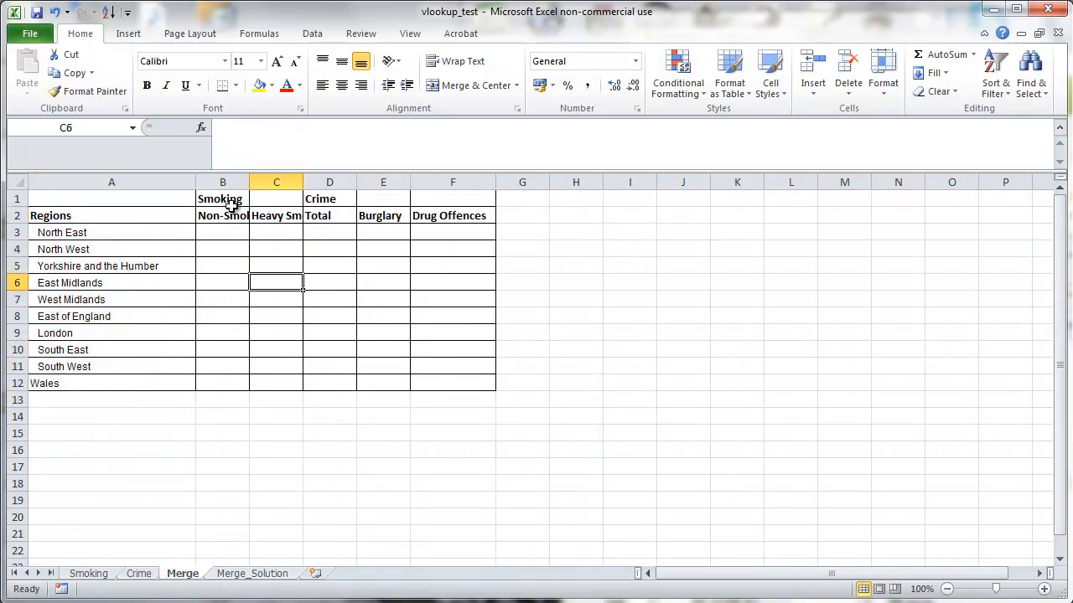
{"action": "left_click", "coordinate": [222, 215]}
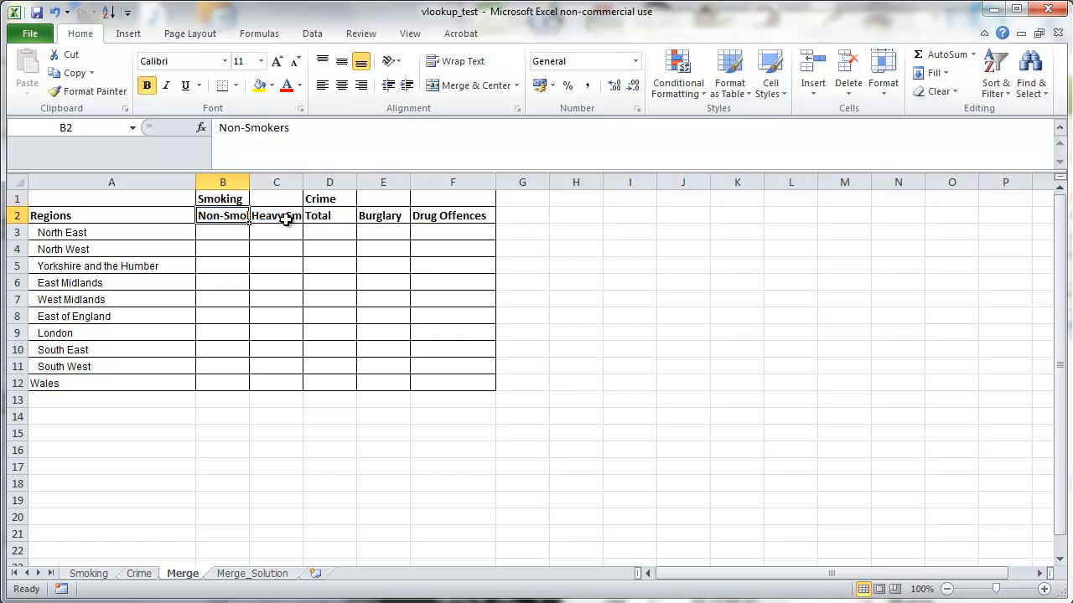
{"action": "left_click", "coordinate": [95, 573]}
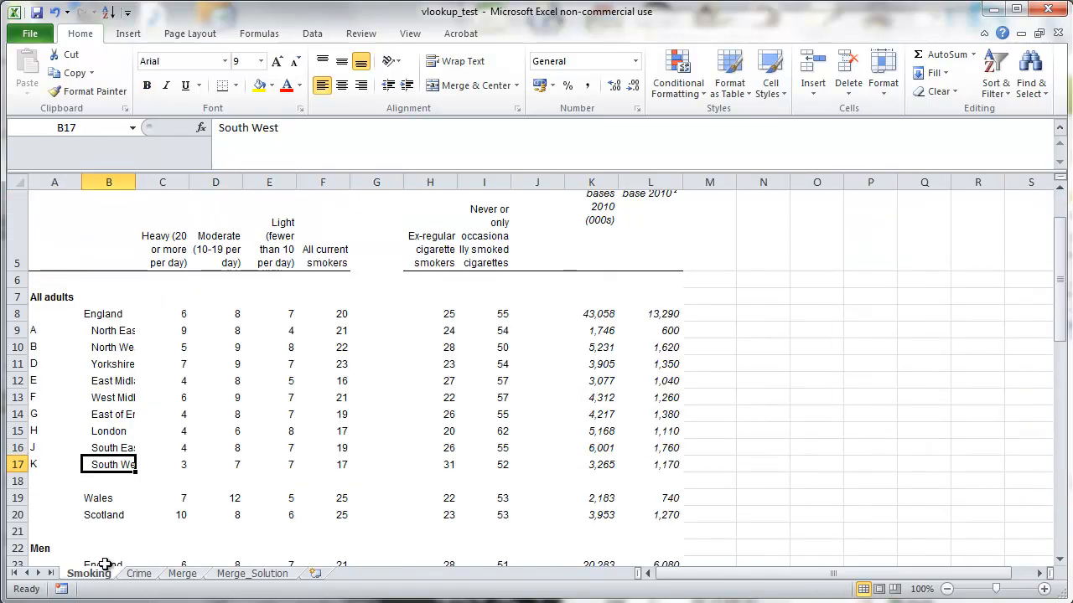
{"action": "mouse_move", "coordinate": [173, 289]}
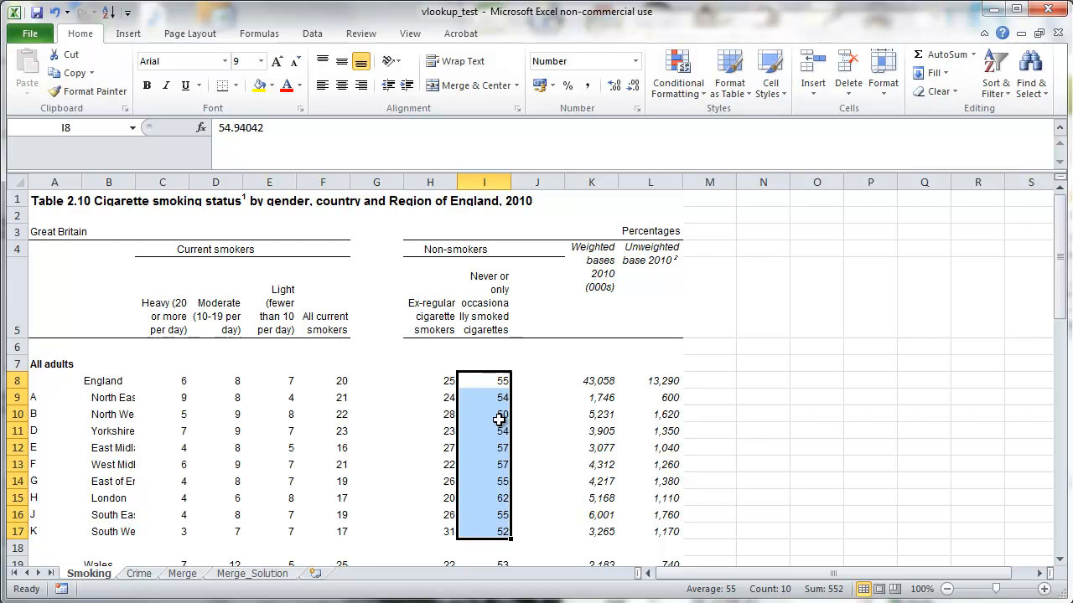
{"action": "left_click", "coordinate": [171, 574]}
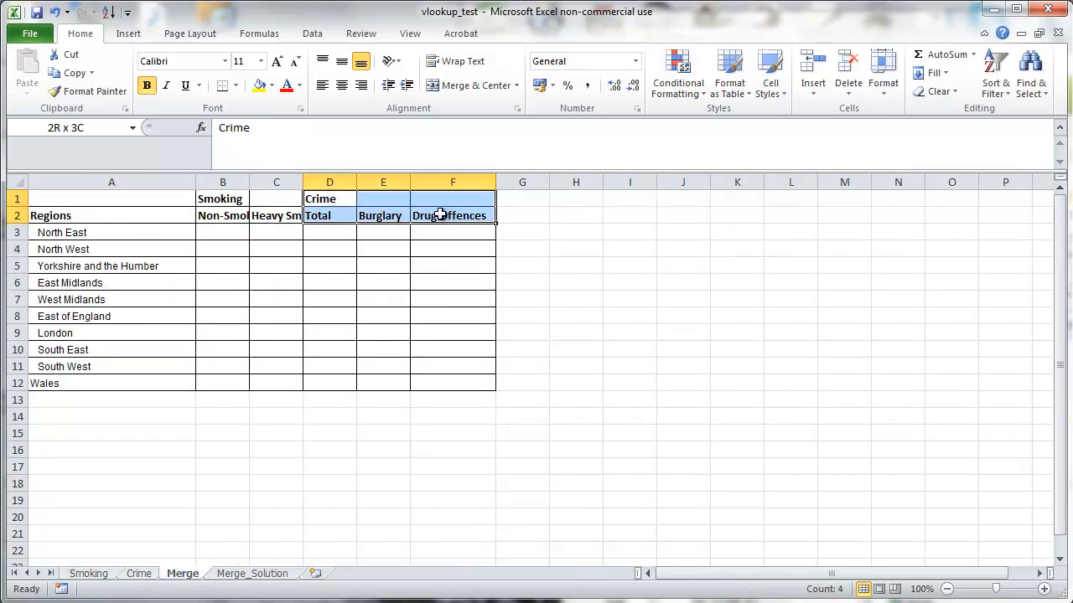
{"action": "left_click", "coordinate": [140, 574]}
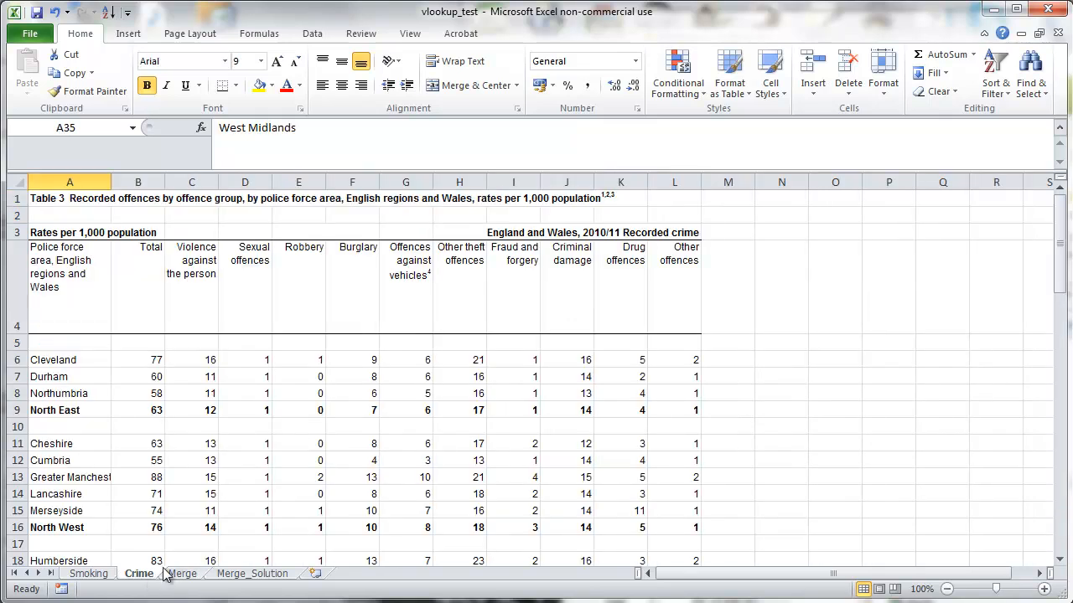
{"action": "left_click", "coordinate": [406, 376]}
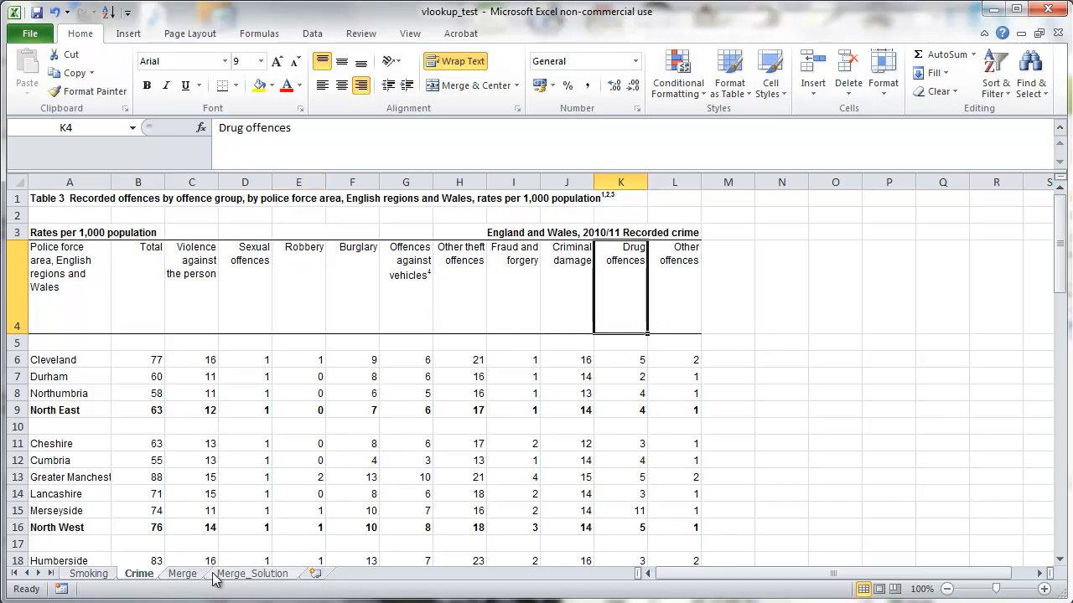
{"action": "left_click", "coordinate": [176, 574]}
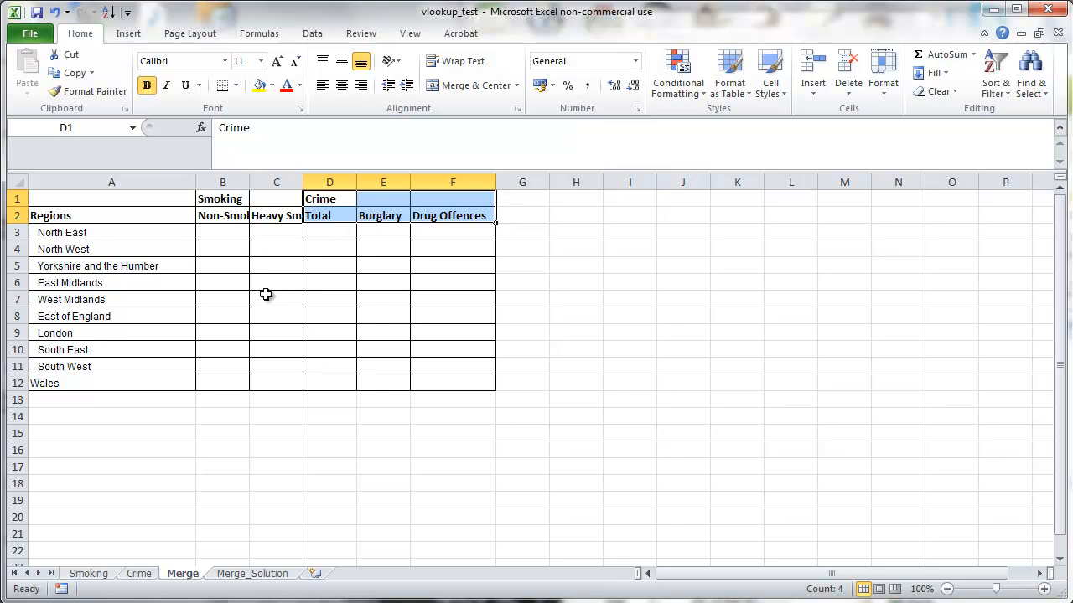
{"action": "left_click", "coordinate": [251, 573]}
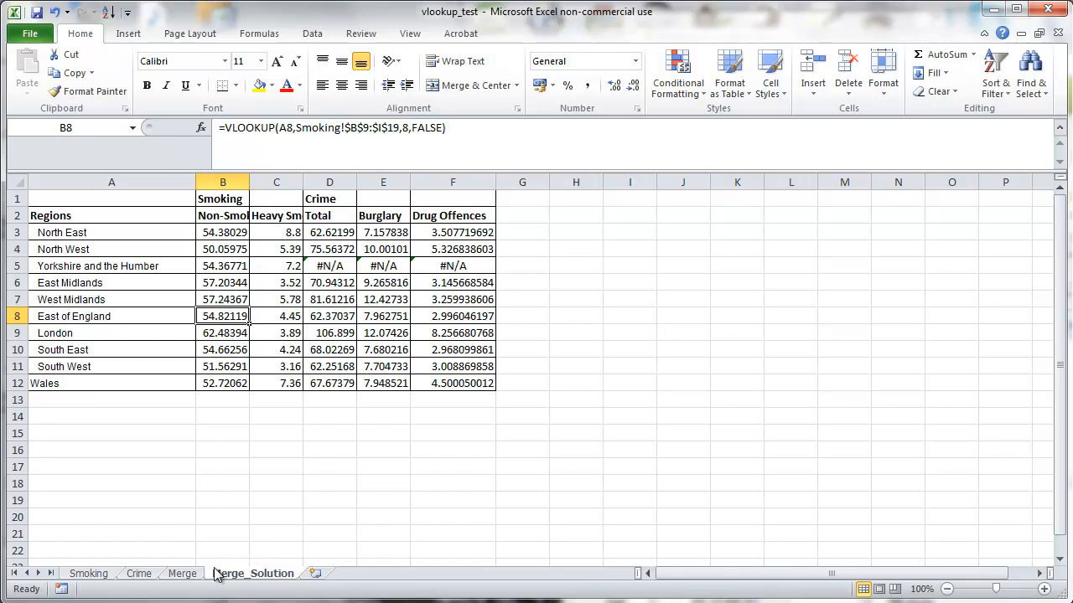
{"action": "left_click", "coordinate": [179, 573]}
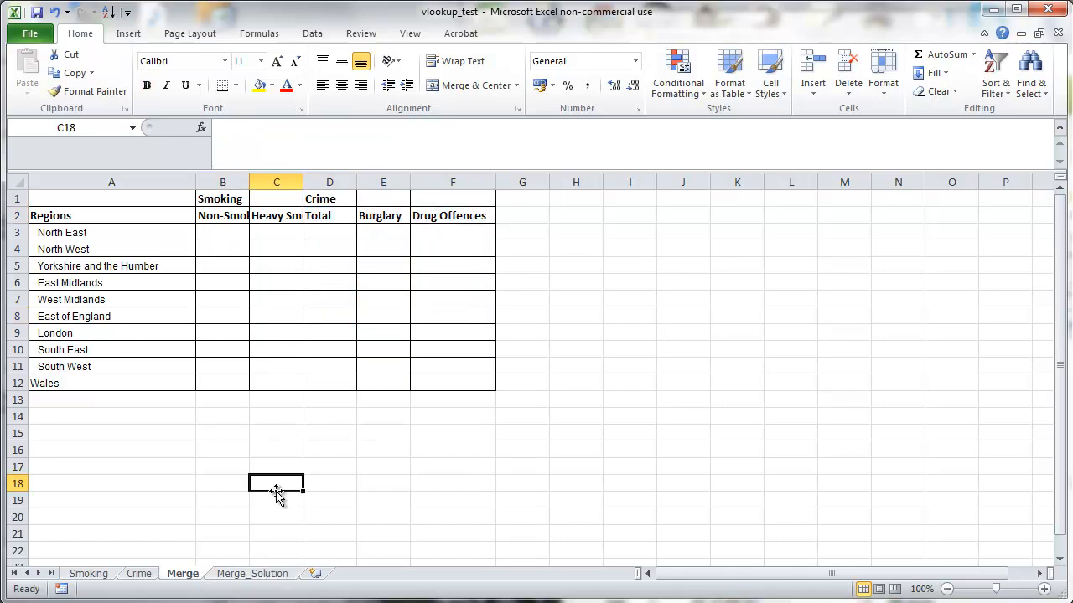
{"action": "mouse_move", "coordinate": [92, 574]}
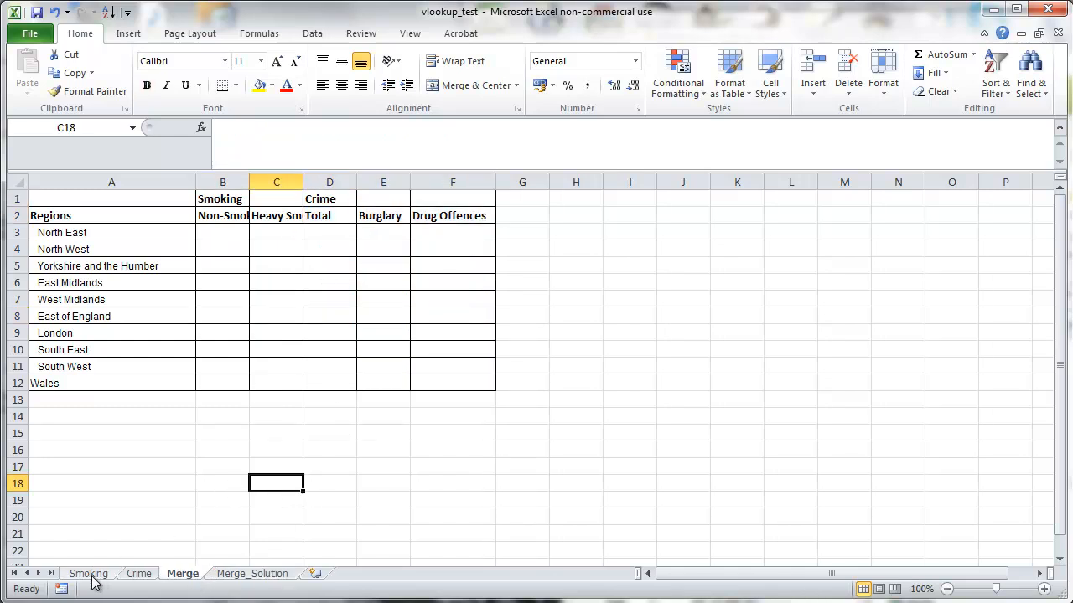
{"action": "left_click", "coordinate": [86, 574]}
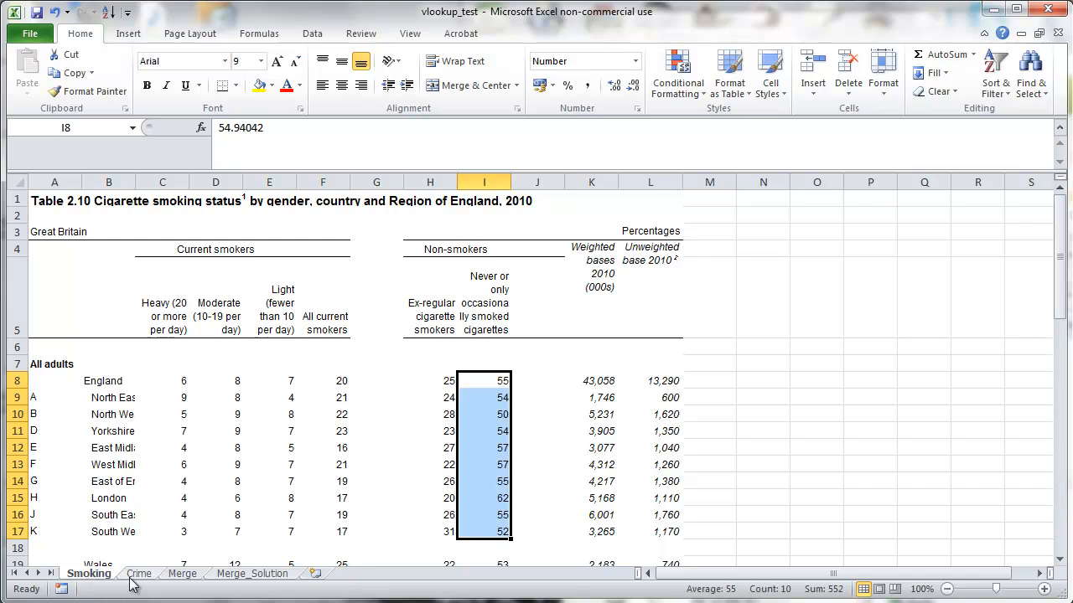
{"action": "left_click", "coordinate": [179, 574]}
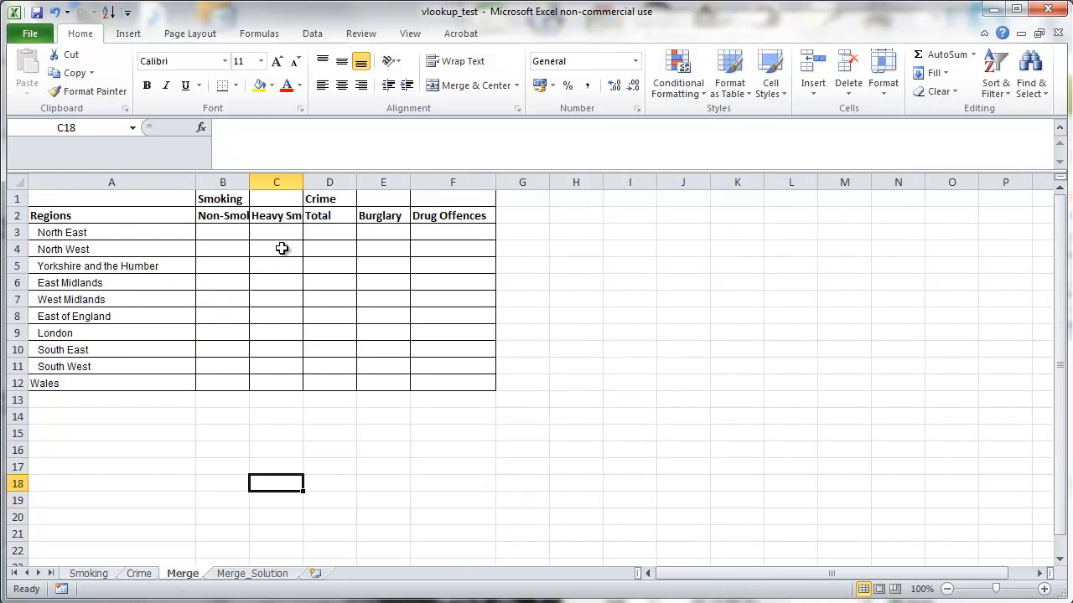
{"action": "left_click", "coordinate": [222, 232]}
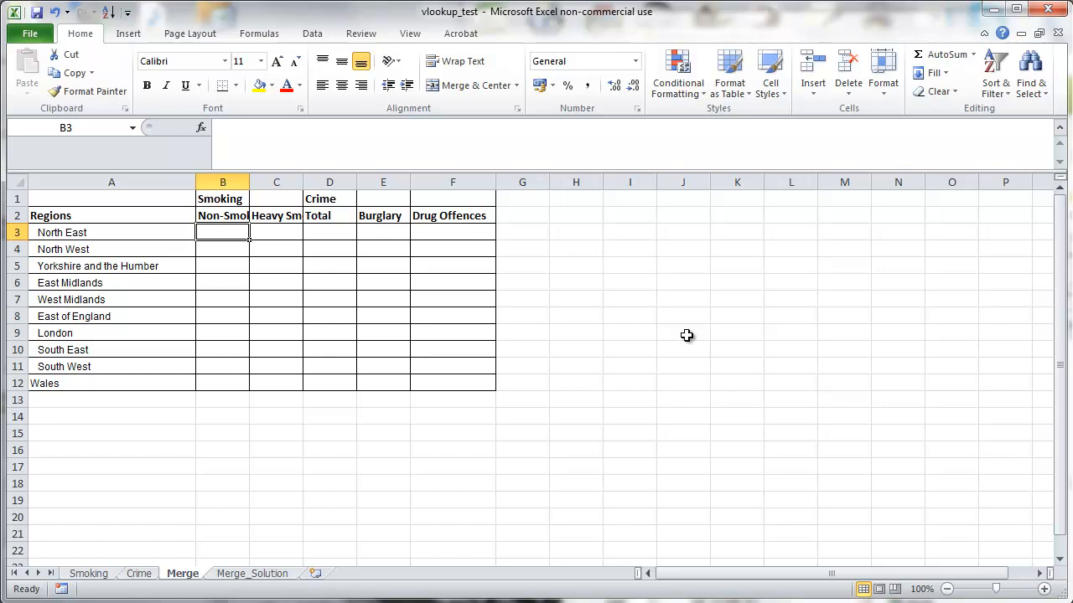
Enter =VLOOKUP(A3, Smoking B8:I19, 8, FALSE) in B3 for North East non-smokers.
{"action": "type", "text": "=vlo"}
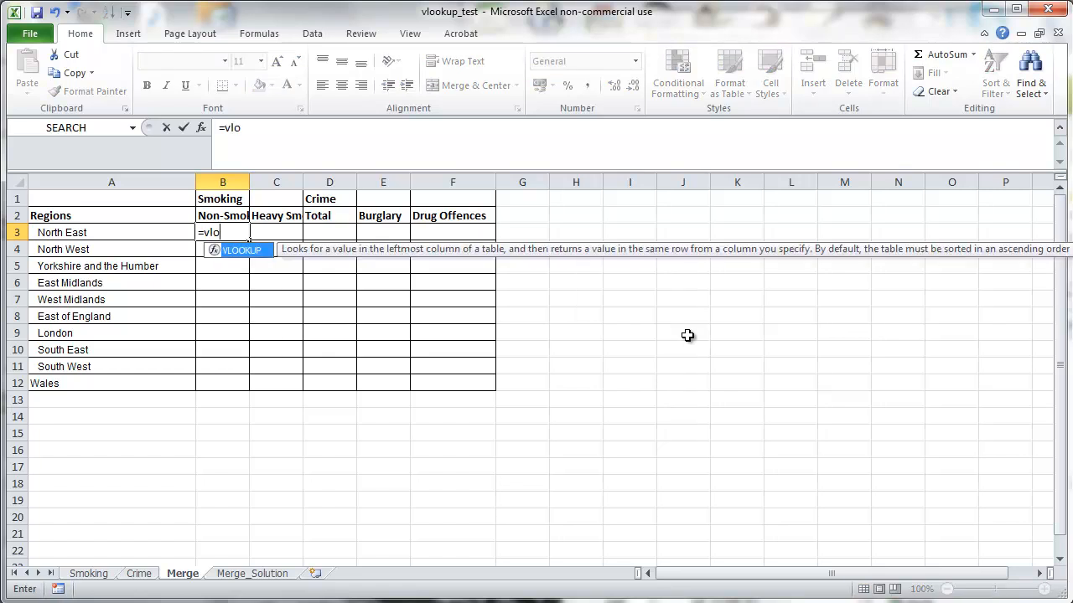
{"action": "type", "text": "okup"}
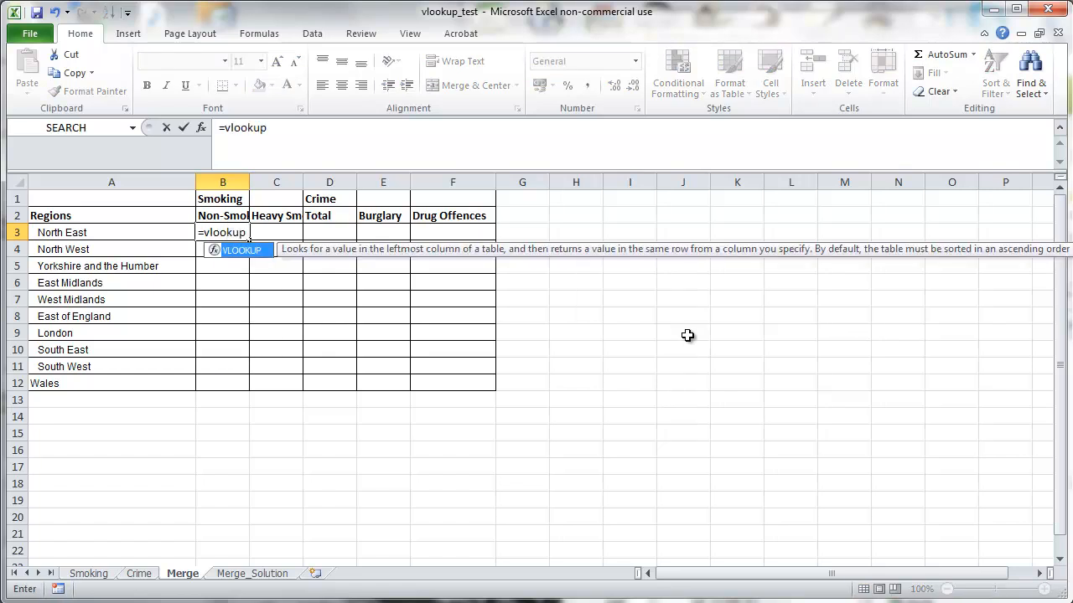
{"action": "type", "text": "(A3"}
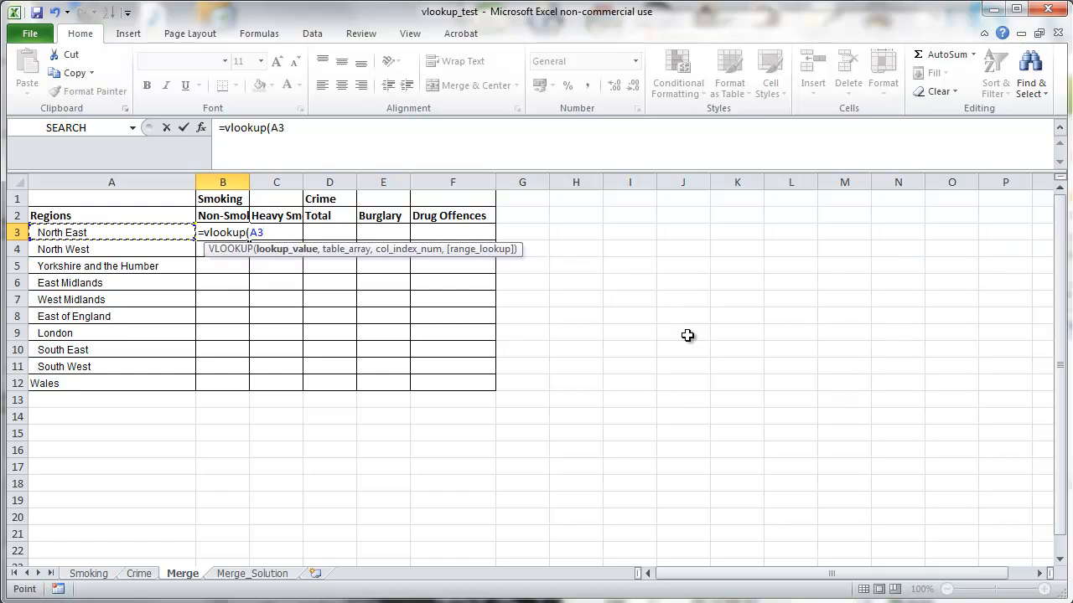
{"action": "type", "text": ","}
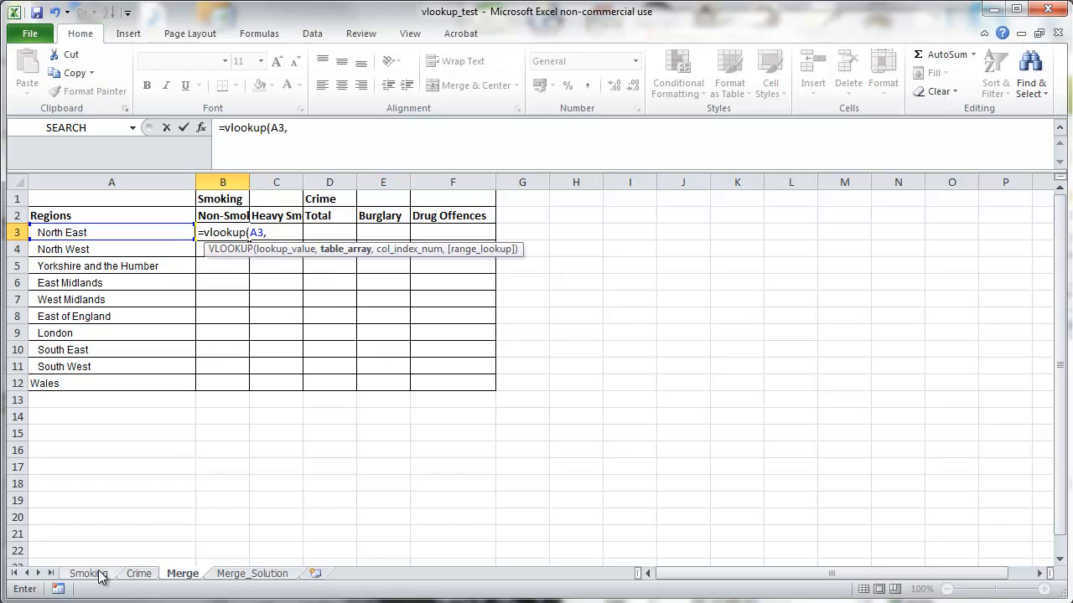
{"action": "left_click", "coordinate": [87, 574]}
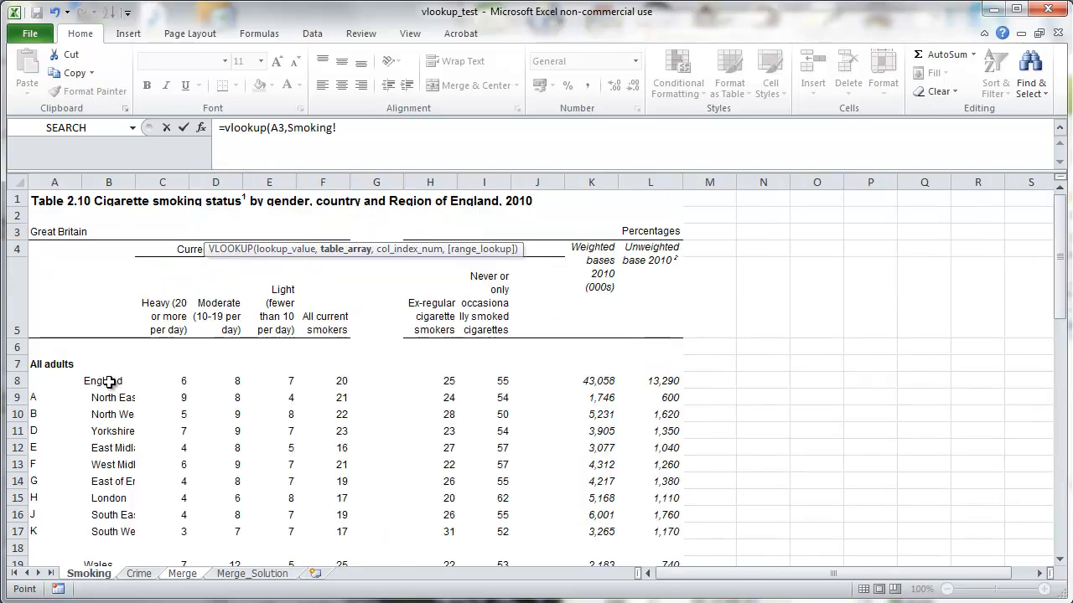
{"action": "left_click_drag", "start_coordinate": [102, 380], "coordinate": [291, 557]}
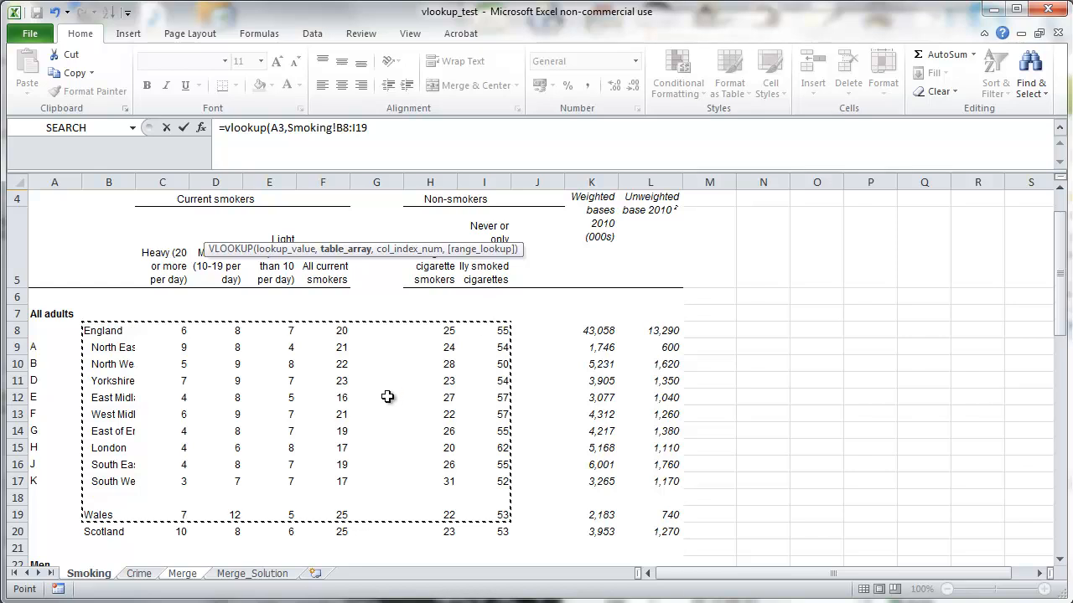
{"action": "mouse_move", "coordinate": [369, 206]}
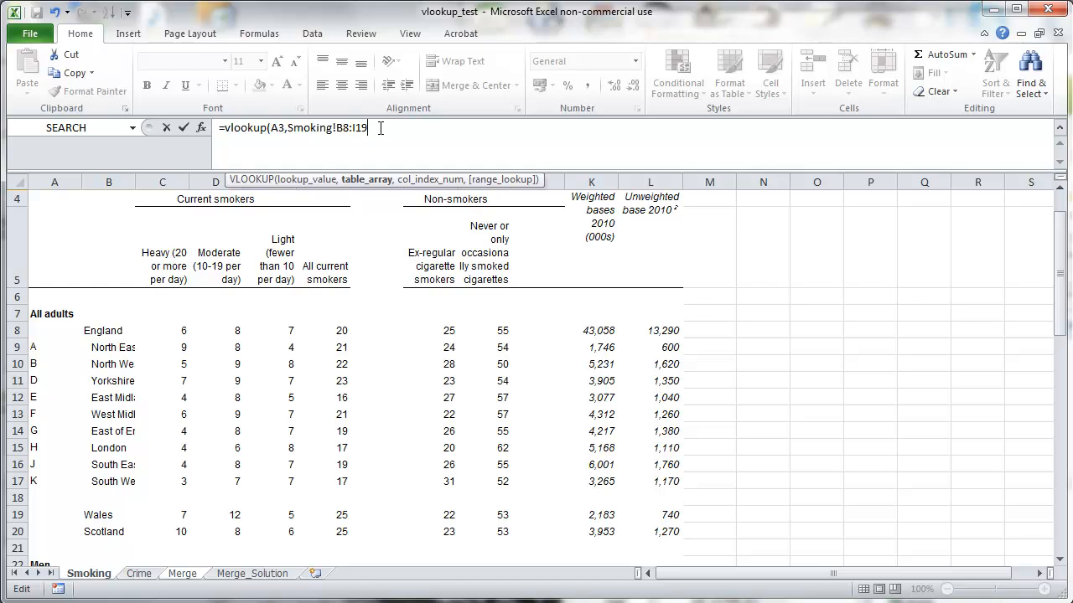
{"action": "type", "text": ",8"}
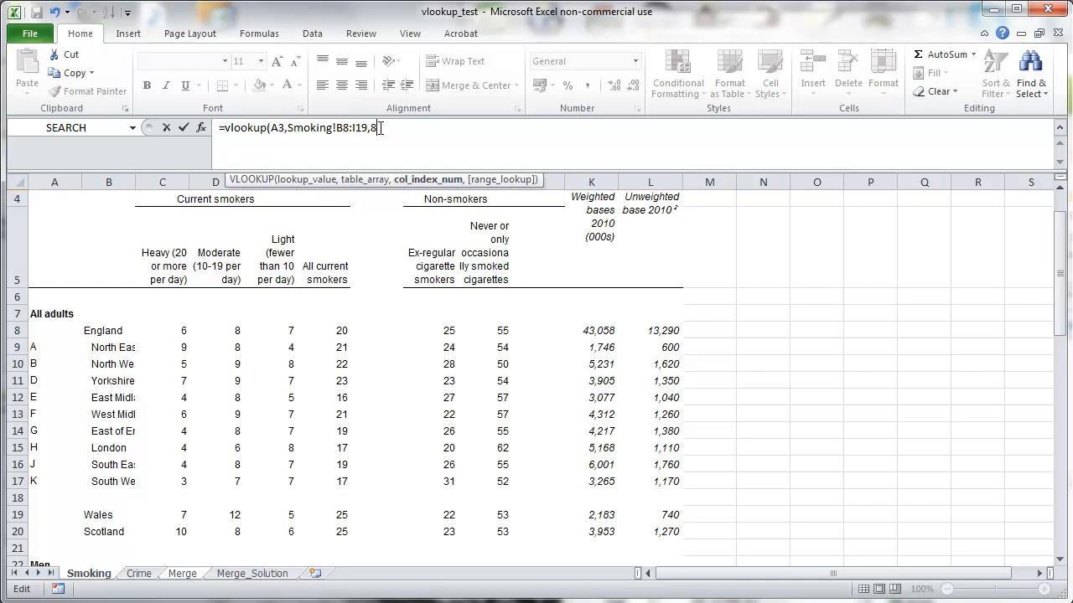
{"action": "type", "text": "false"}
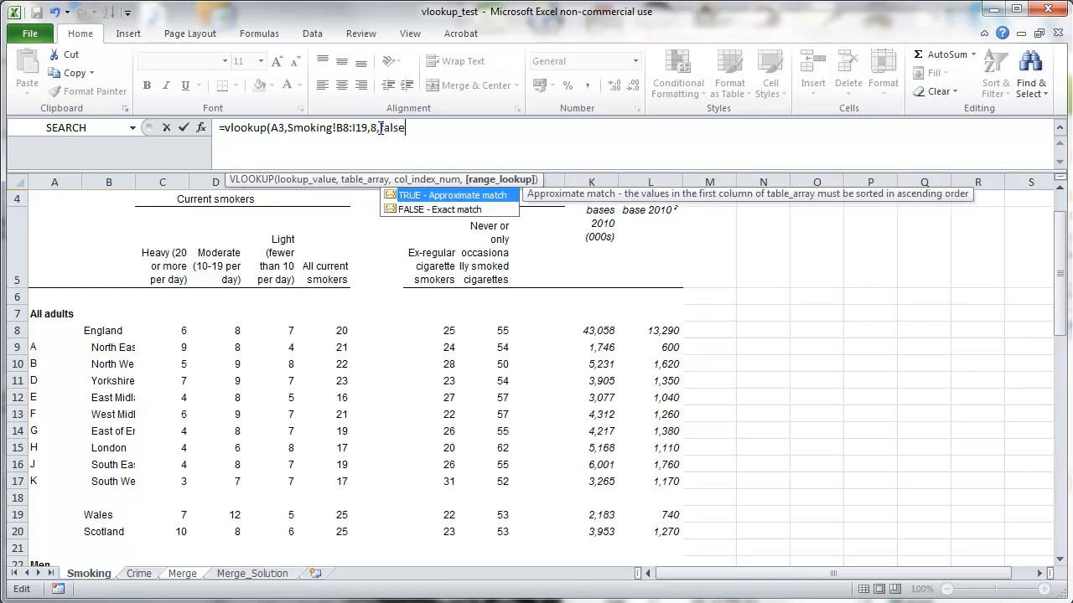
{"action": "type", "text": ")"}
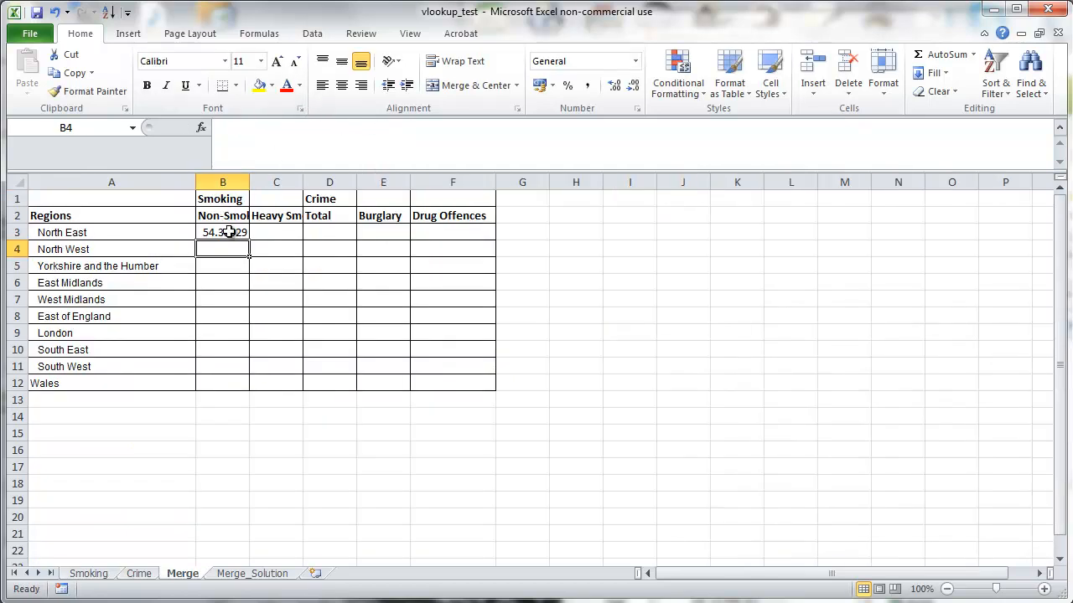
Copy B3's lookup to B4 and compare the formulas to spot the shifted range.
{"action": "left_click", "coordinate": [222, 232]}
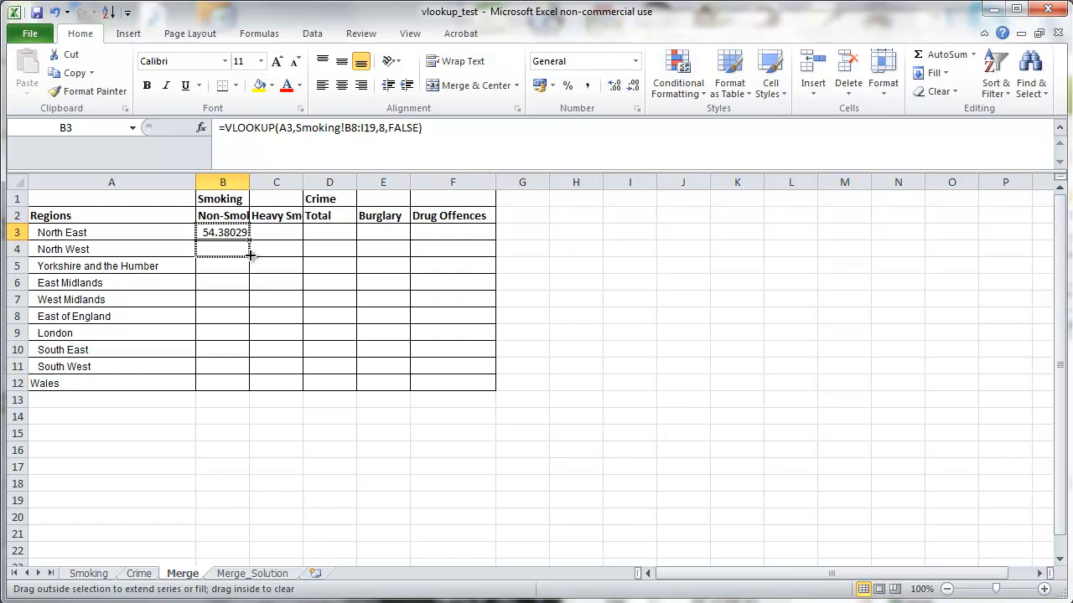
{"action": "left_click_drag", "start_coordinate": [249, 241], "coordinate": [249, 248]}
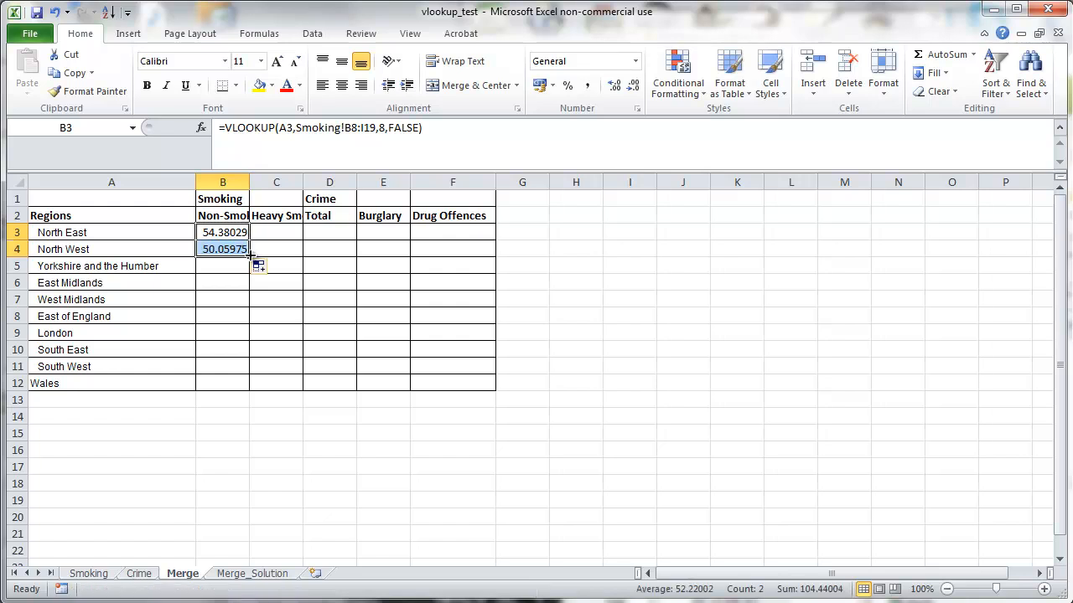
{"action": "left_click", "coordinate": [222, 249]}
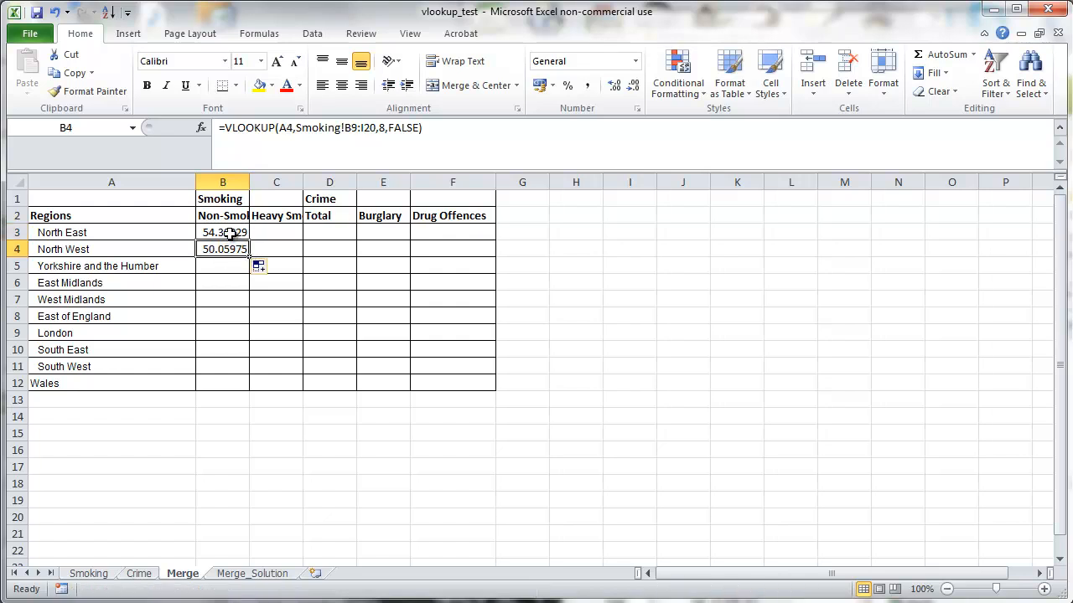
{"action": "left_click", "coordinate": [222, 232]}
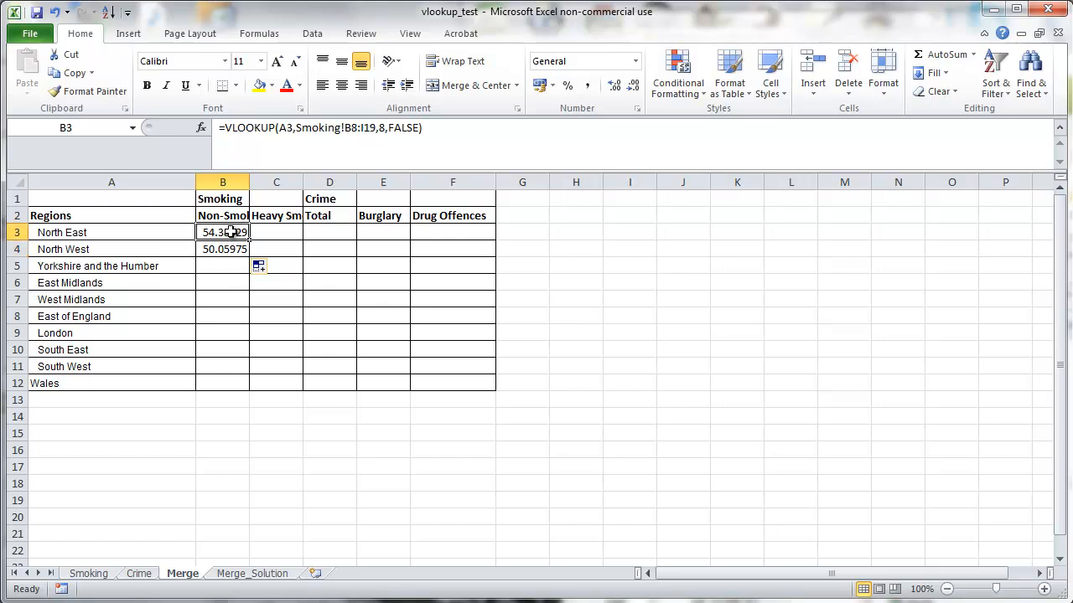
{"action": "mouse_move", "coordinate": [220, 249]}
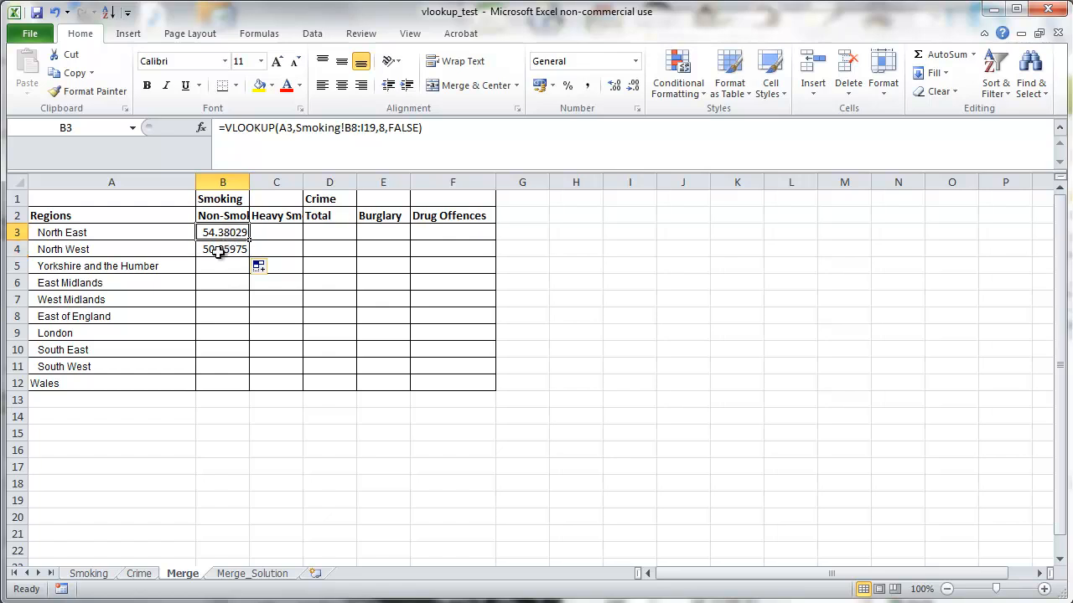
Lock B3's table range to $B$8:$I$19 and fill the formula down to Wales.
{"action": "left_click", "coordinate": [222, 249]}
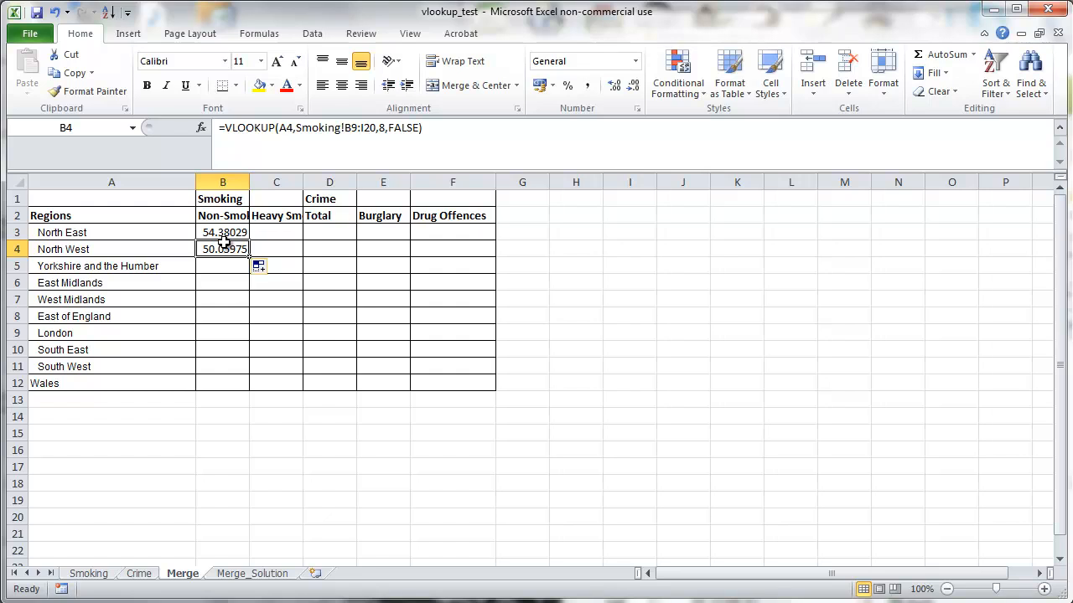
{"action": "left_click", "coordinate": [222, 232]}
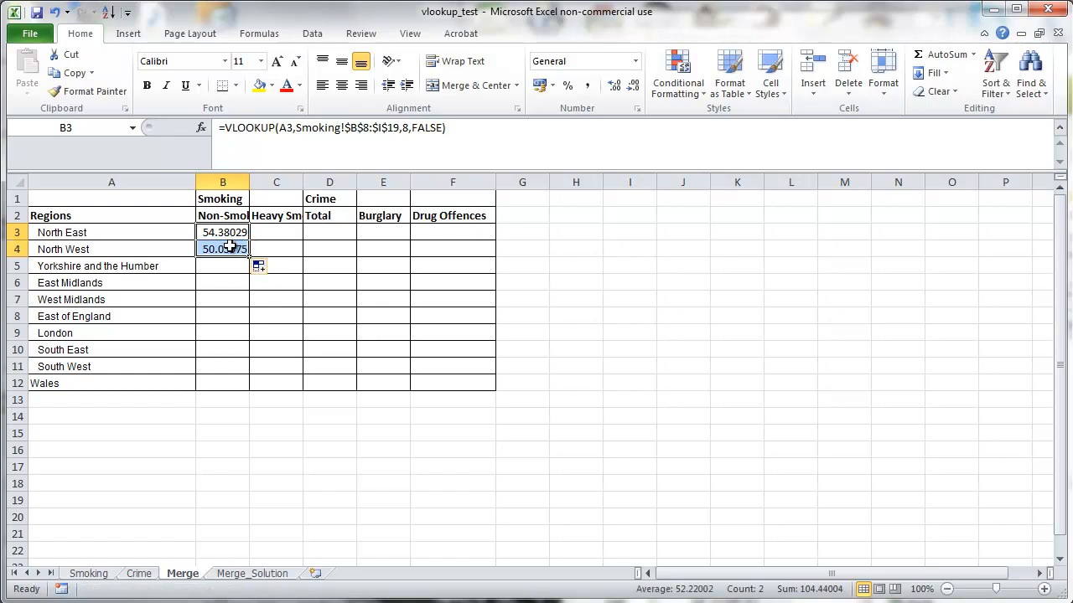
{"action": "left_click", "coordinate": [222, 249]}
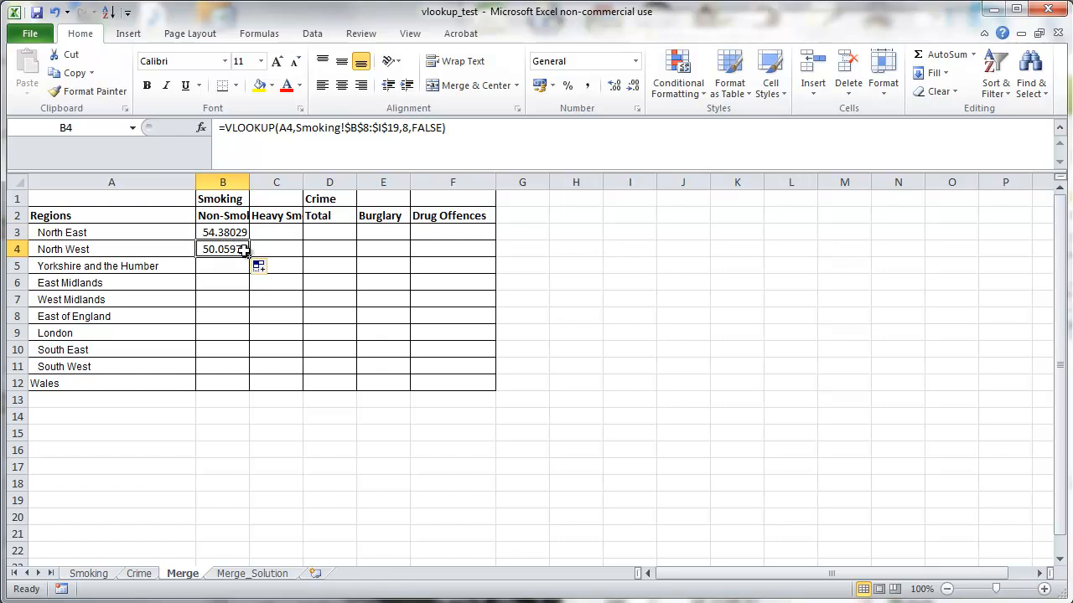
{"action": "left_click_drag", "start_coordinate": [246, 254], "coordinate": [249, 392]}
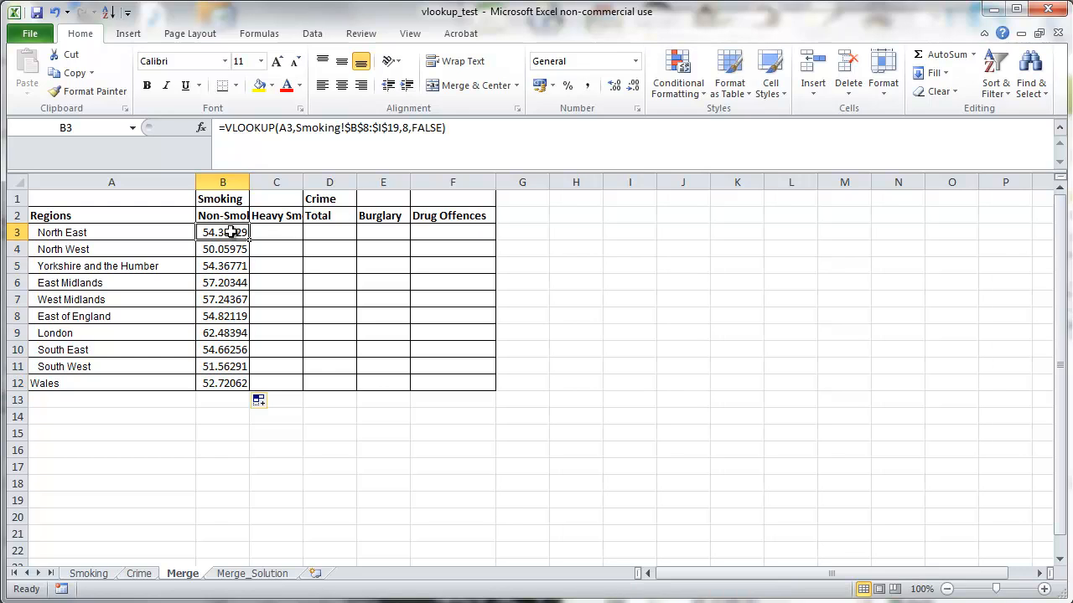
Reuse B3's formula in C3 with column index 2 and fill down to C12.
{"action": "double_click", "coordinate": [222, 233]}
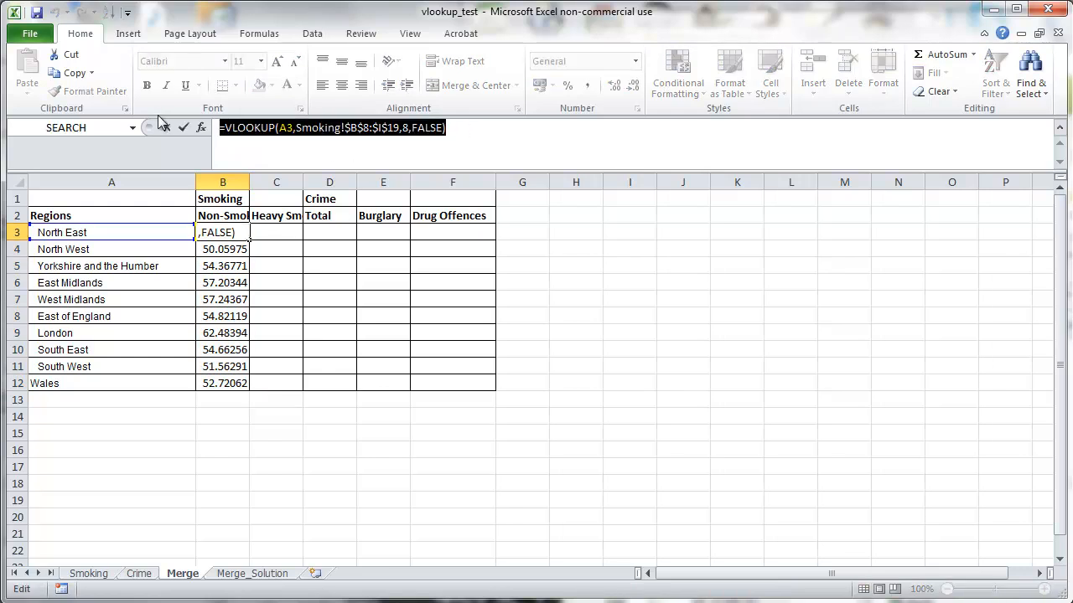
{"action": "key", "text": "Enter"}
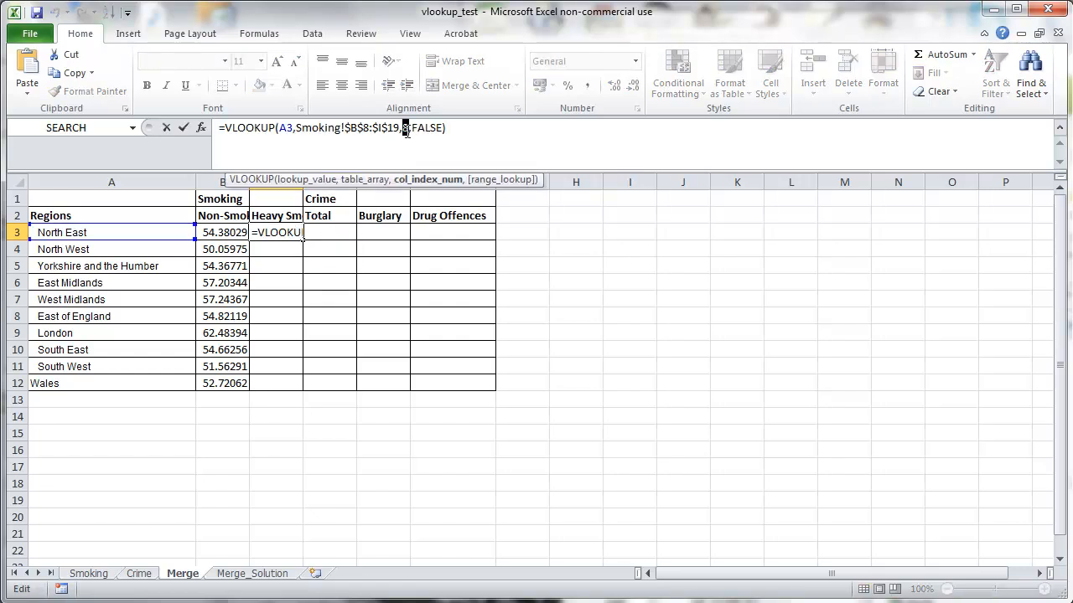
{"action": "key", "text": "Enter"}
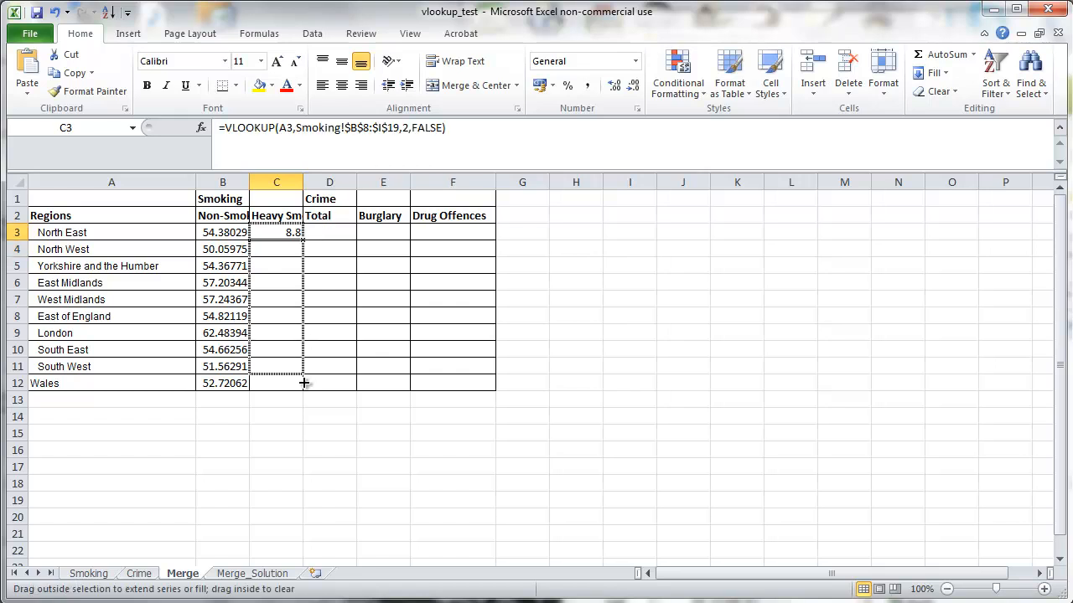
{"action": "left_click_drag", "start_coordinate": [276, 232], "coordinate": [277, 383]}
{"action": "type", "text": "="}
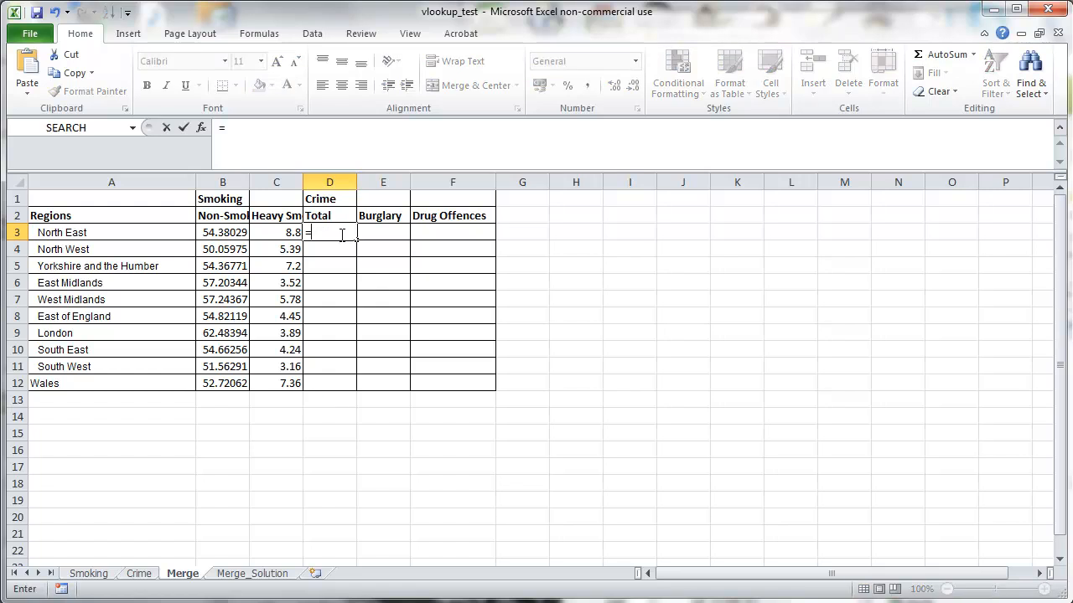
Build D3's lookup =VLOOKUP(A3,Crime!$A$6:$K$69,2,FALSE) for North East's crime total.
{"action": "type", "text": "vlookup"}
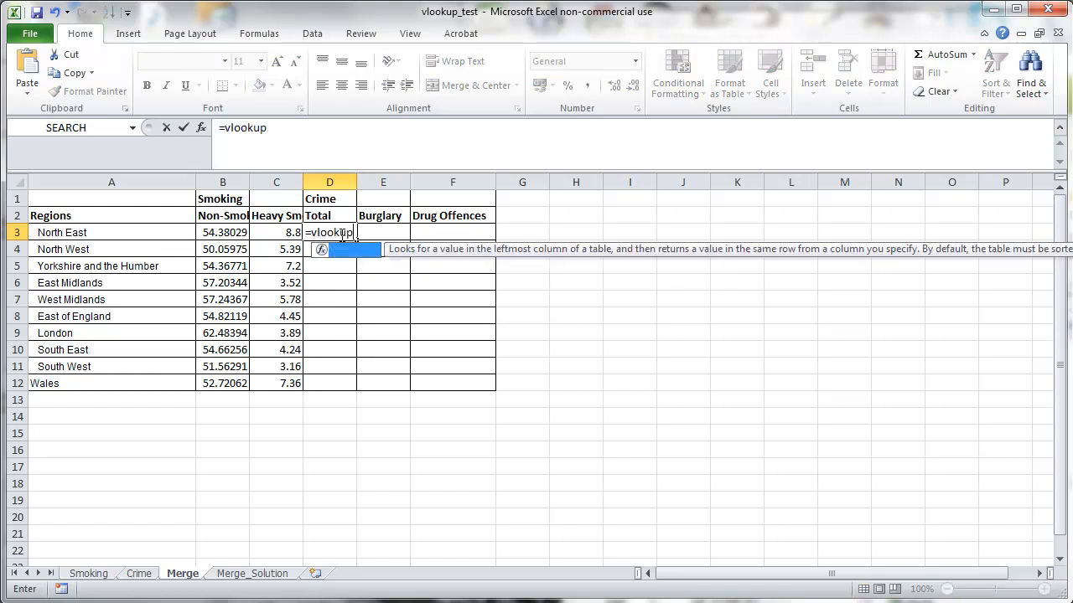
{"action": "type", "text": "("}
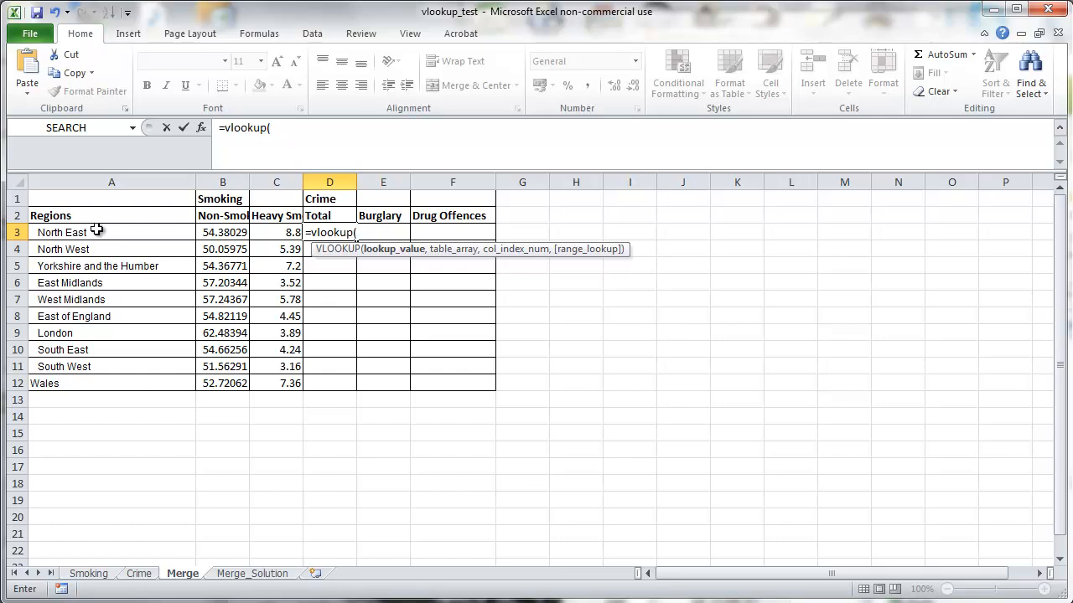
{"action": "left_click", "coordinate": [93, 233]}
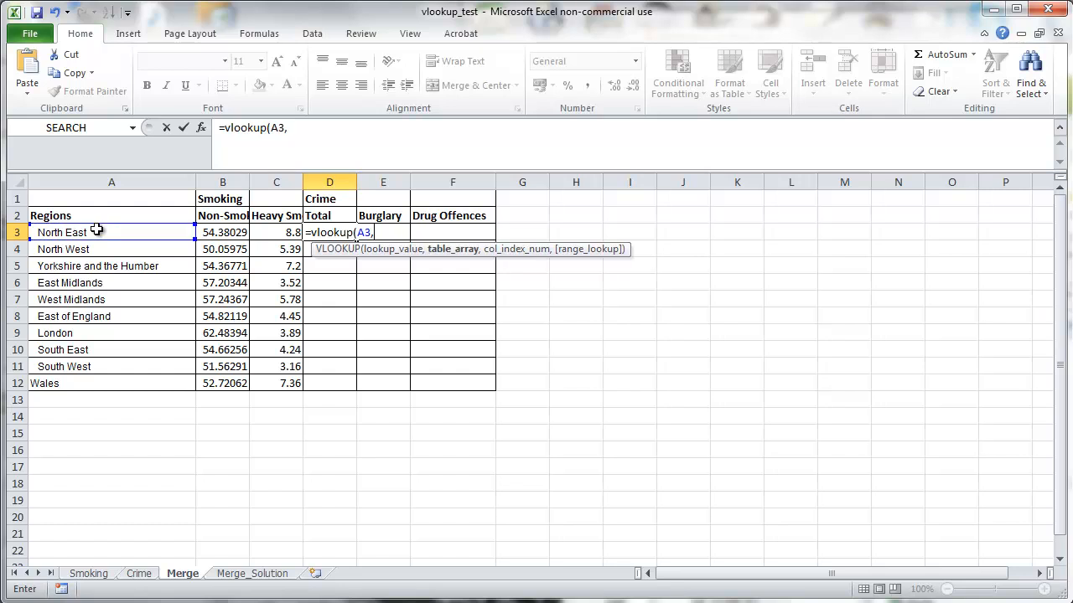
{"action": "left_click", "coordinate": [141, 574]}
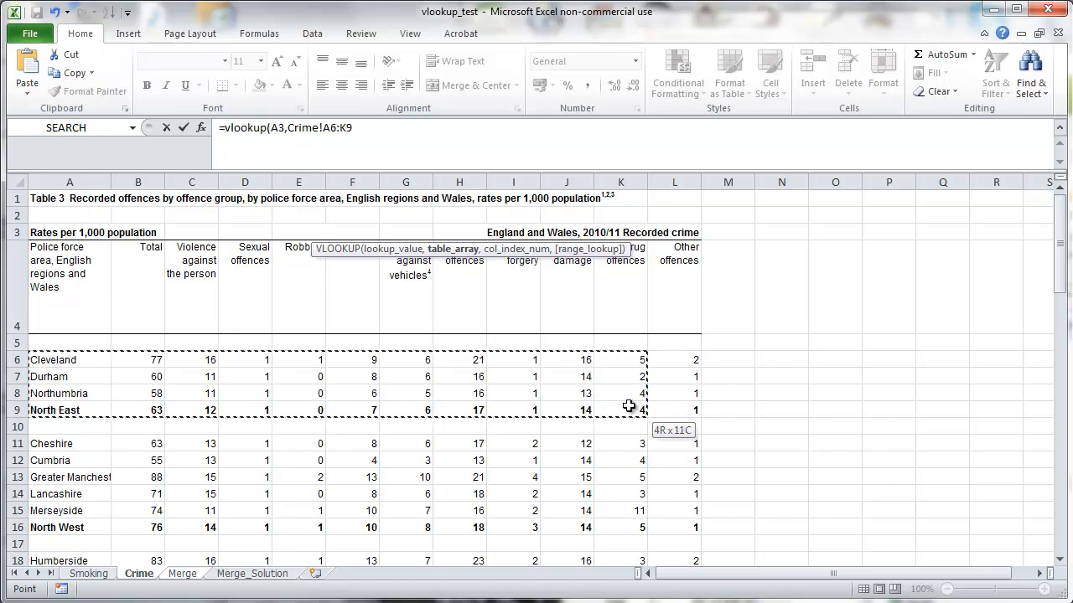
{"action": "left_click_drag", "start_coordinate": [630, 406], "coordinate": [626, 557]}
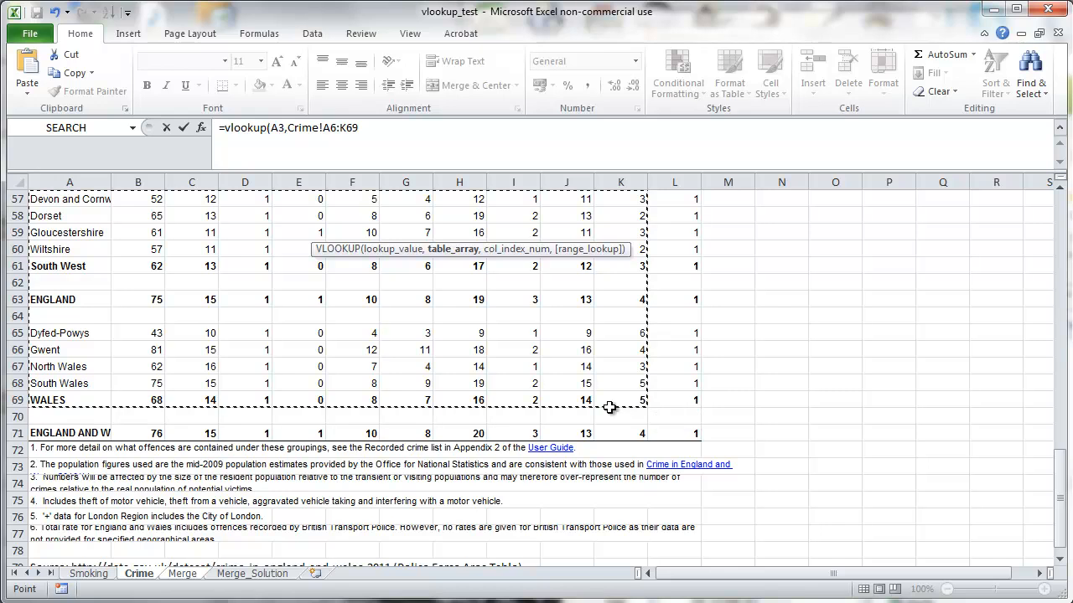
{"action": "mouse_move", "coordinate": [363, 159]}
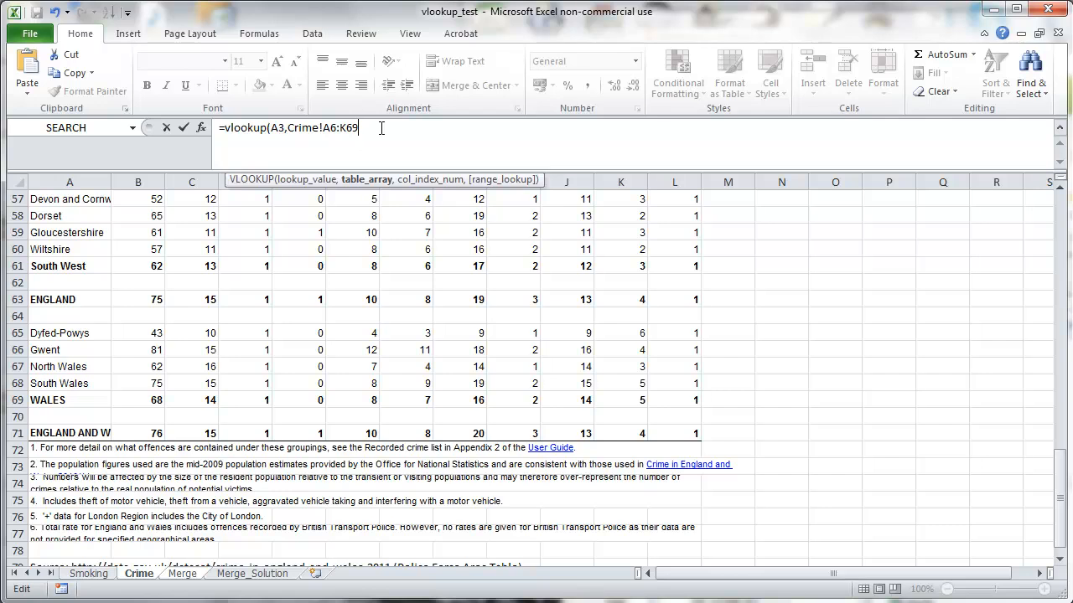
{"action": "type", "text": ",2"}
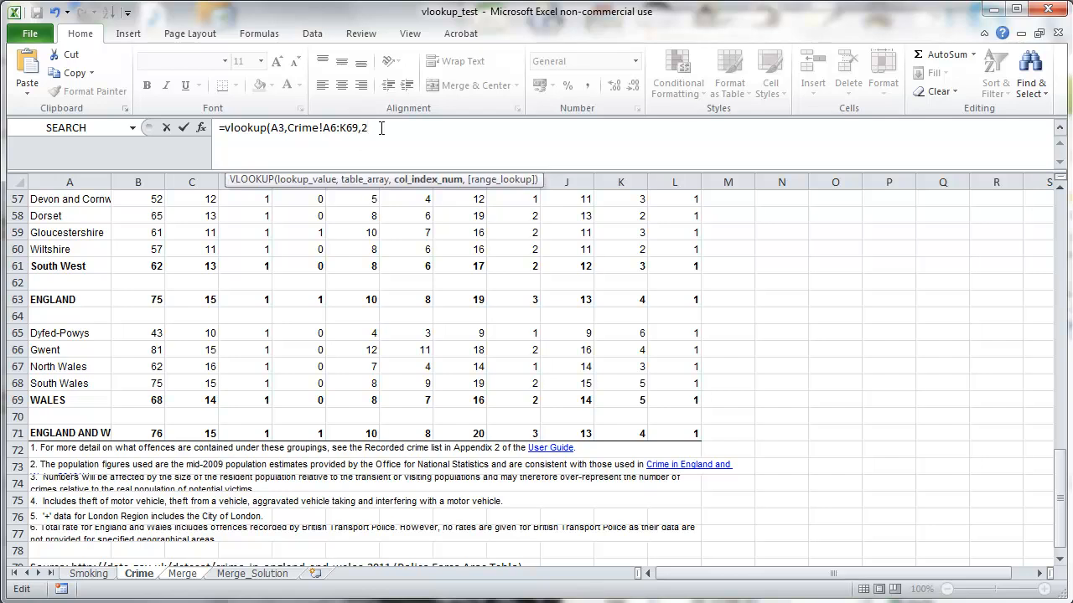
{"action": "type", "text": ",fals"}
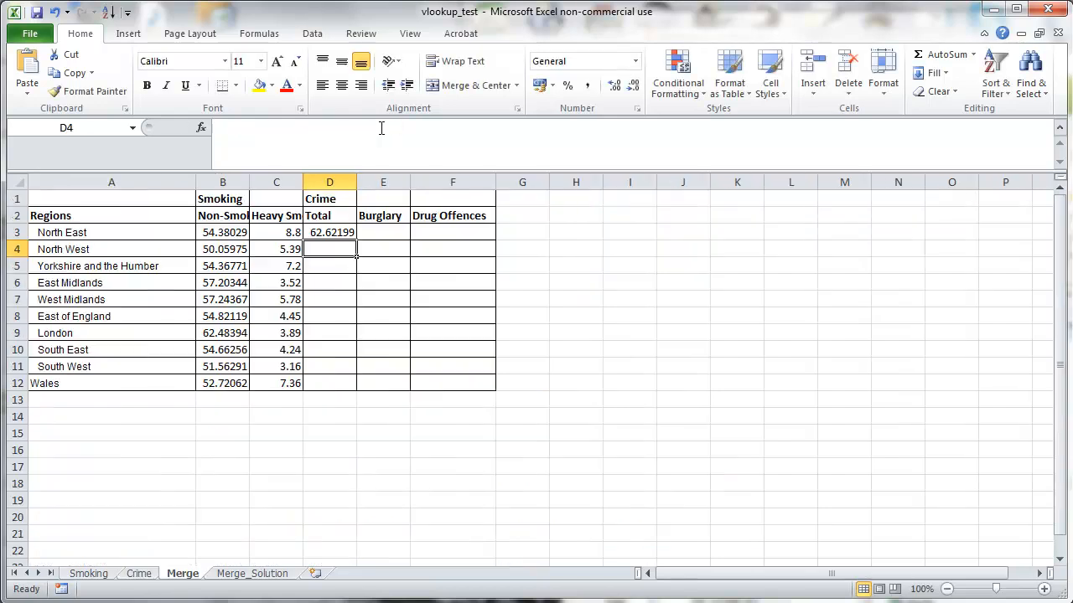
{"action": "left_click", "coordinate": [329, 232]}
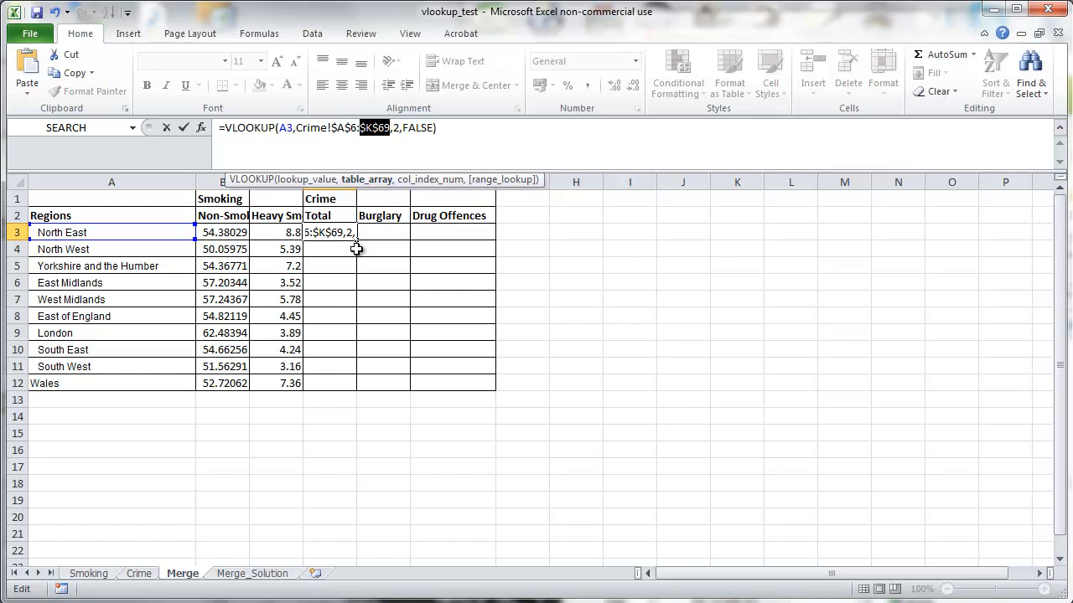
{"action": "key", "text": "Enter"}
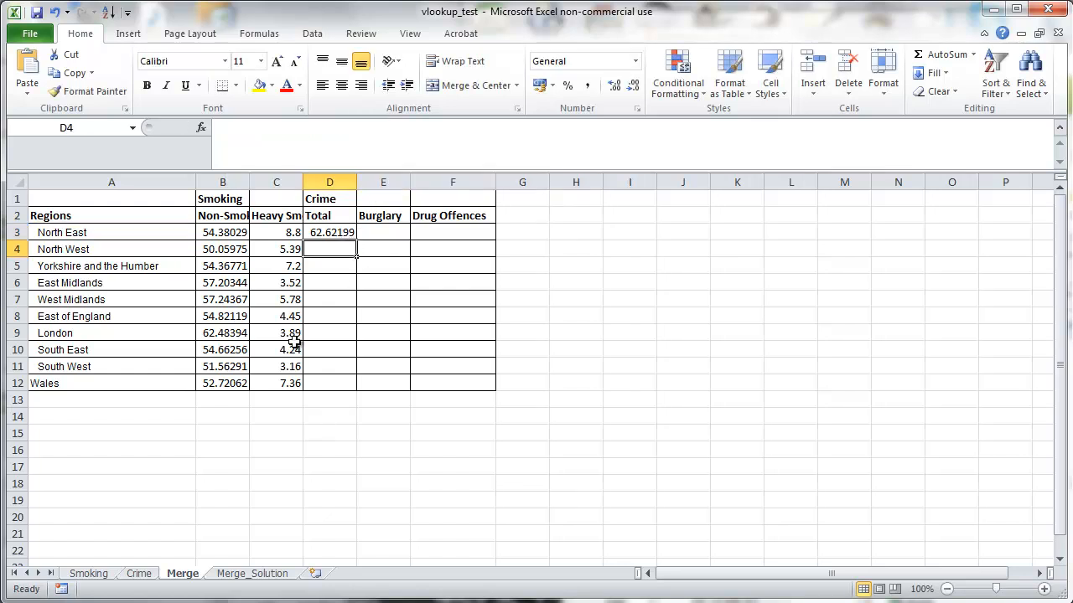
{"action": "left_click", "coordinate": [329, 232]}
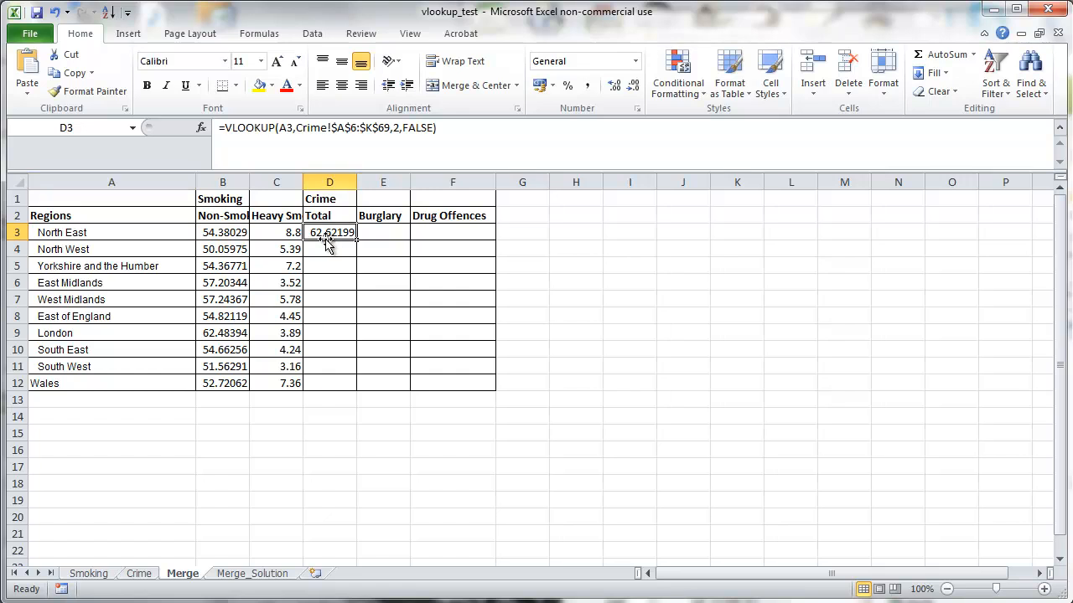
{"action": "mouse_move", "coordinate": [140, 583]}
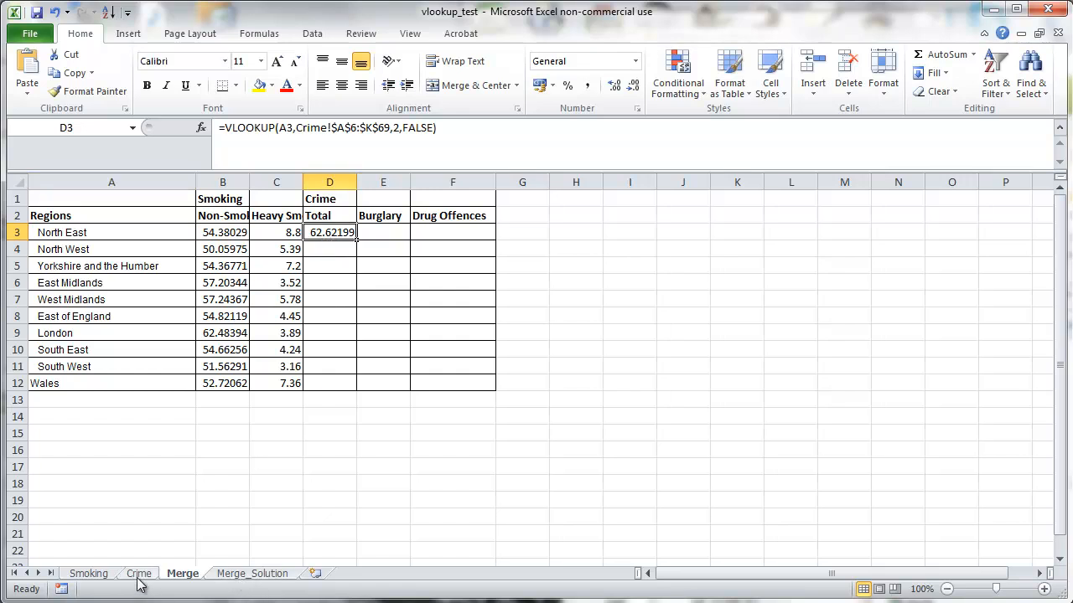
Check North East's total crime, burglary and drug offence columns on Crime, then return to Merge.
{"action": "left_click", "coordinate": [137, 574]}
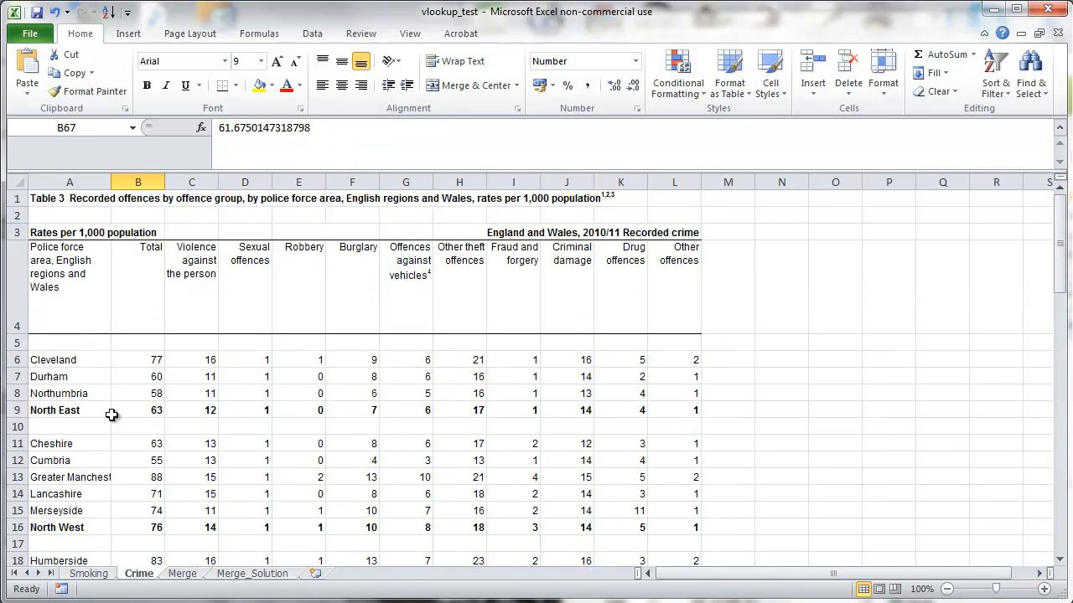
{"action": "left_click", "coordinate": [138, 410]}
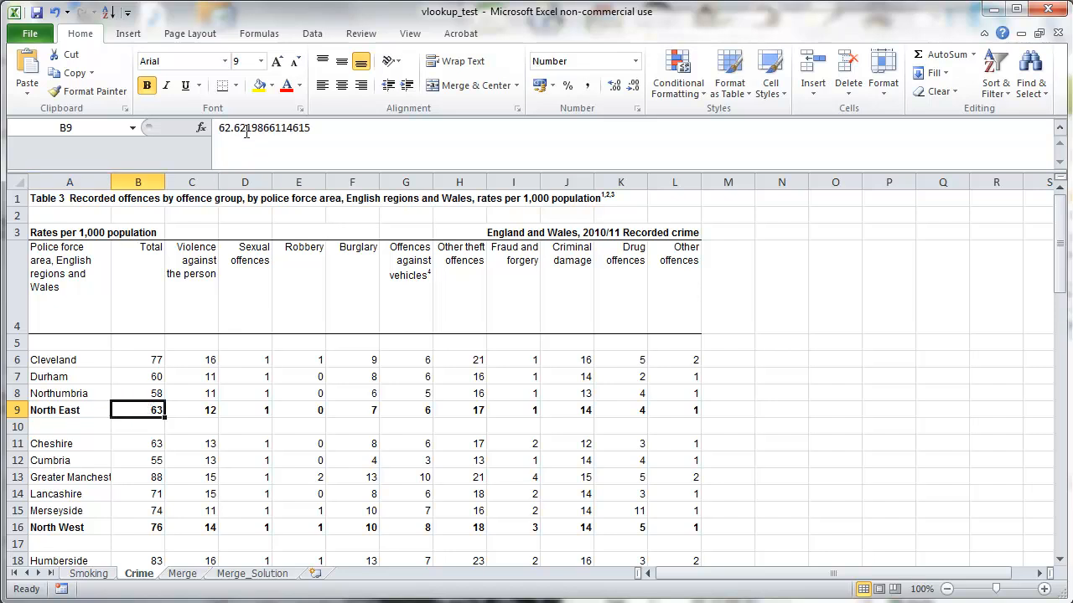
{"action": "mouse_move", "coordinate": [143, 411]}
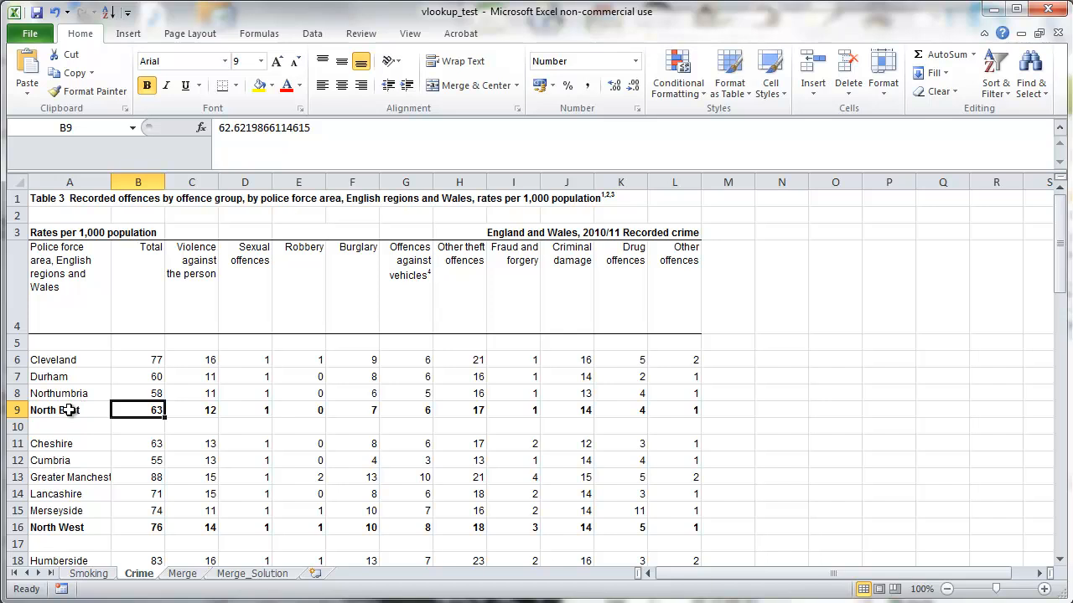
{"action": "left_click", "coordinate": [245, 410]}
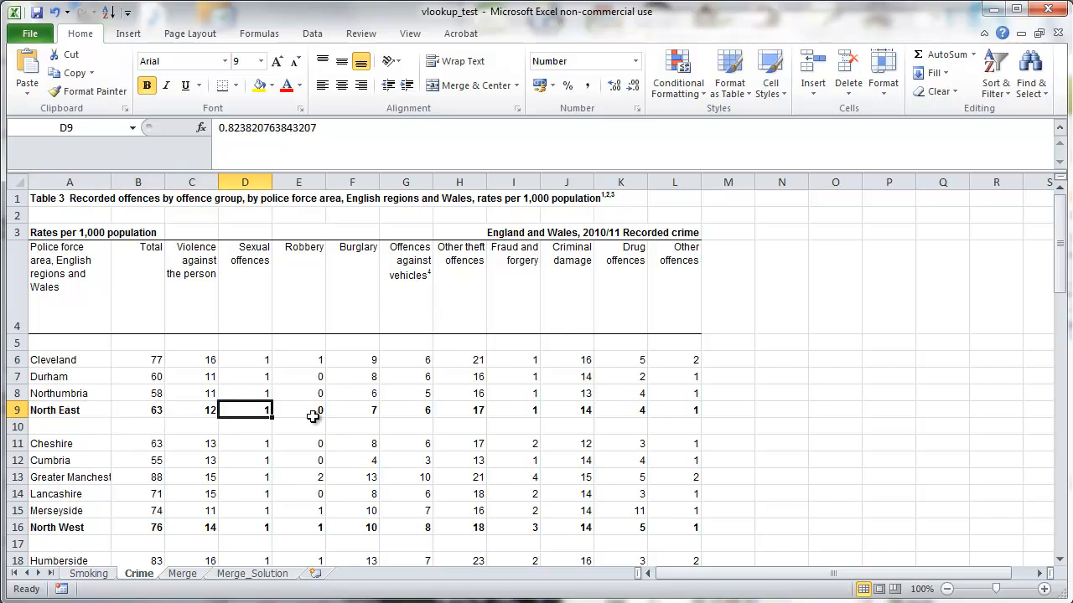
{"action": "left_click", "coordinate": [352, 410]}
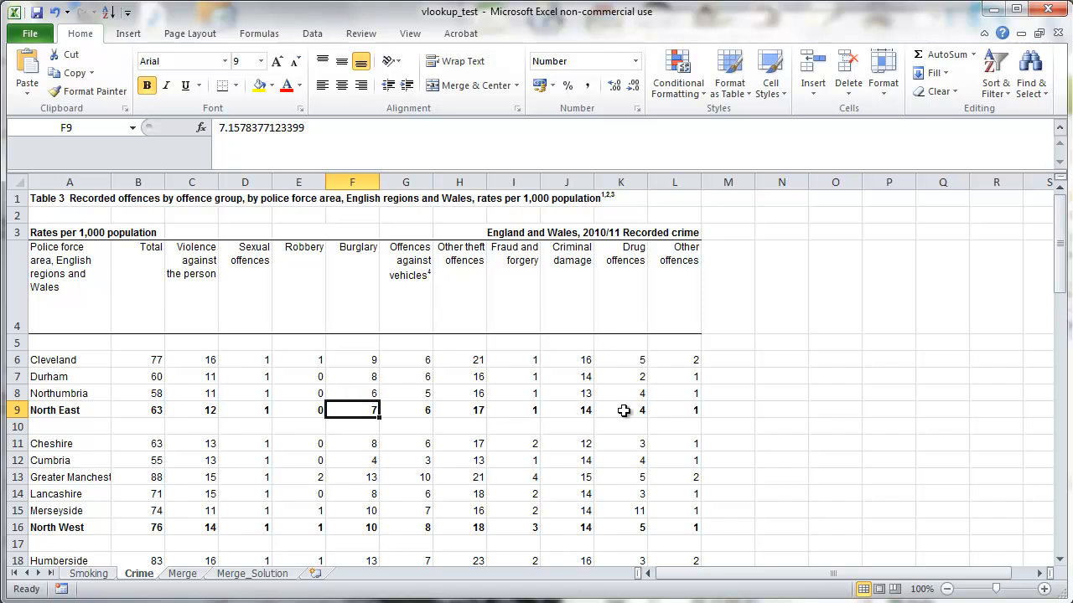
{"action": "left_click", "coordinate": [173, 574]}
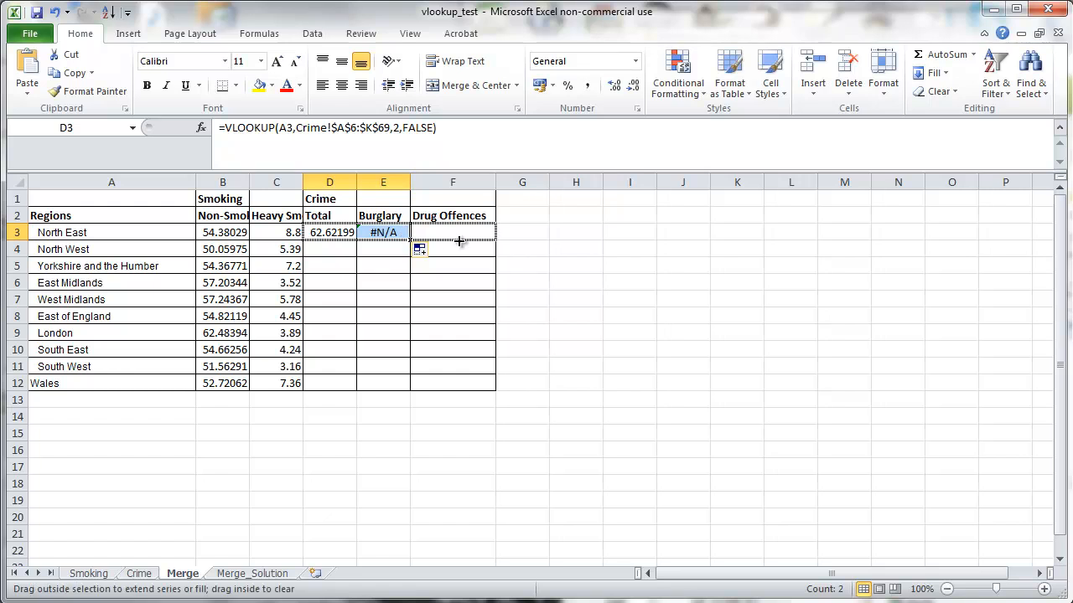
Point E3 and F3 lookups at A3, using Crime columns 6 and 11.
{"action": "double_click", "coordinate": [383, 232]}
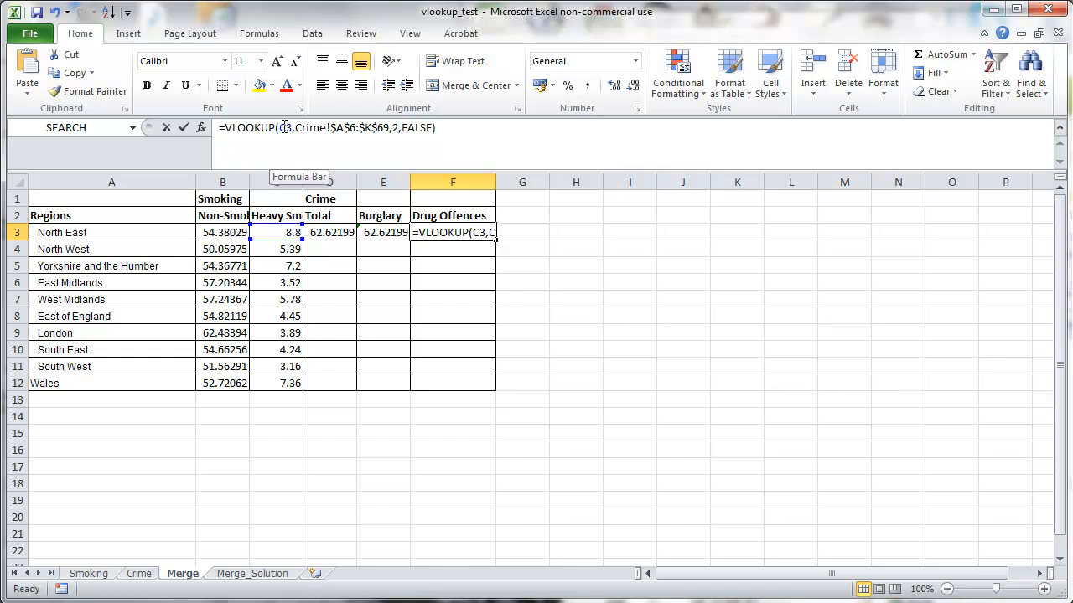
{"action": "key", "text": "Enter"}
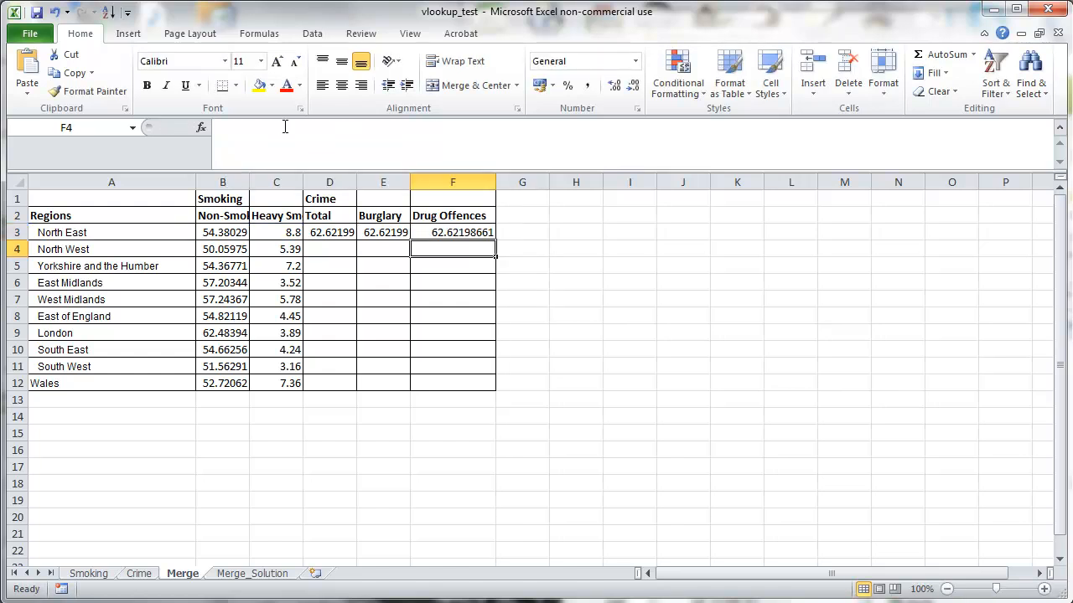
{"action": "left_click", "coordinate": [383, 232]}
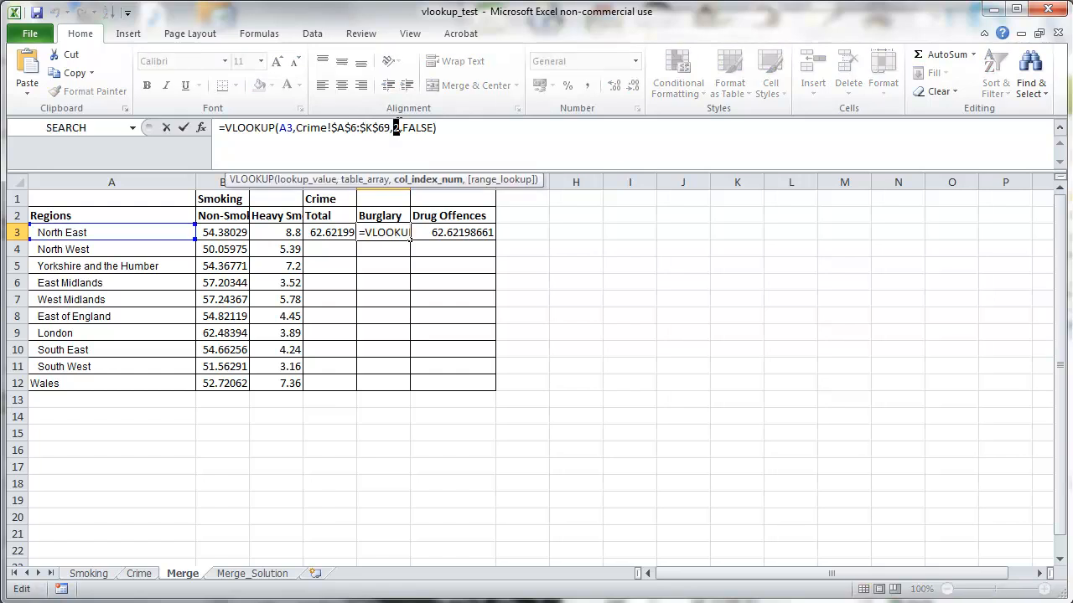
{"action": "key", "text": "Enter"}
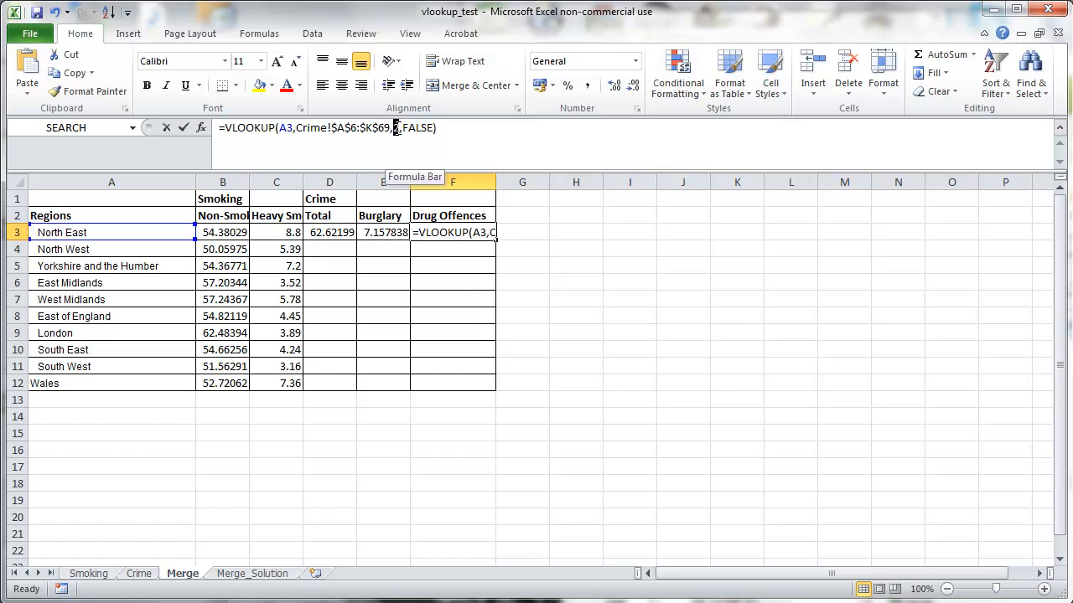
{"action": "type", "text": "11"}
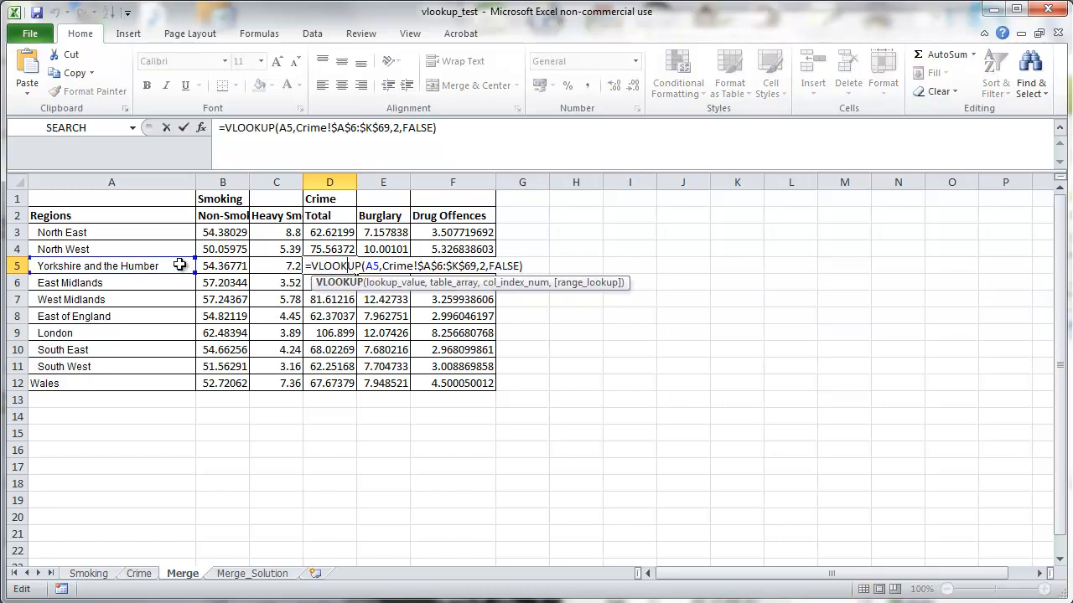
{"action": "mouse_move", "coordinate": [149, 432]}
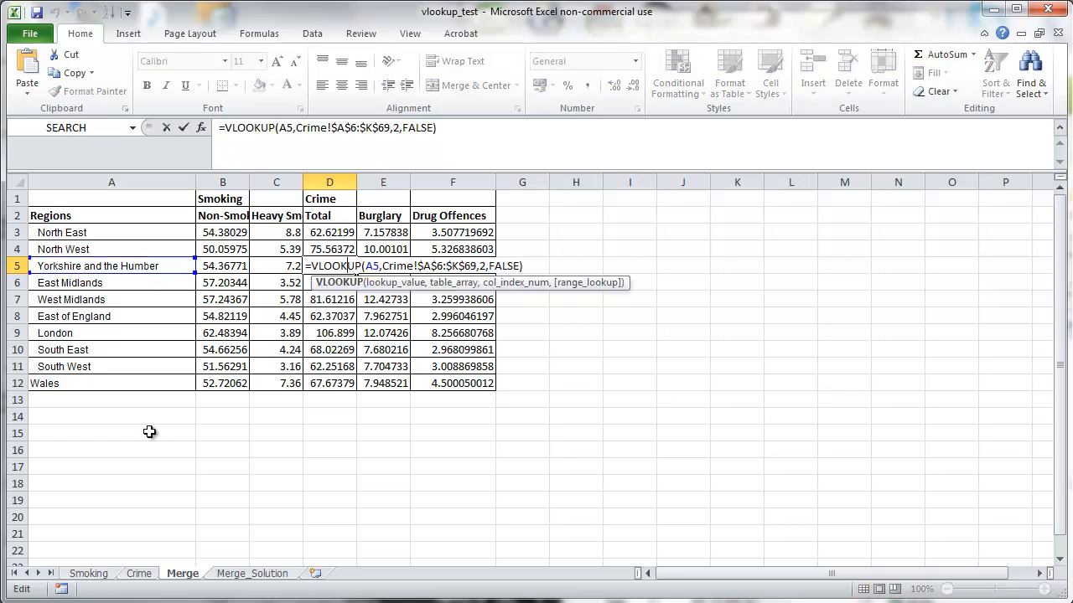
{"action": "mouse_move", "coordinate": [225, 267]}
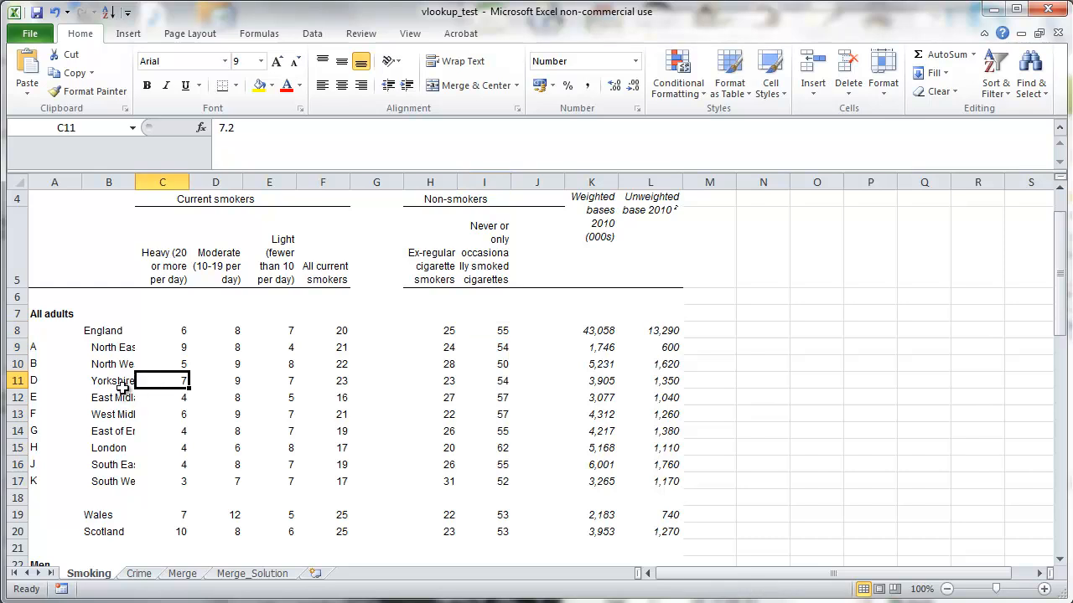
Widen Smoking's region column, check Yorkshire's name in Crime A22, and return to Merge.
{"action": "left_click_drag", "start_coordinate": [134, 182], "coordinate": [221, 182]}
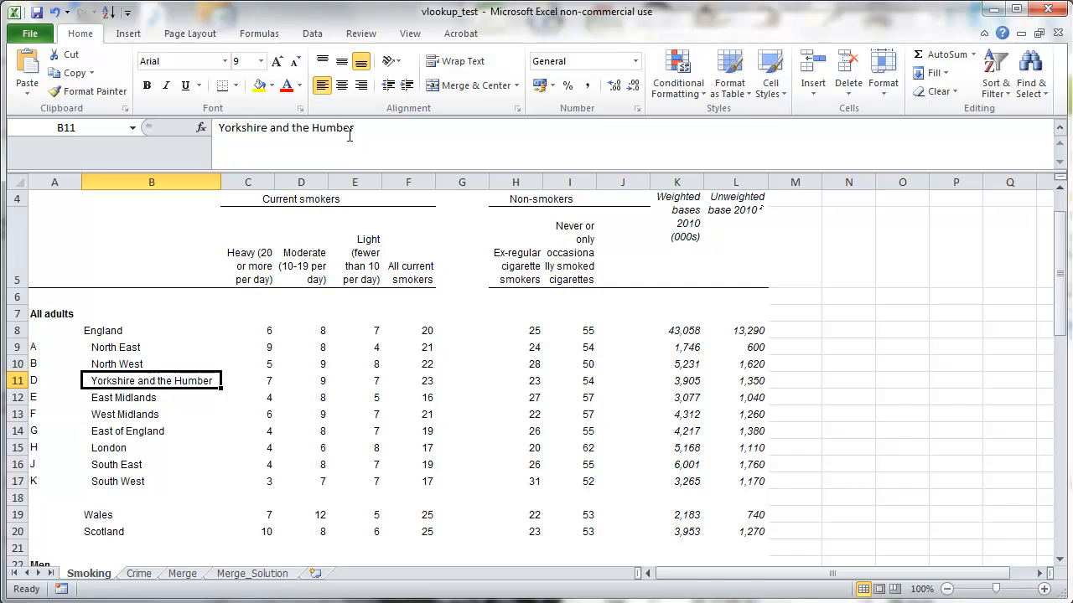
{"action": "left_click", "coordinate": [172, 574]}
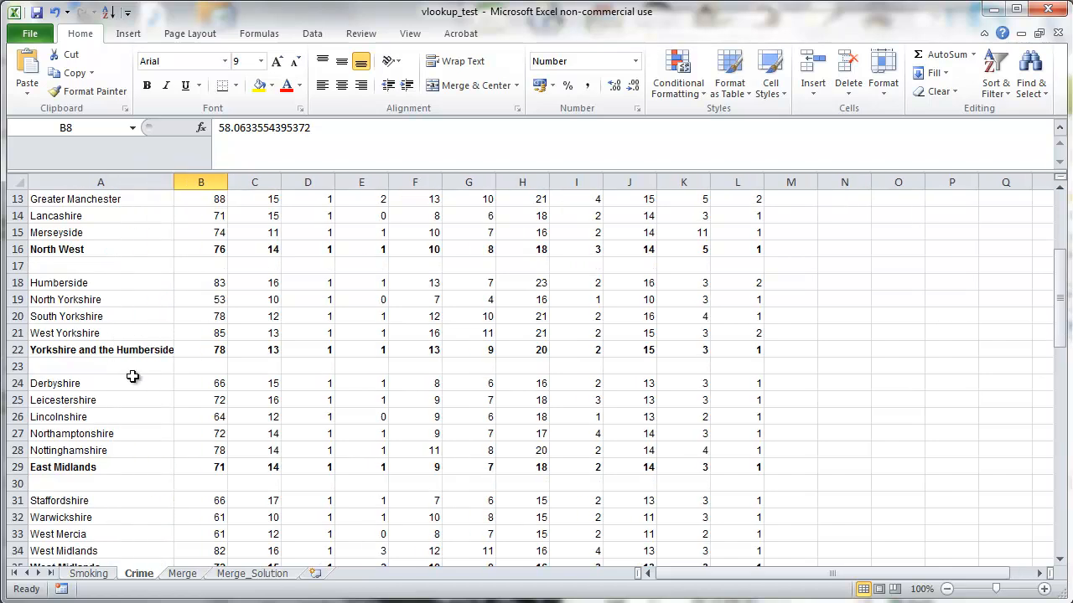
{"action": "left_click", "coordinate": [100, 350]}
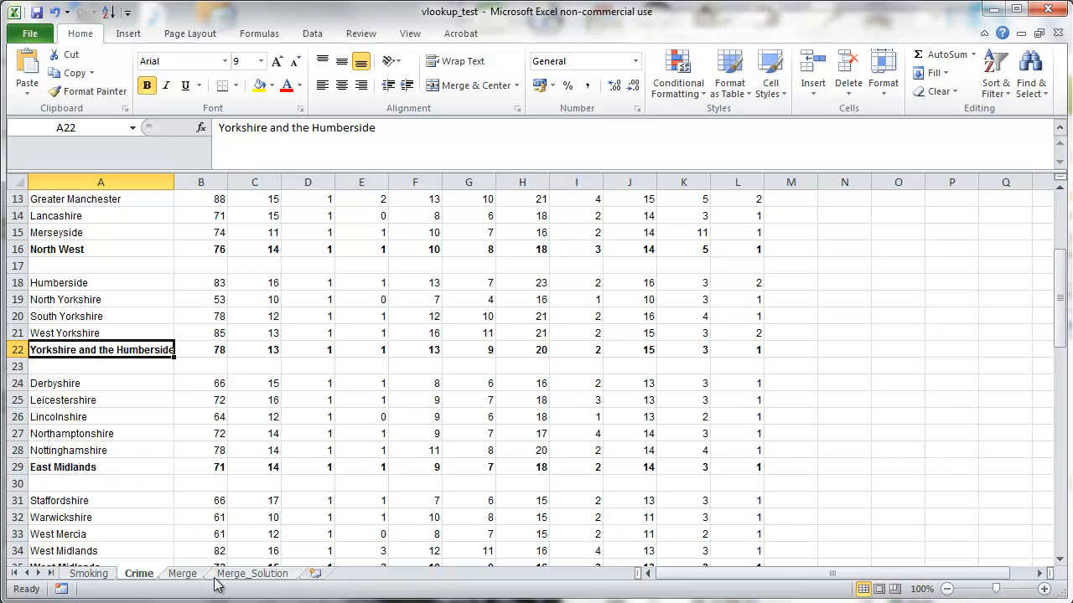
{"action": "left_click", "coordinate": [173, 574]}
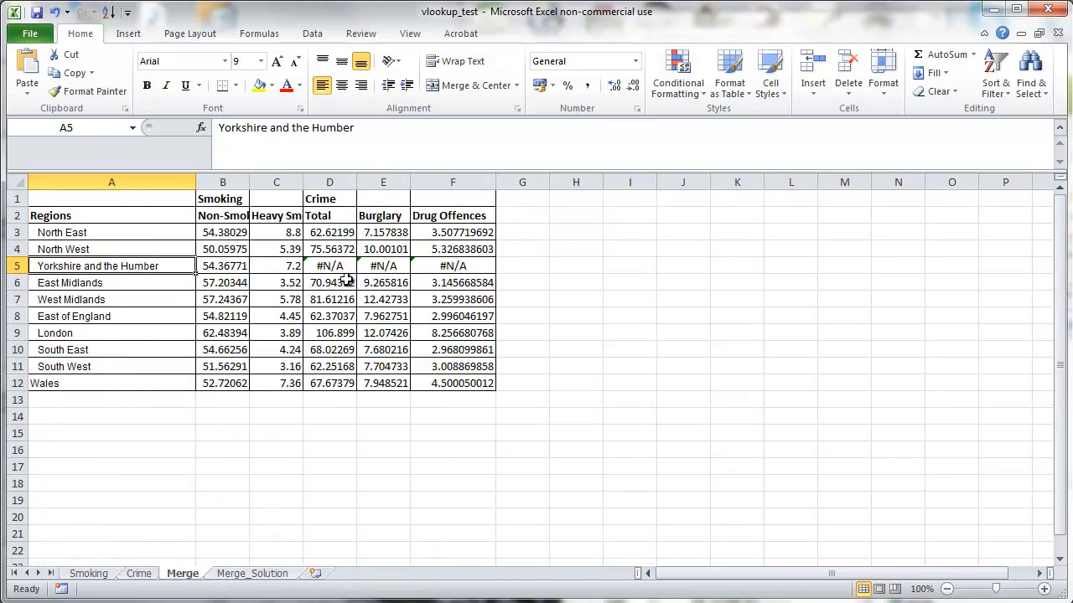
Select the Yorkshire and the Humber row on Merge to begin fixing its #N/A lookups.
{"action": "left_click", "coordinate": [329, 266]}
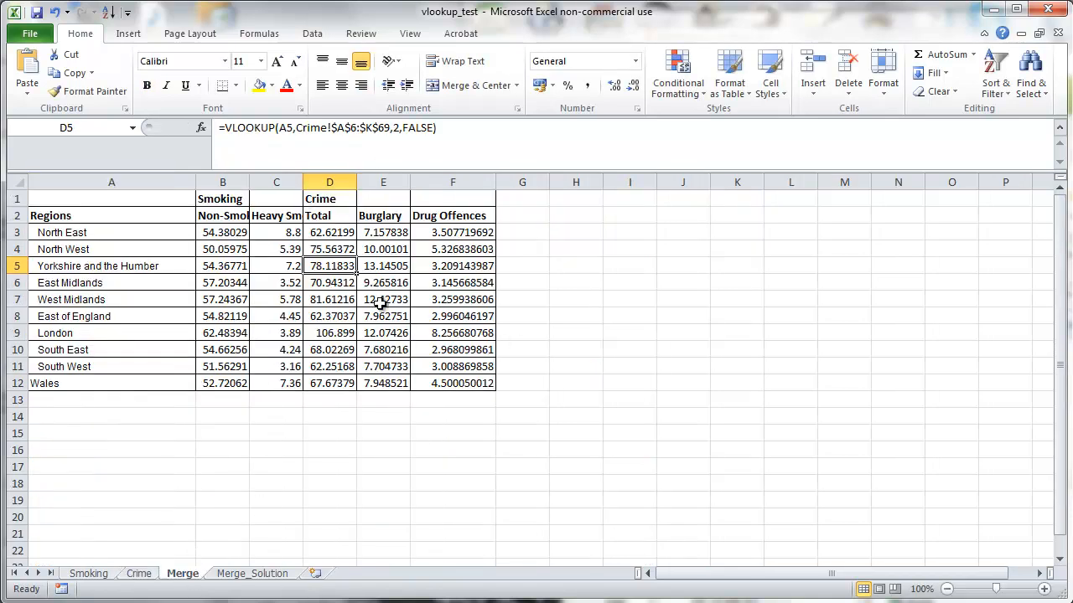
{"action": "mouse_move", "coordinate": [829, 513]}
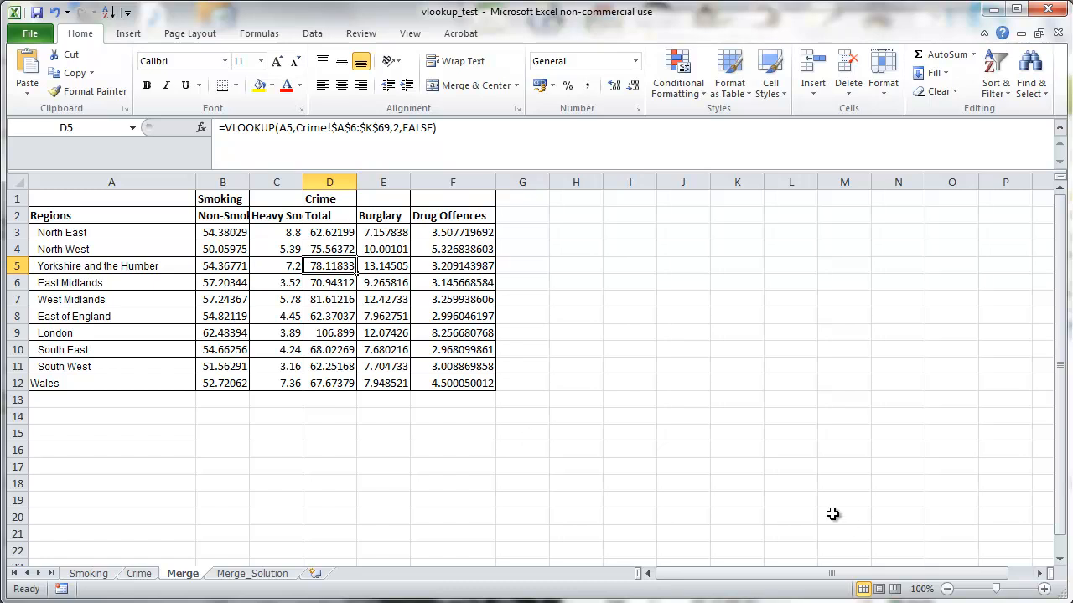